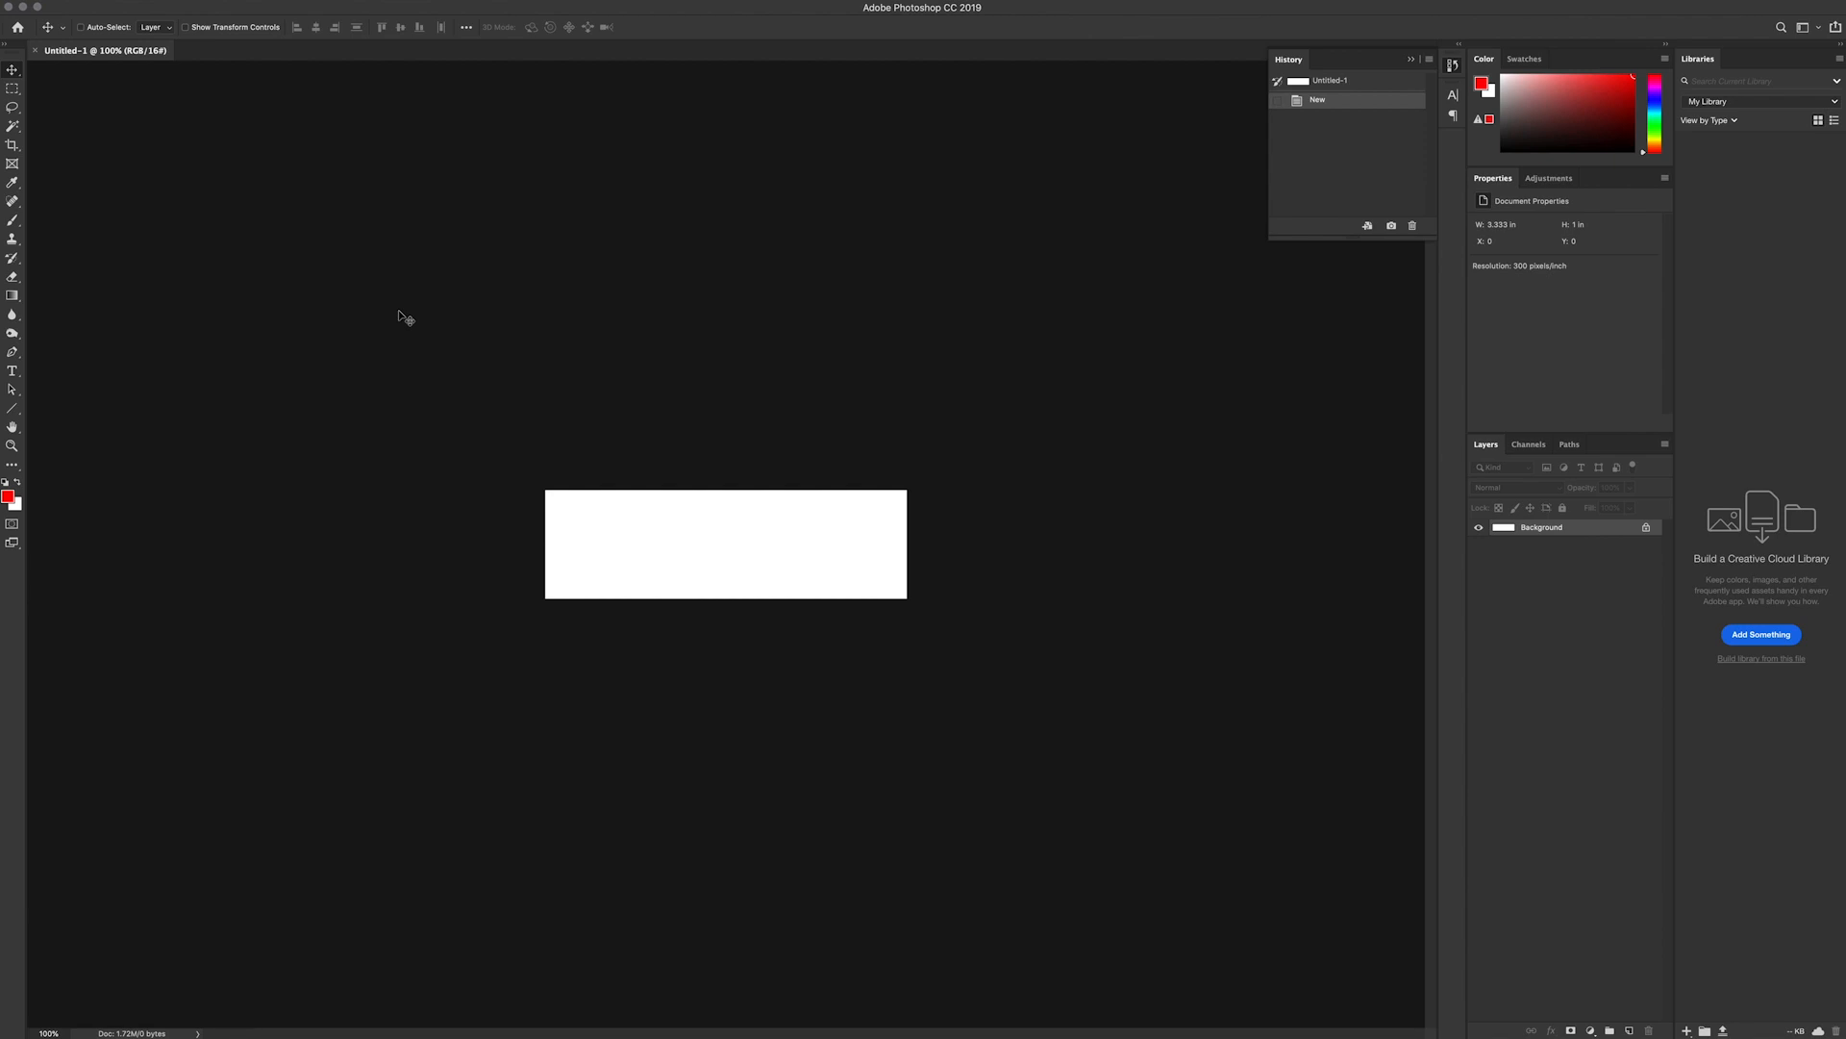
Step: Launch Adobe Bridge from Photoshop's File menu to browse the Italy 2019 raw photos
click(246, 9)
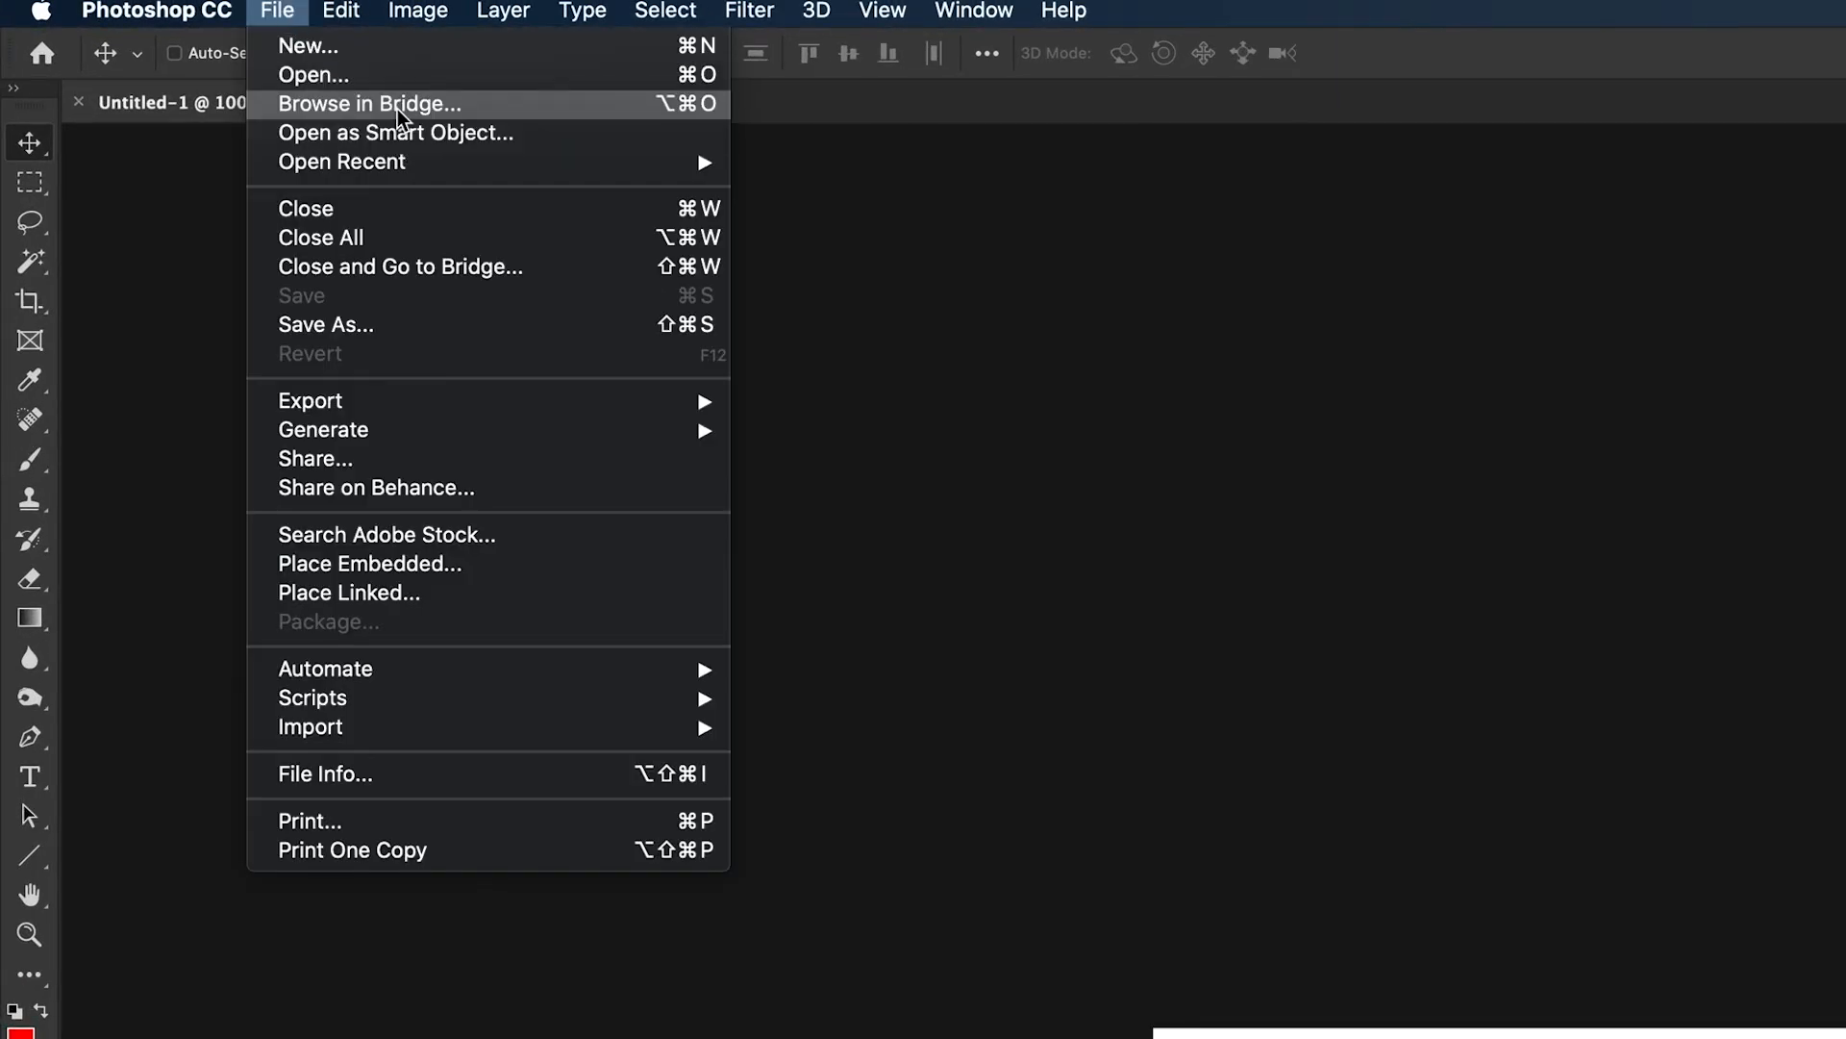
click(369, 104)
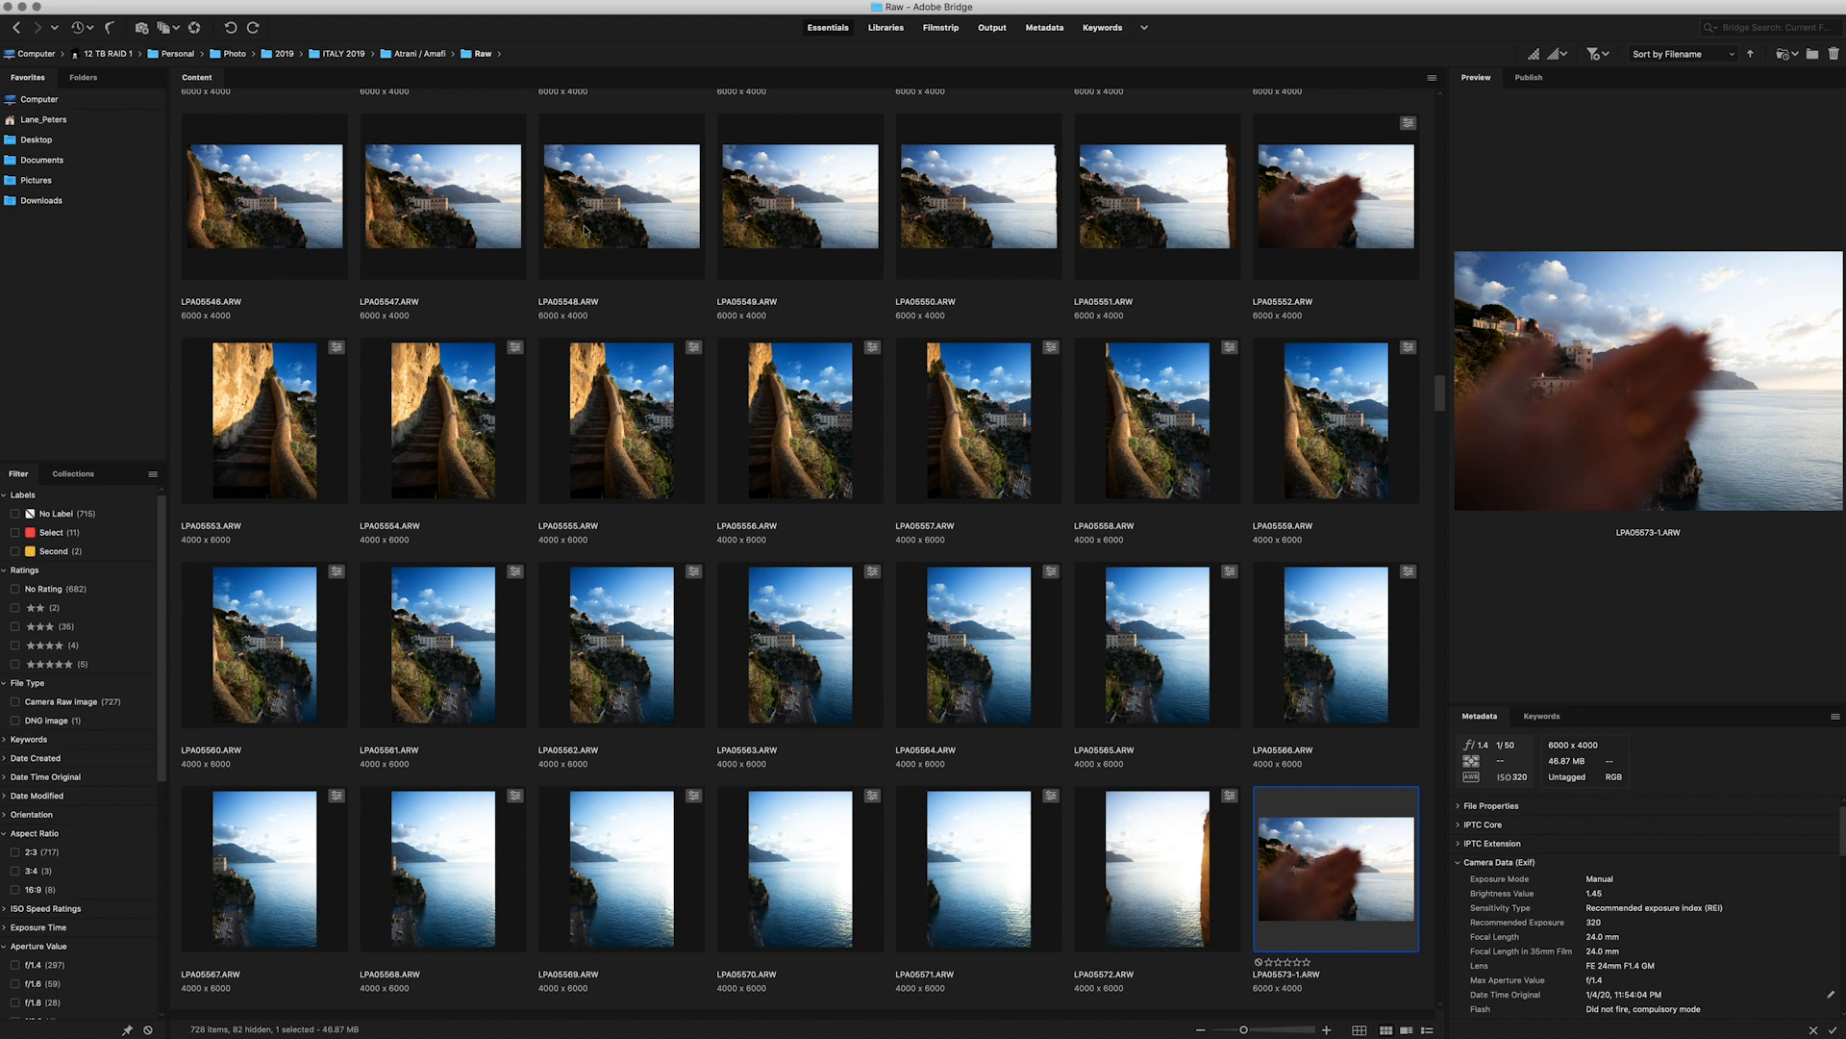
mouse_move(1409, 883)
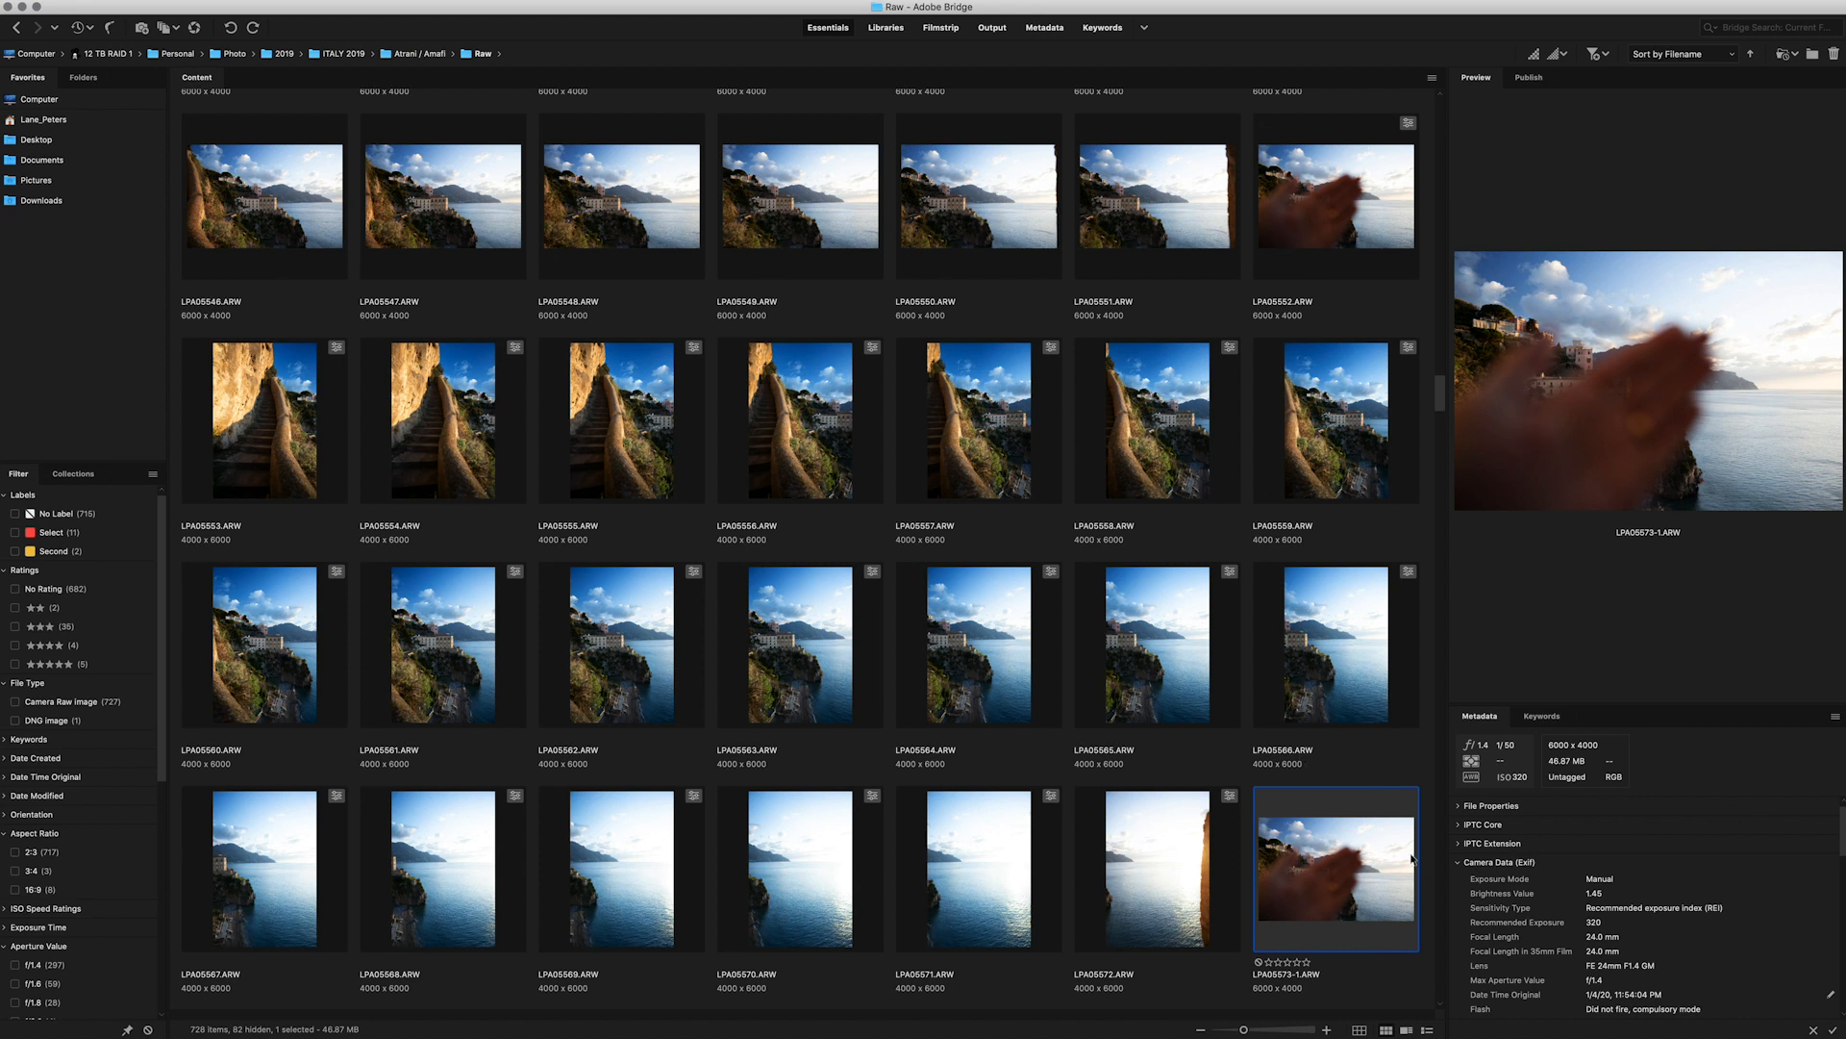
mouse_move(573, 467)
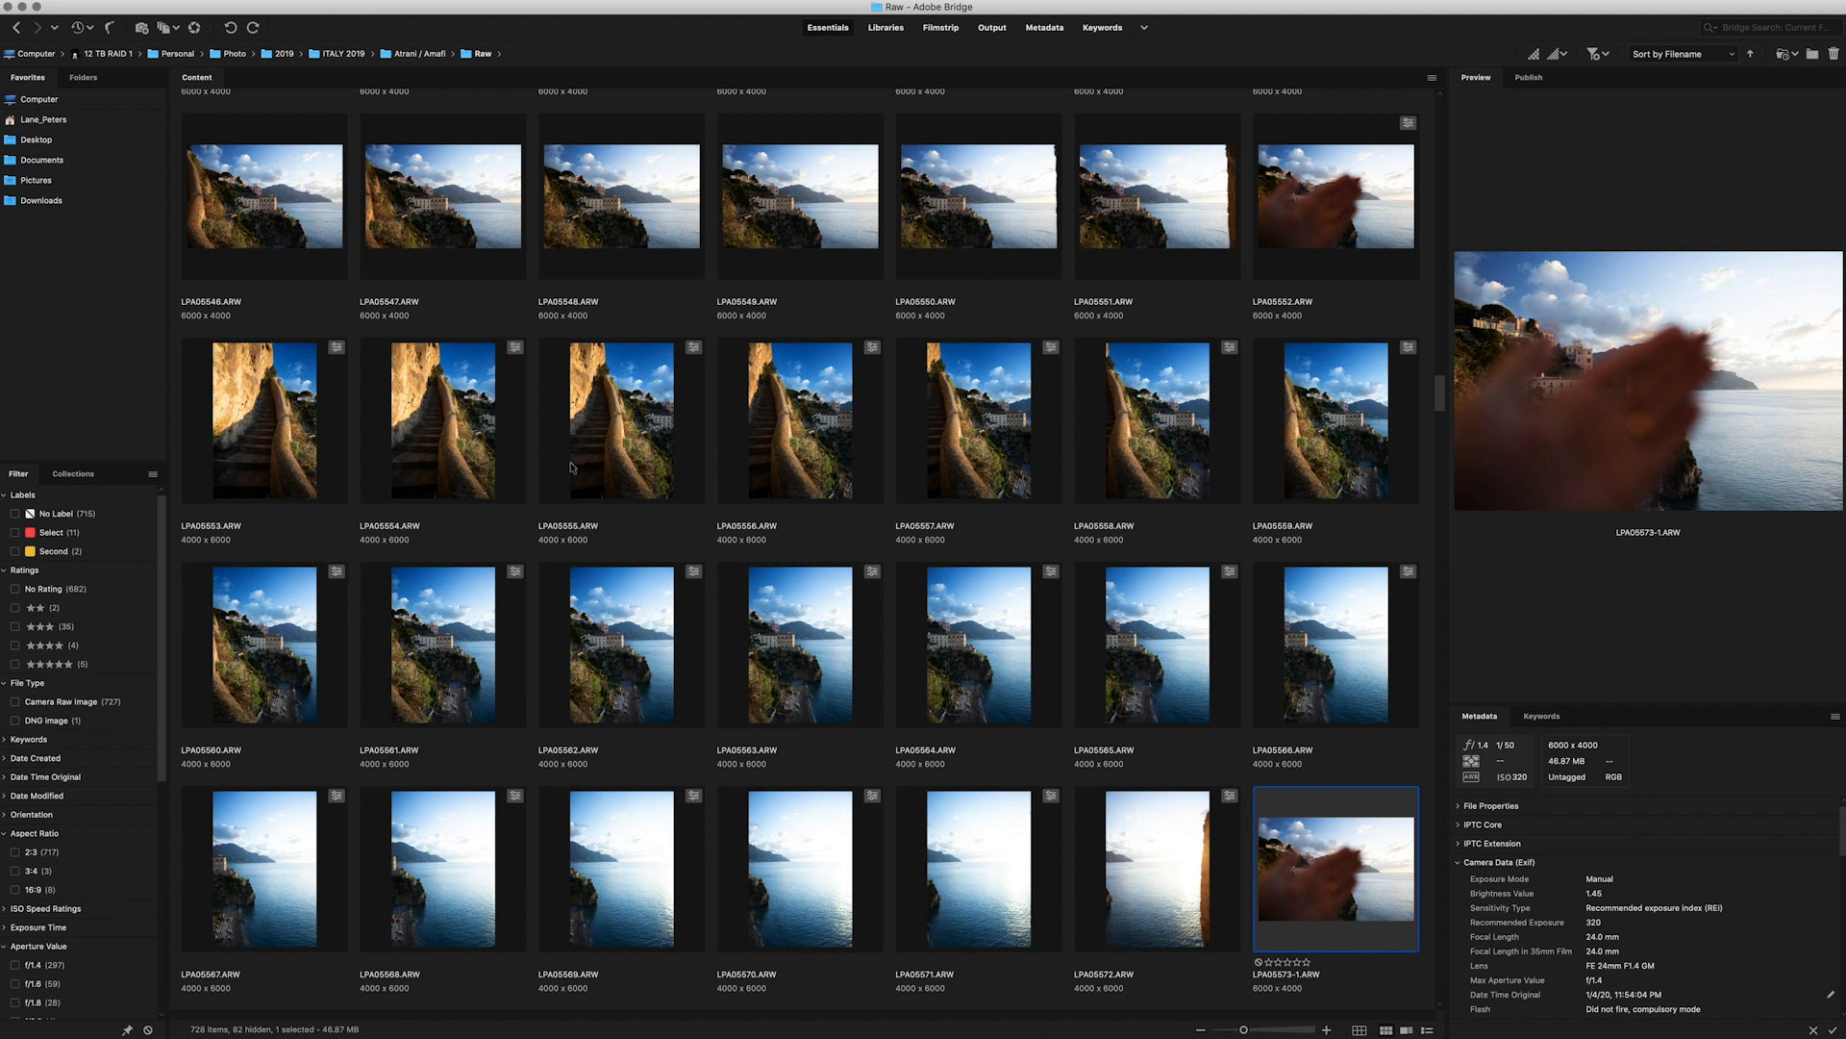
Step: Select LPA05553.ARW through LPA05572.ARW and confirm opening all 20 files in Camera Raw
click(264, 420)
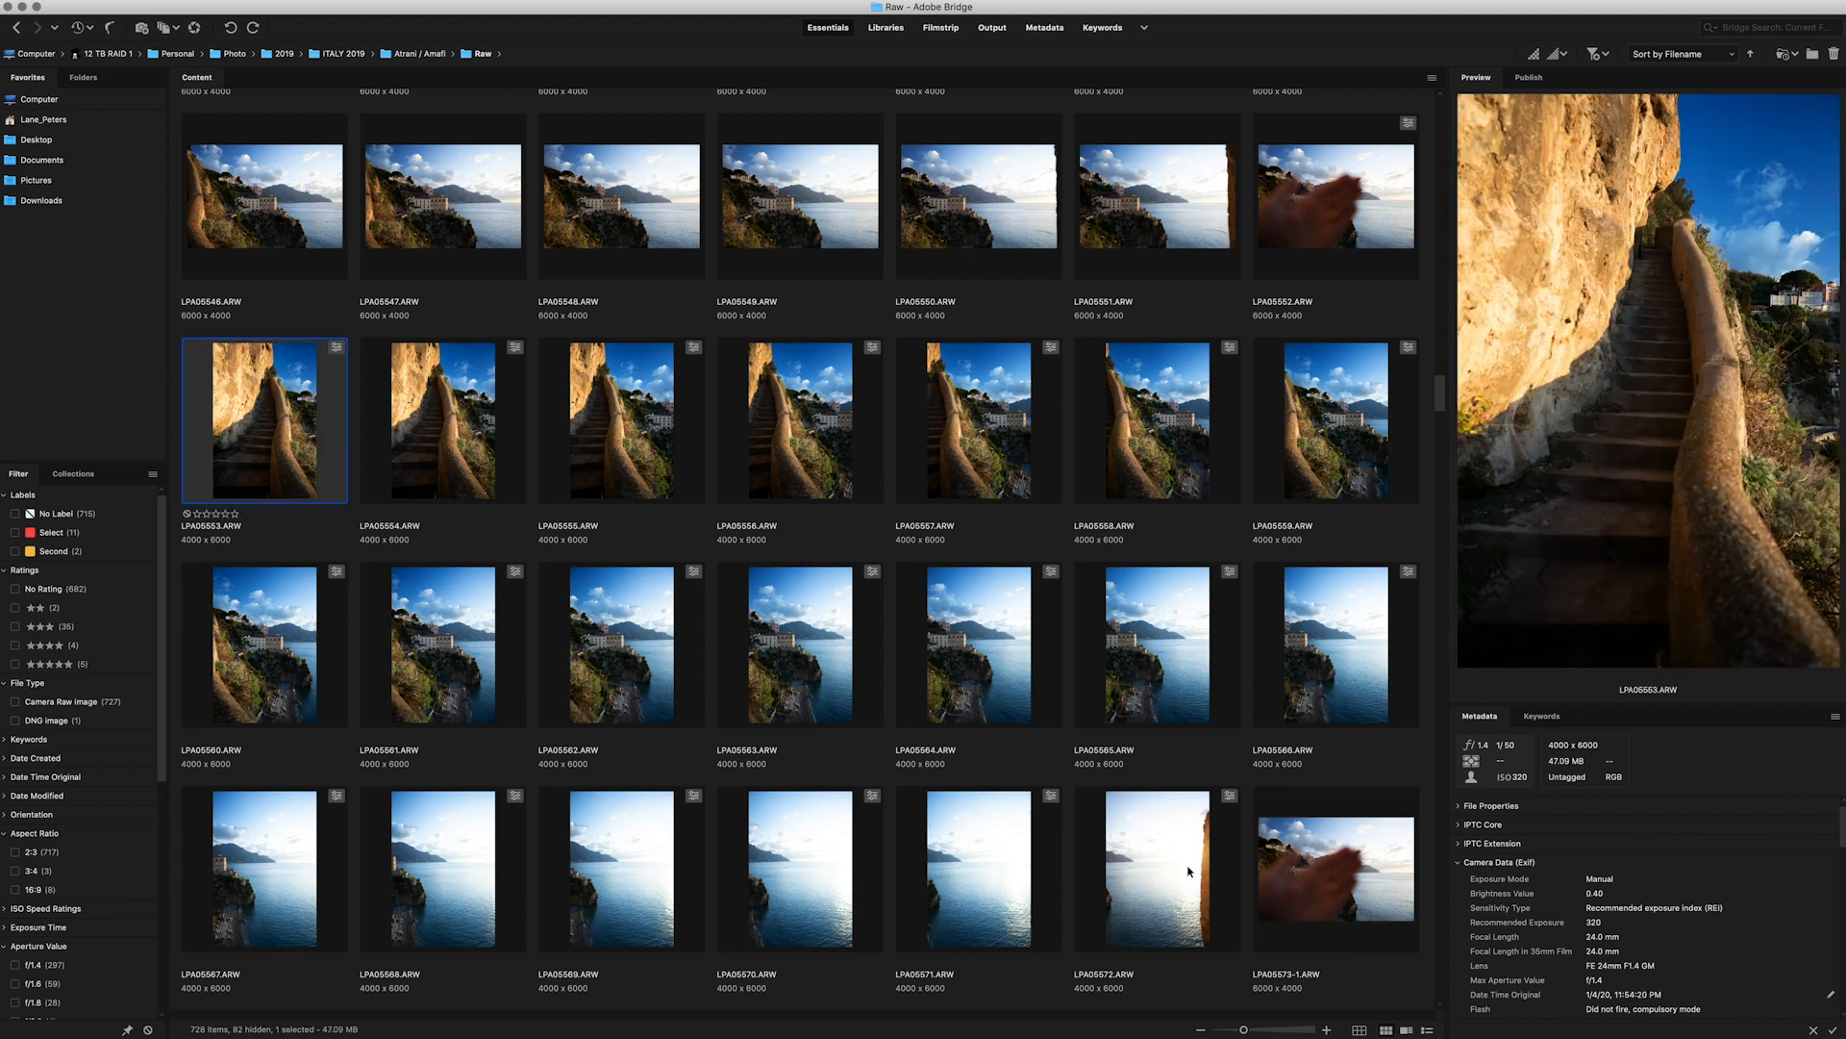
click(1177, 868)
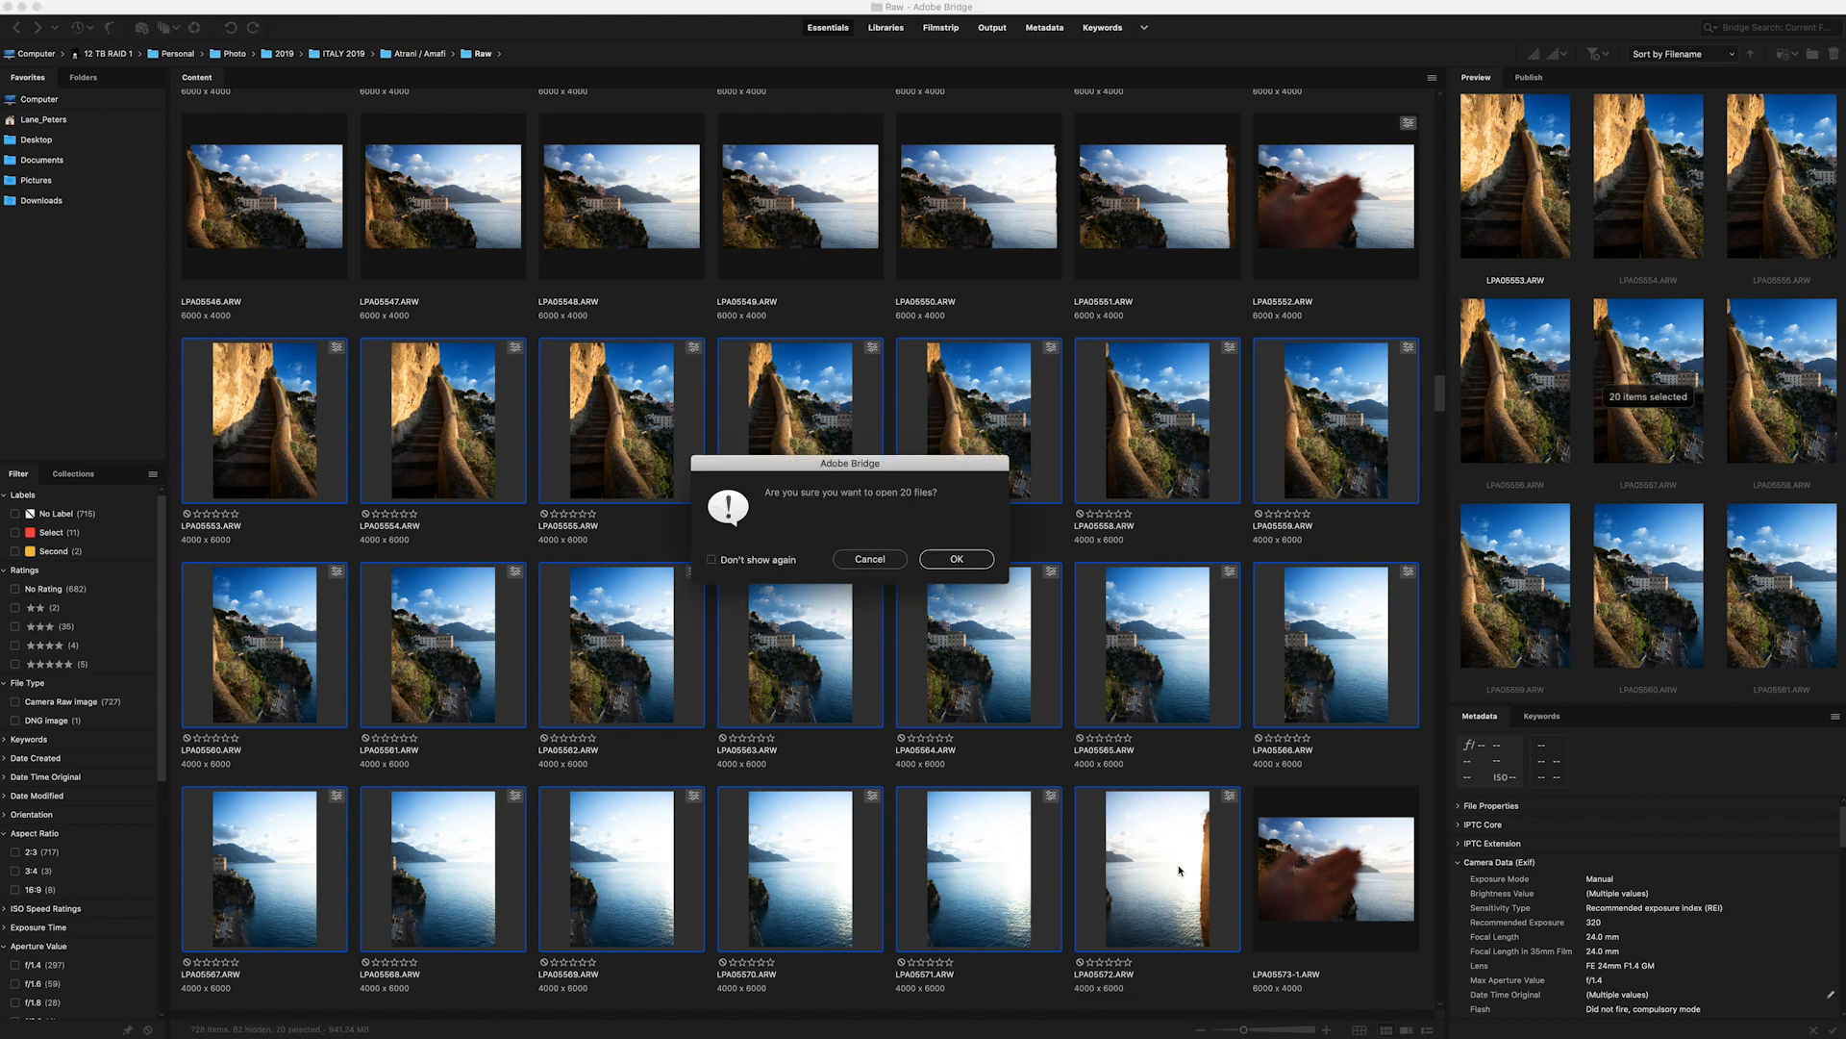
click(956, 558)
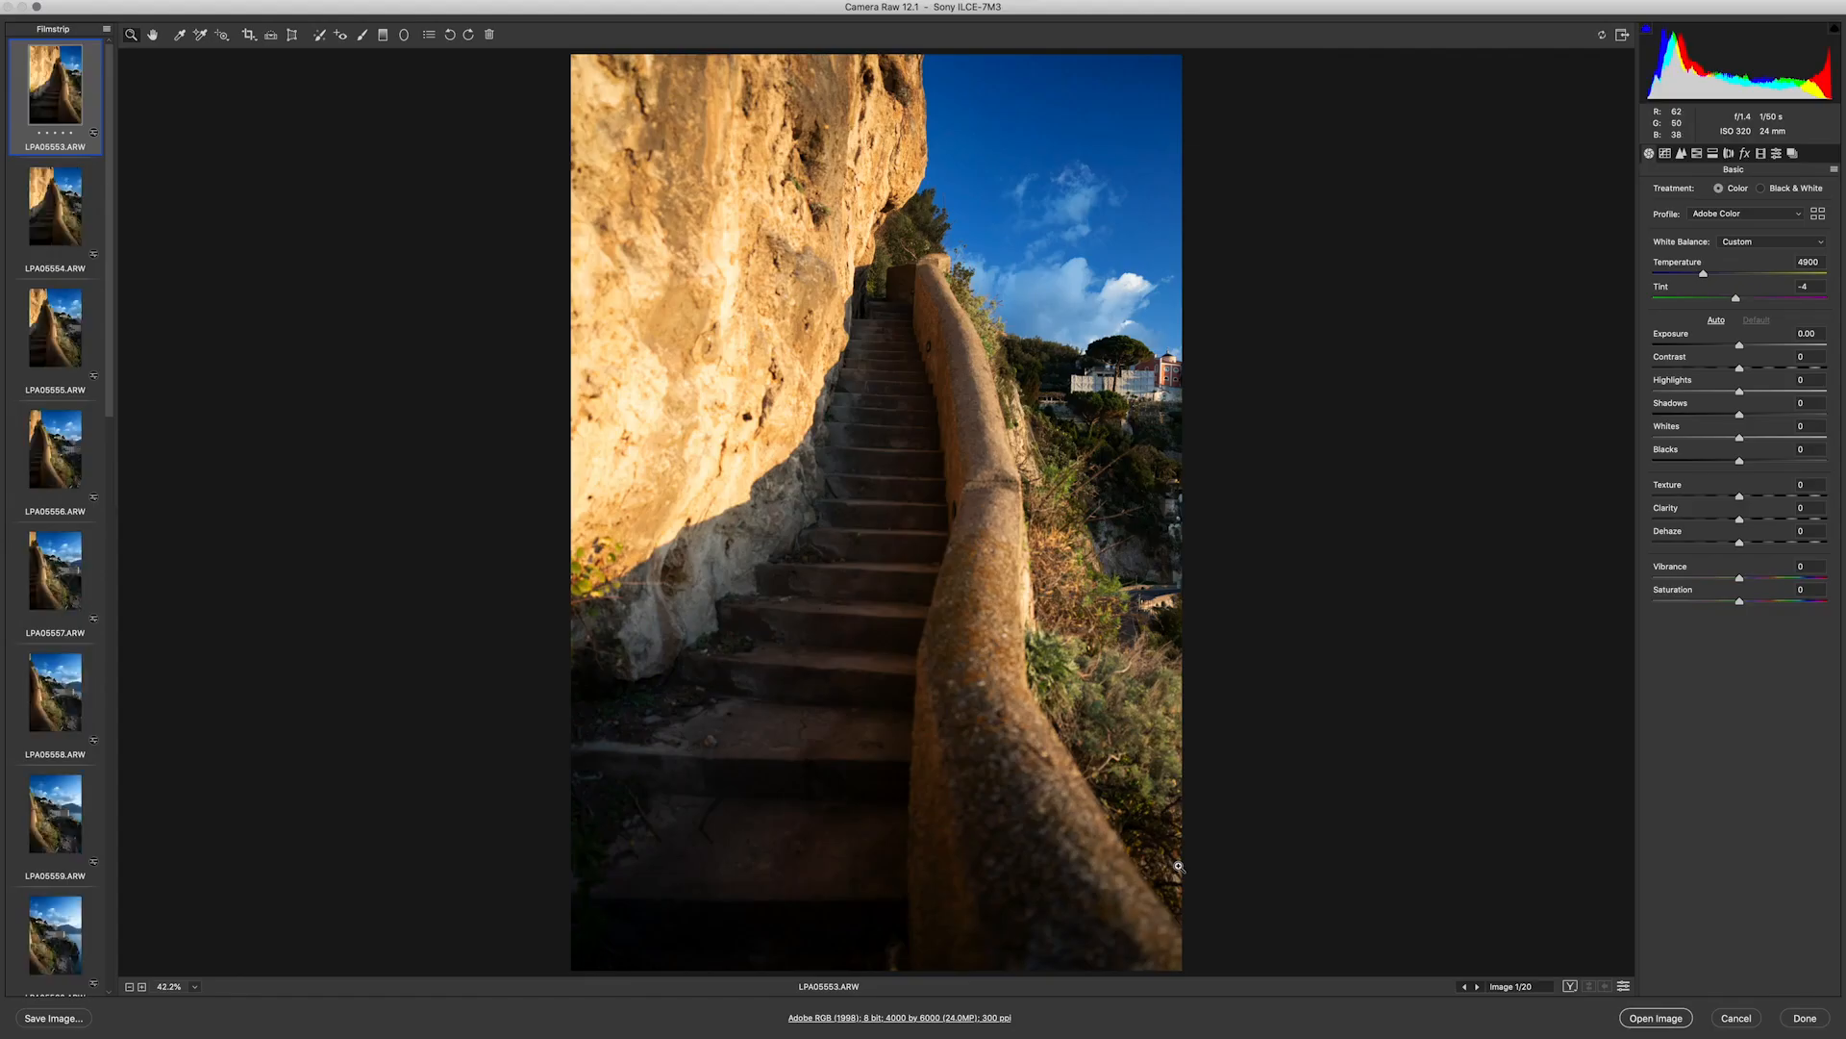
mouse_move(658, 585)
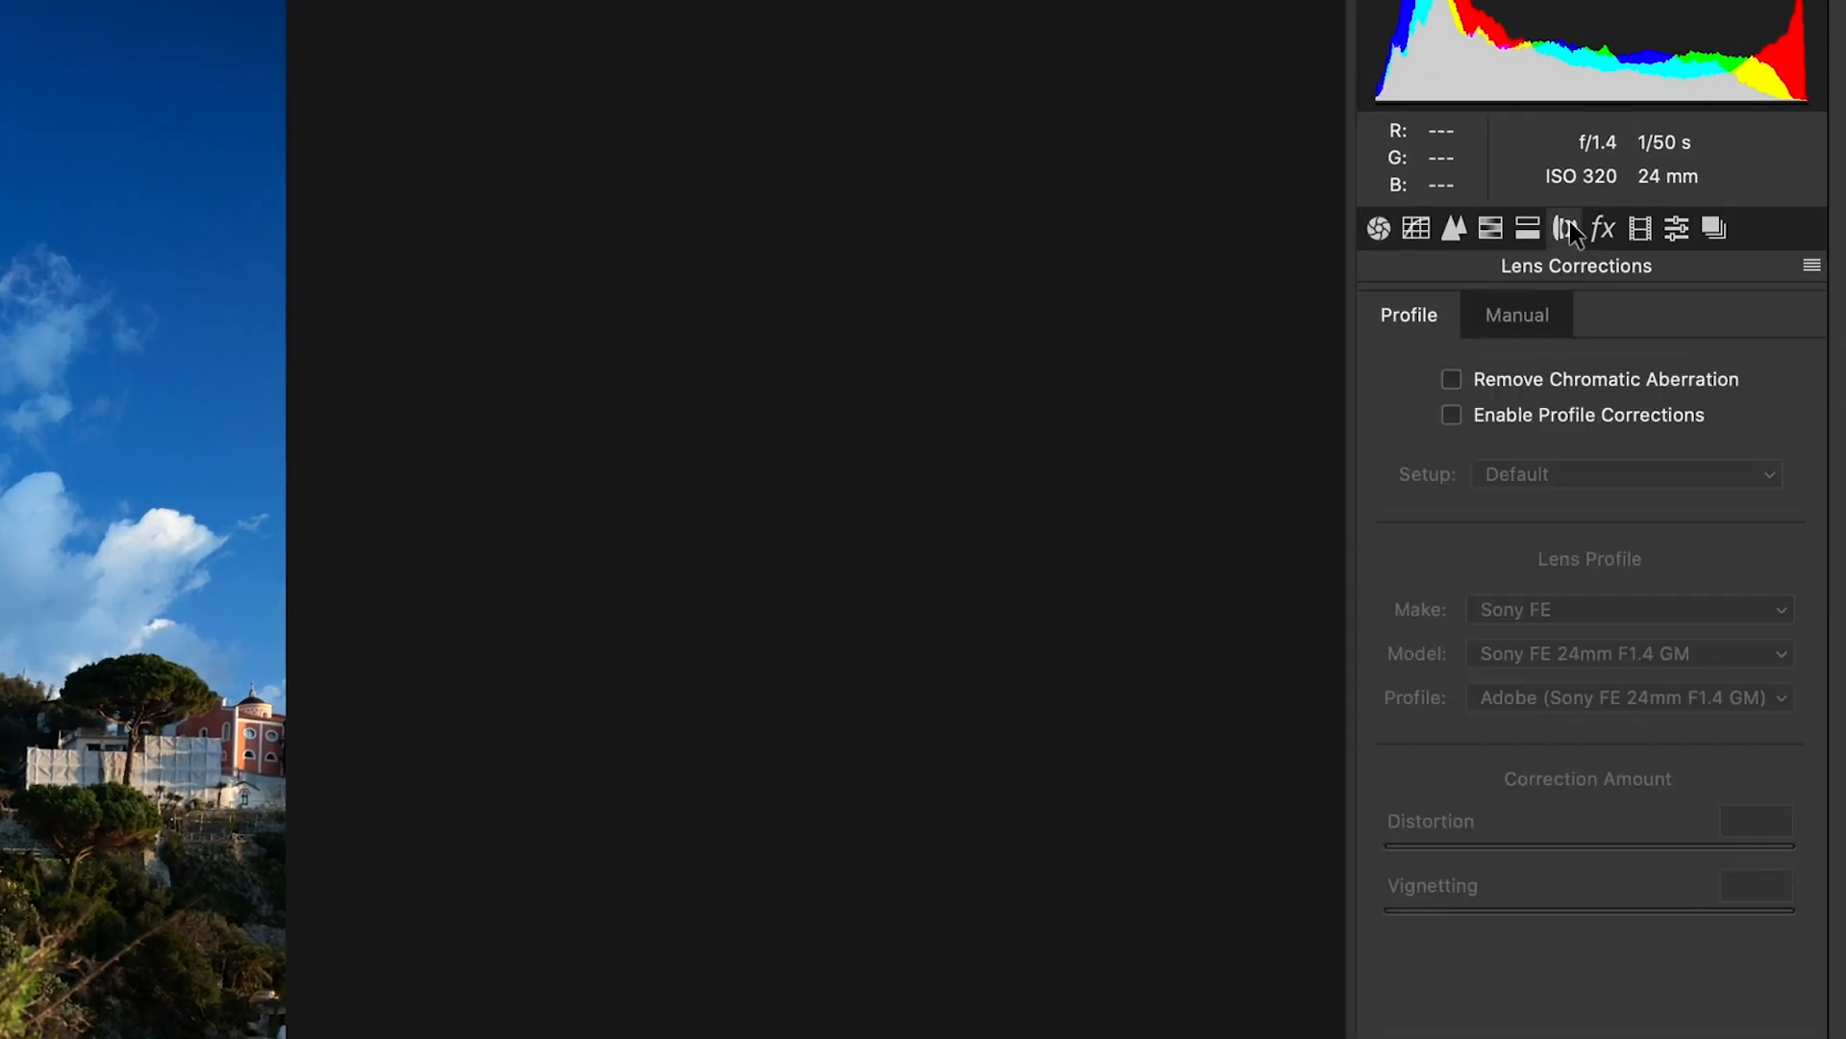
Step: Enable Remove Chromatic Aberration and Enable Profile Corrections in Lens Corrections
click(1451, 379)
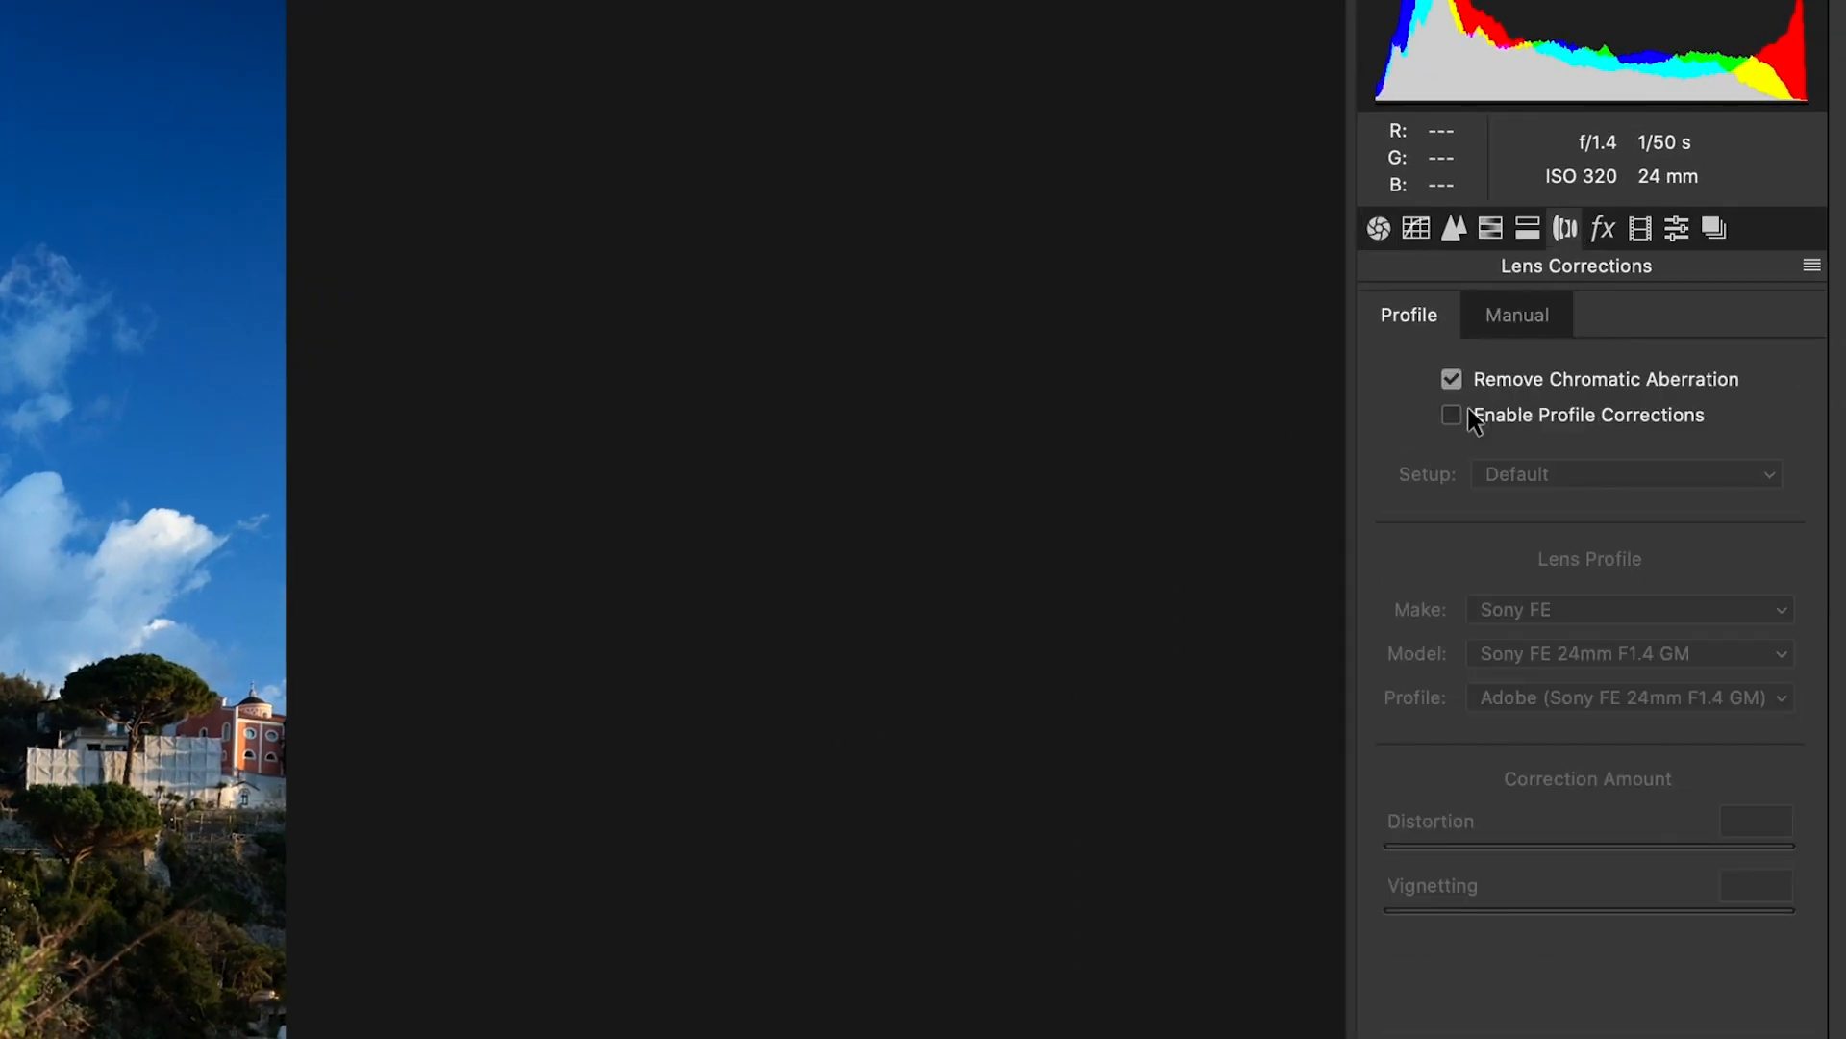
click(1450, 415)
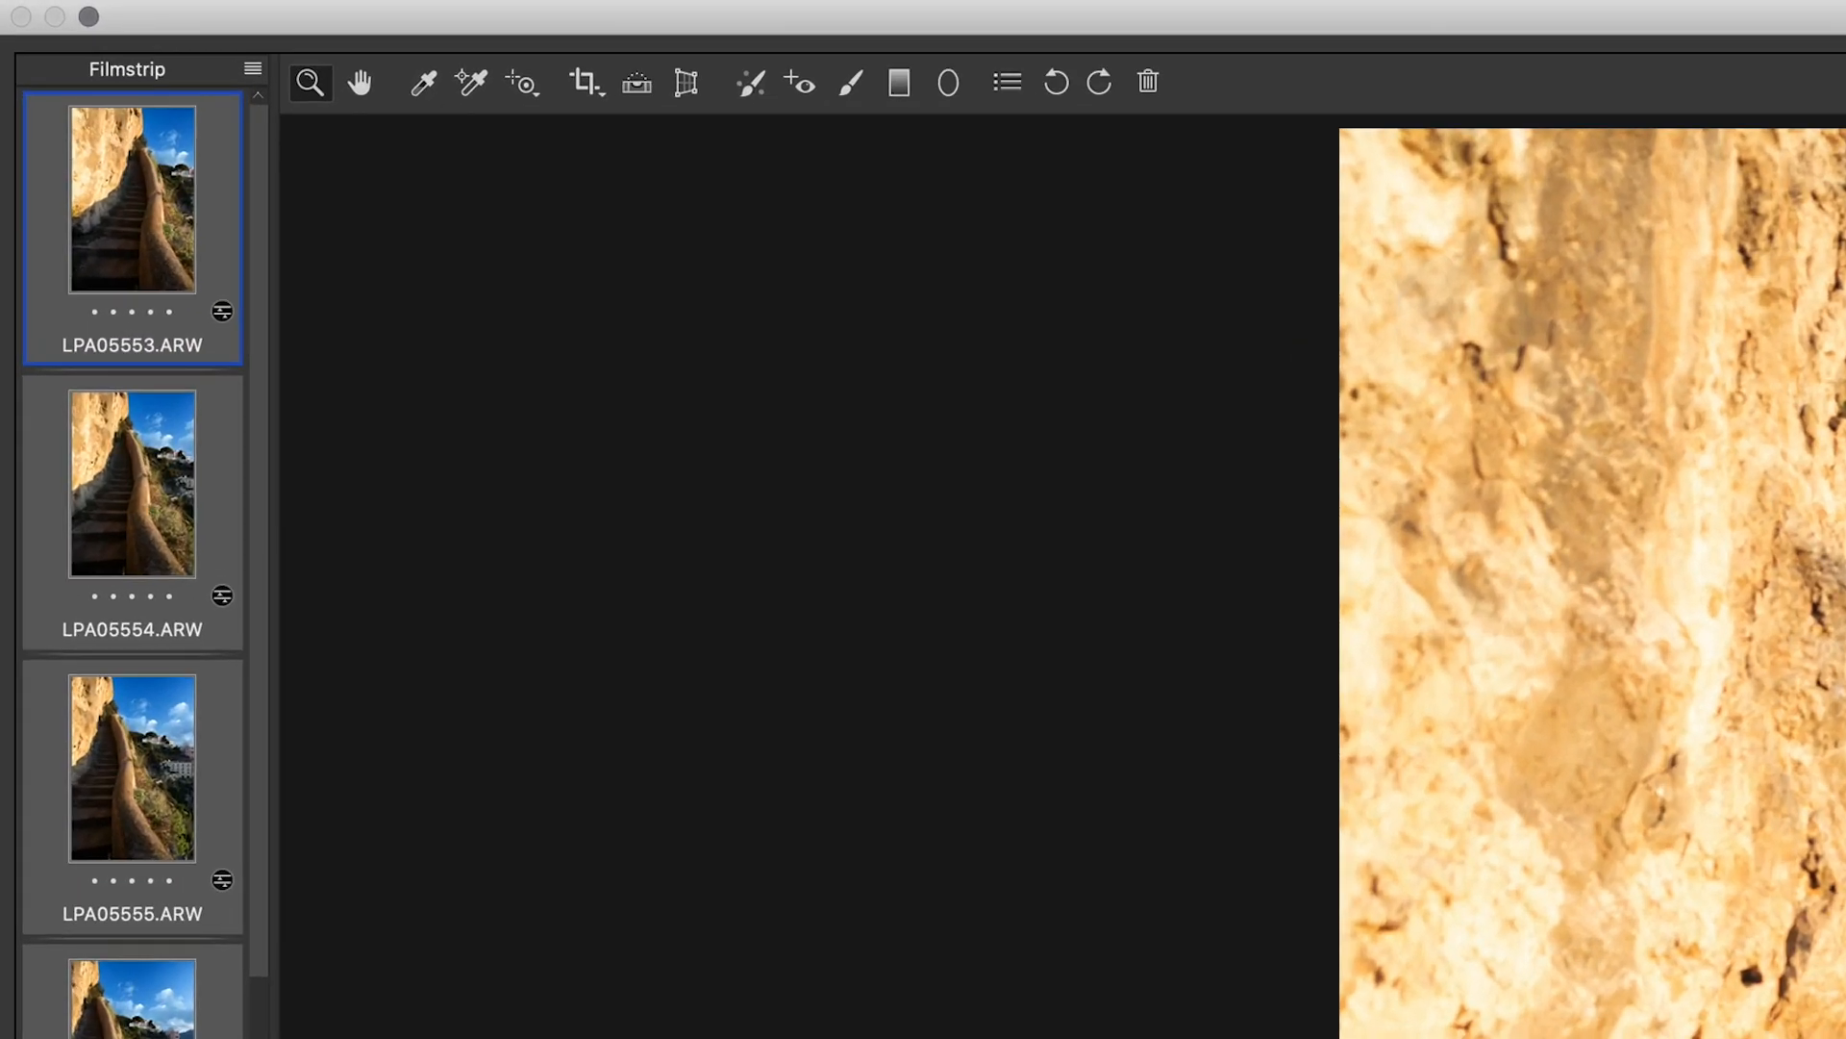
mouse_move(252, 69)
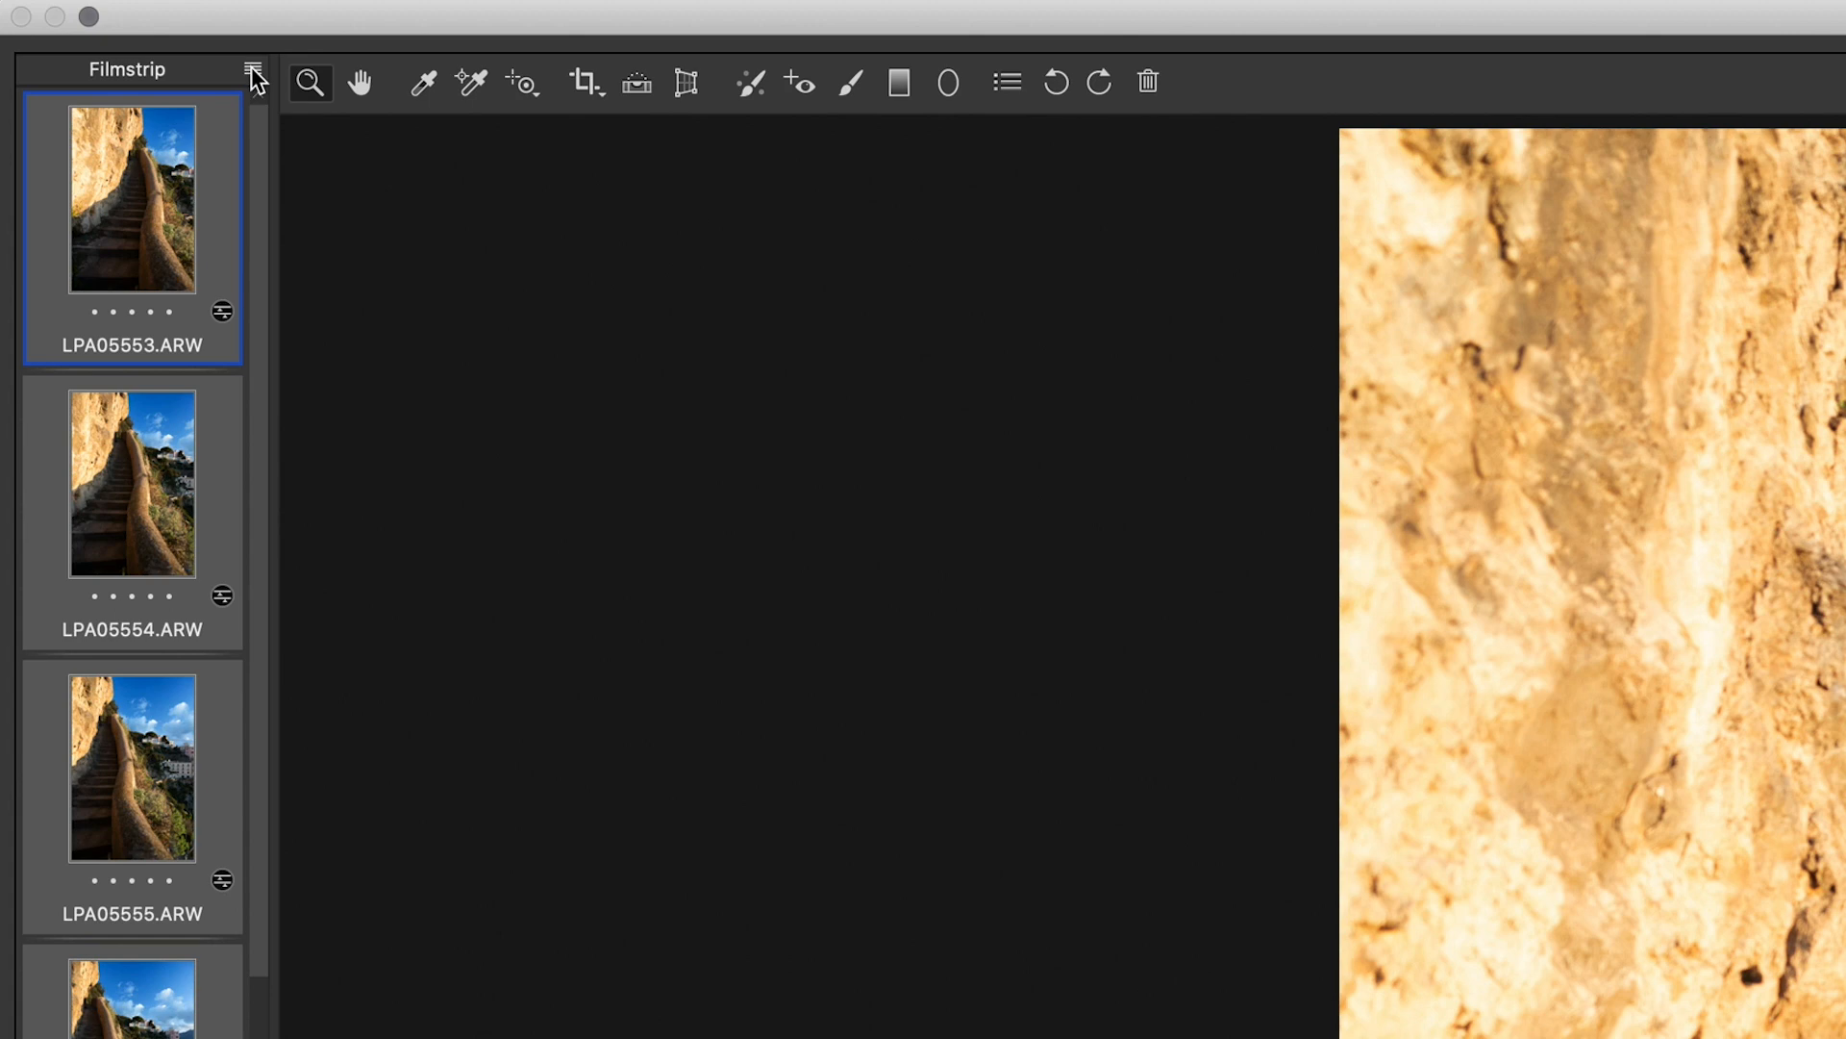
Step: Merge the 20 loaded photos into a spherical panorama preview via the Filmstrip menu
click(254, 70)
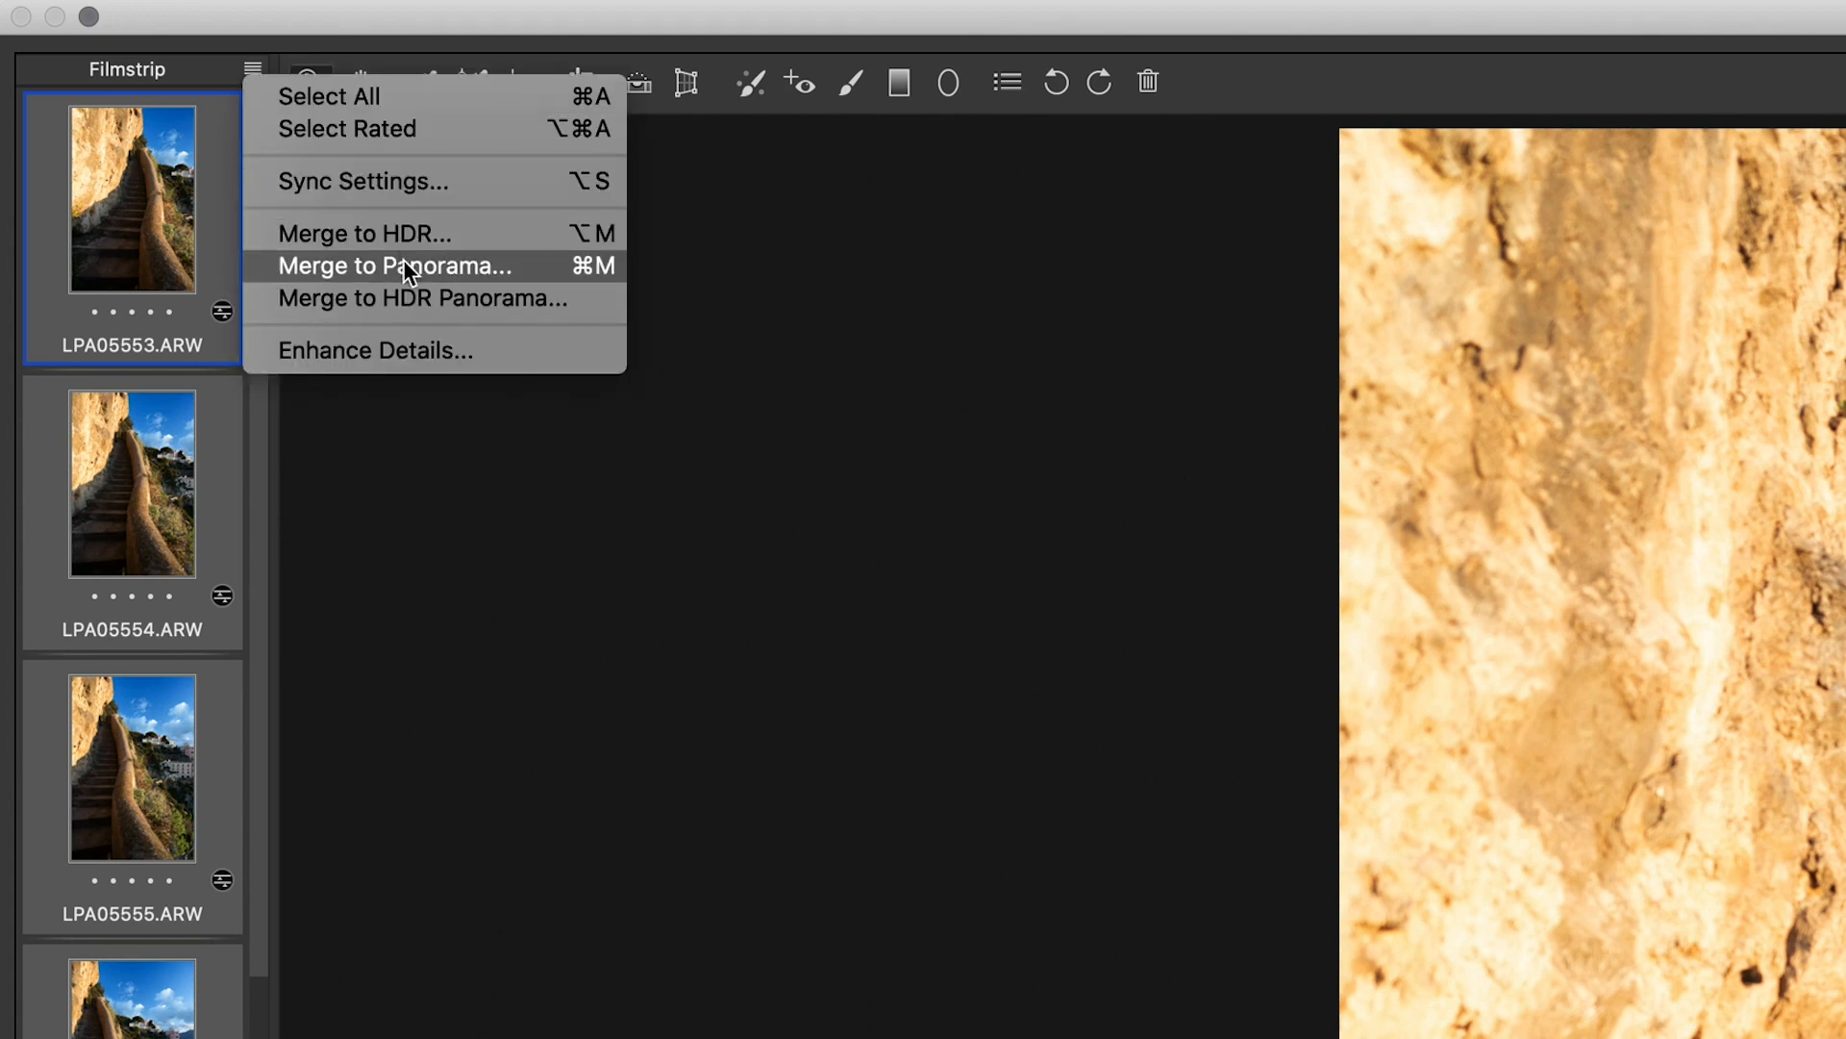
click(396, 265)
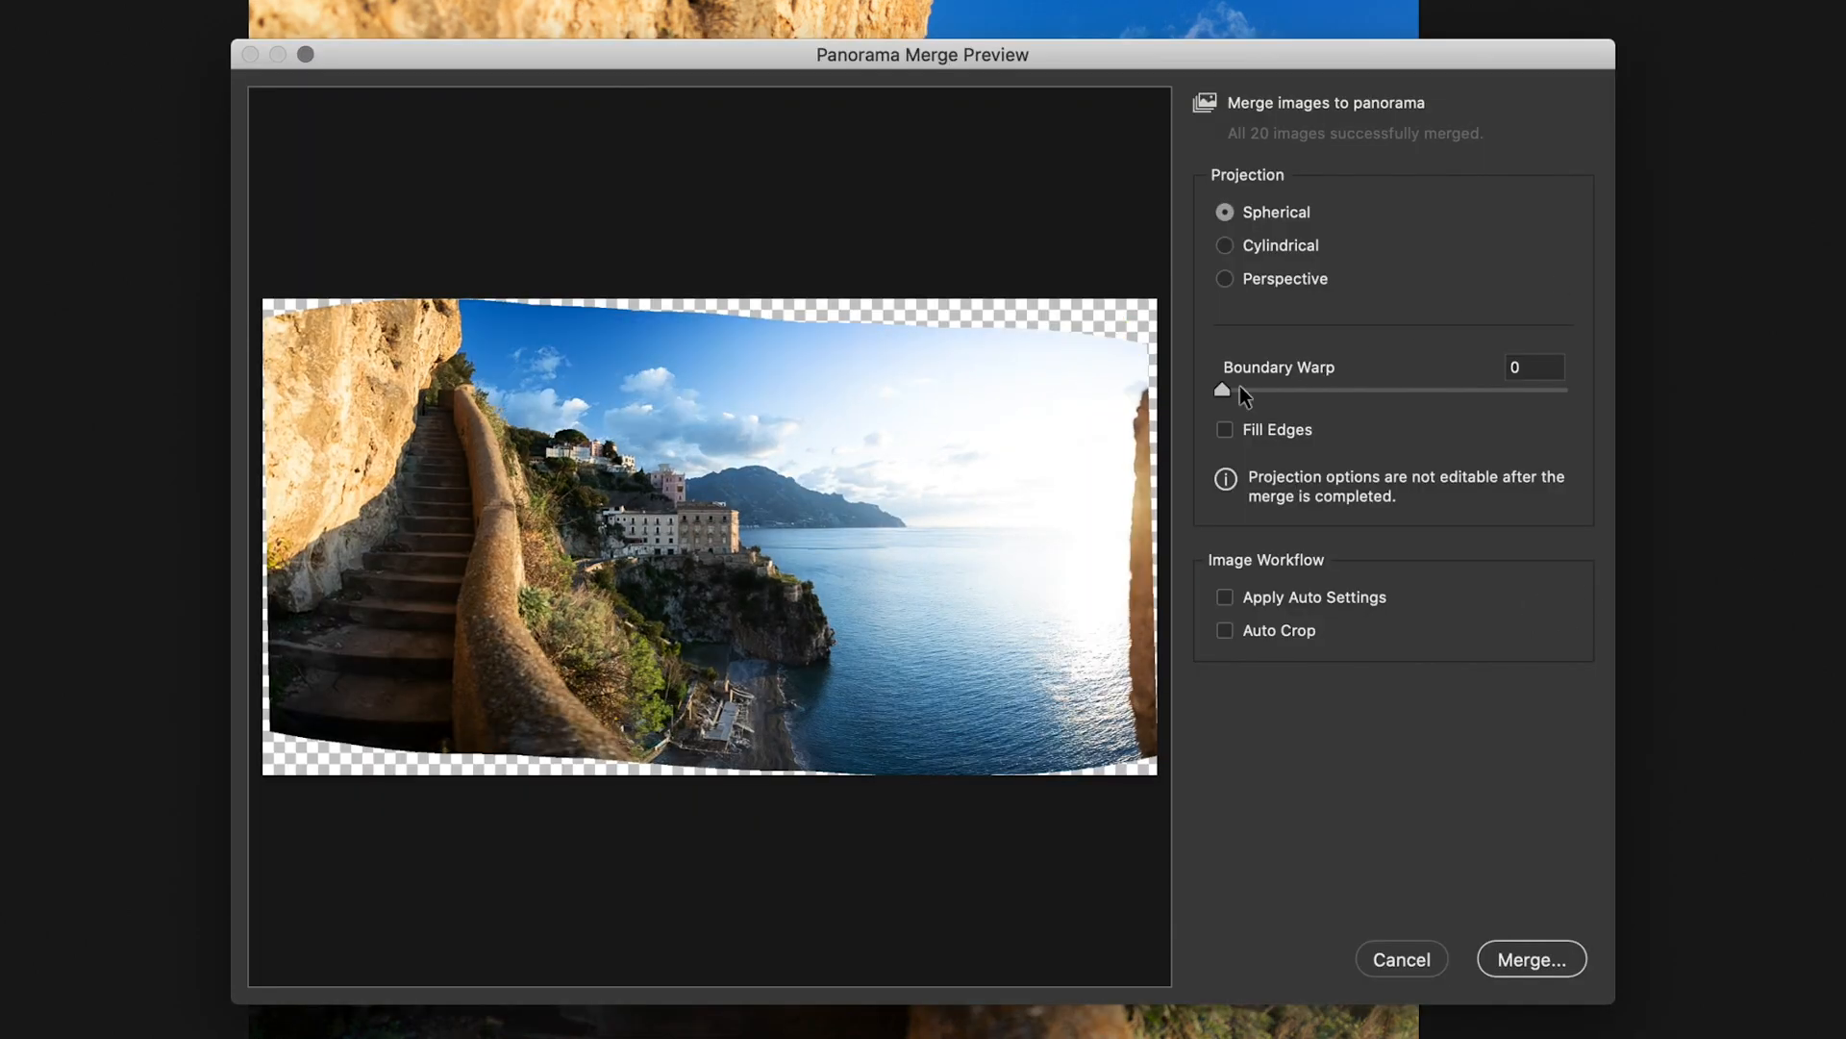
Step: Try Boundary Warp up to 100 and Fill Edges, then return warp to 0 and edge fill off
drag(1223, 391, 1563, 390)
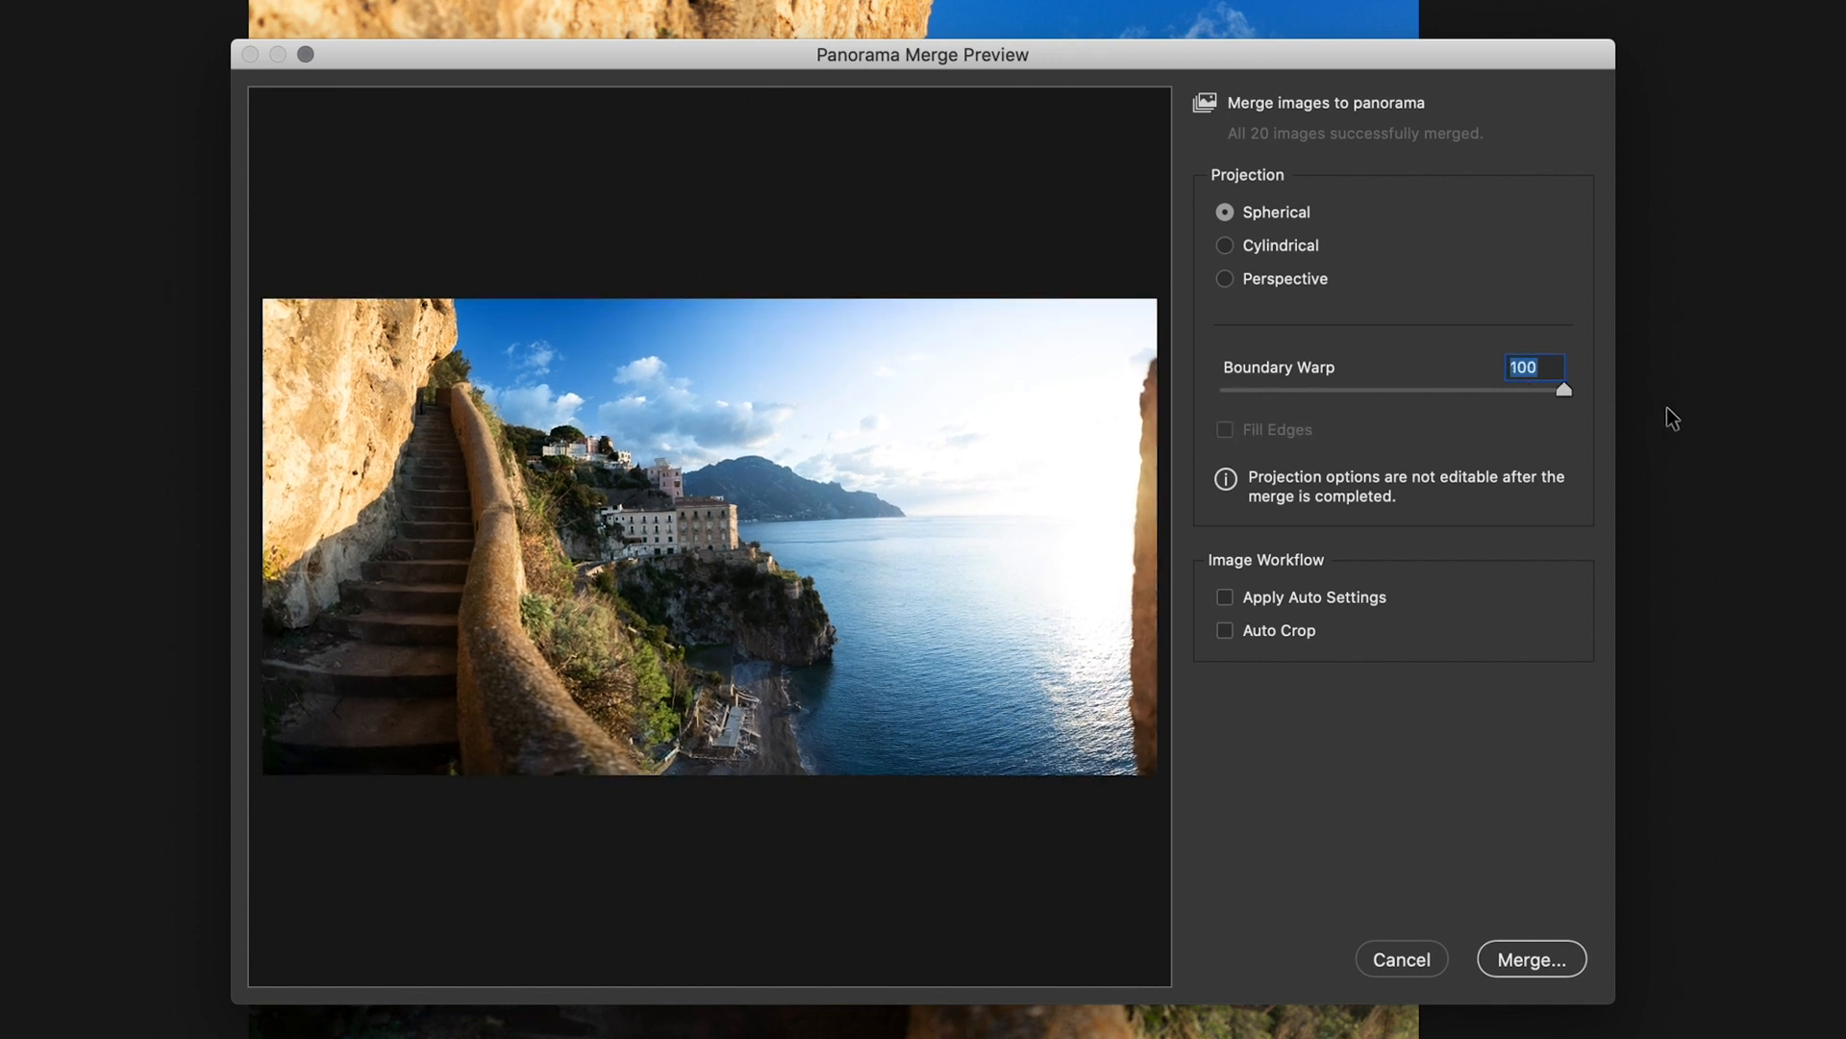
drag(1563, 389, 1247, 389)
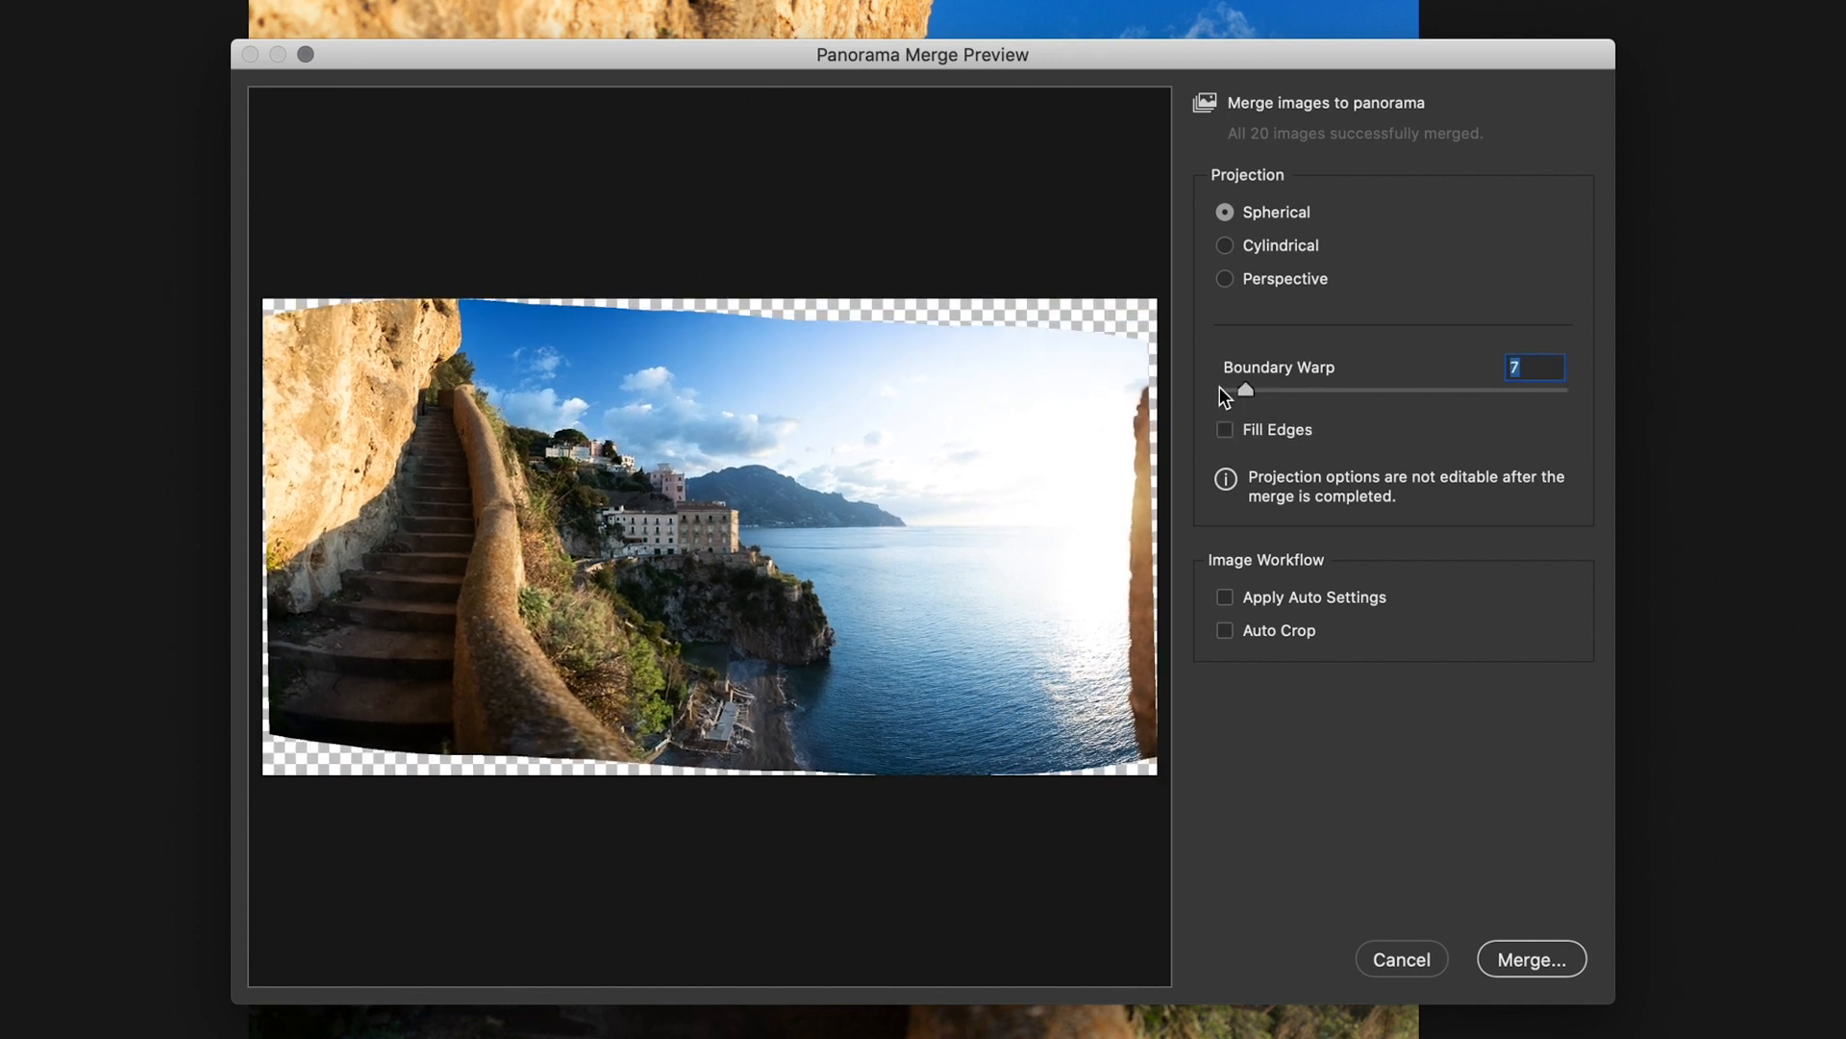
drag(1246, 388, 1221, 389)
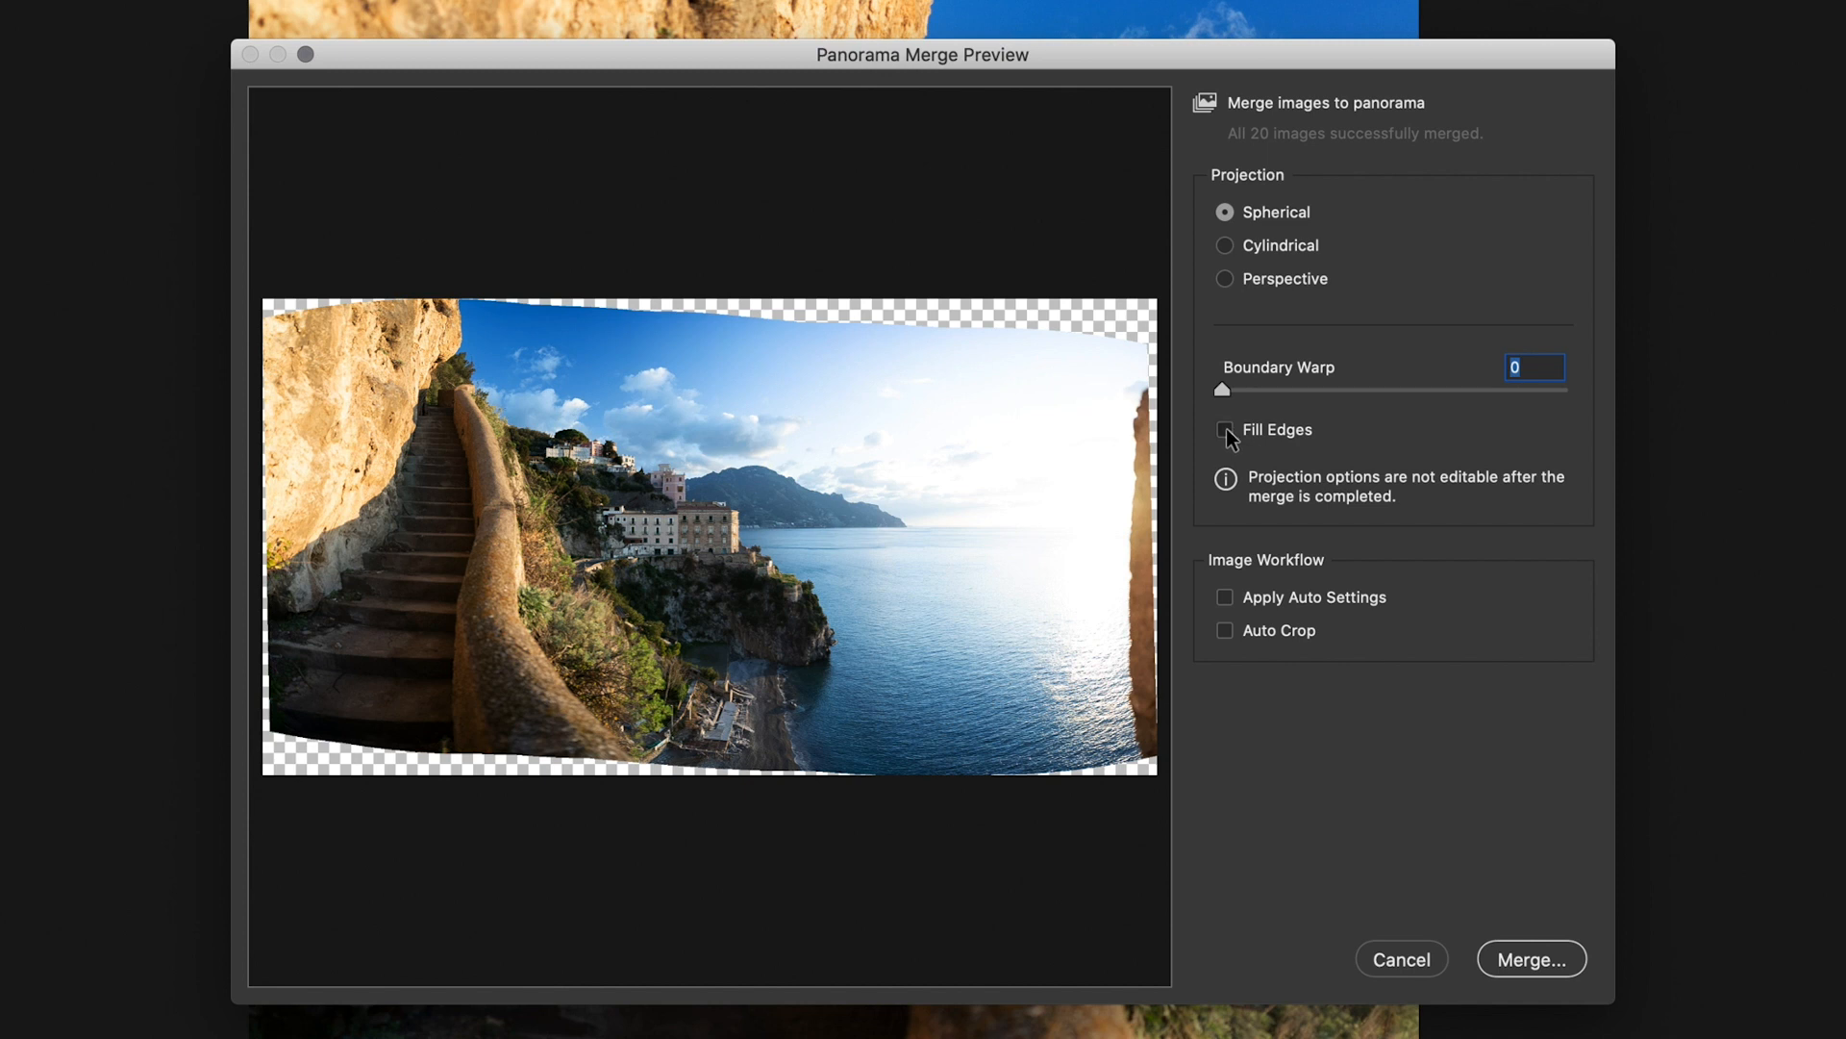
click(1225, 429)
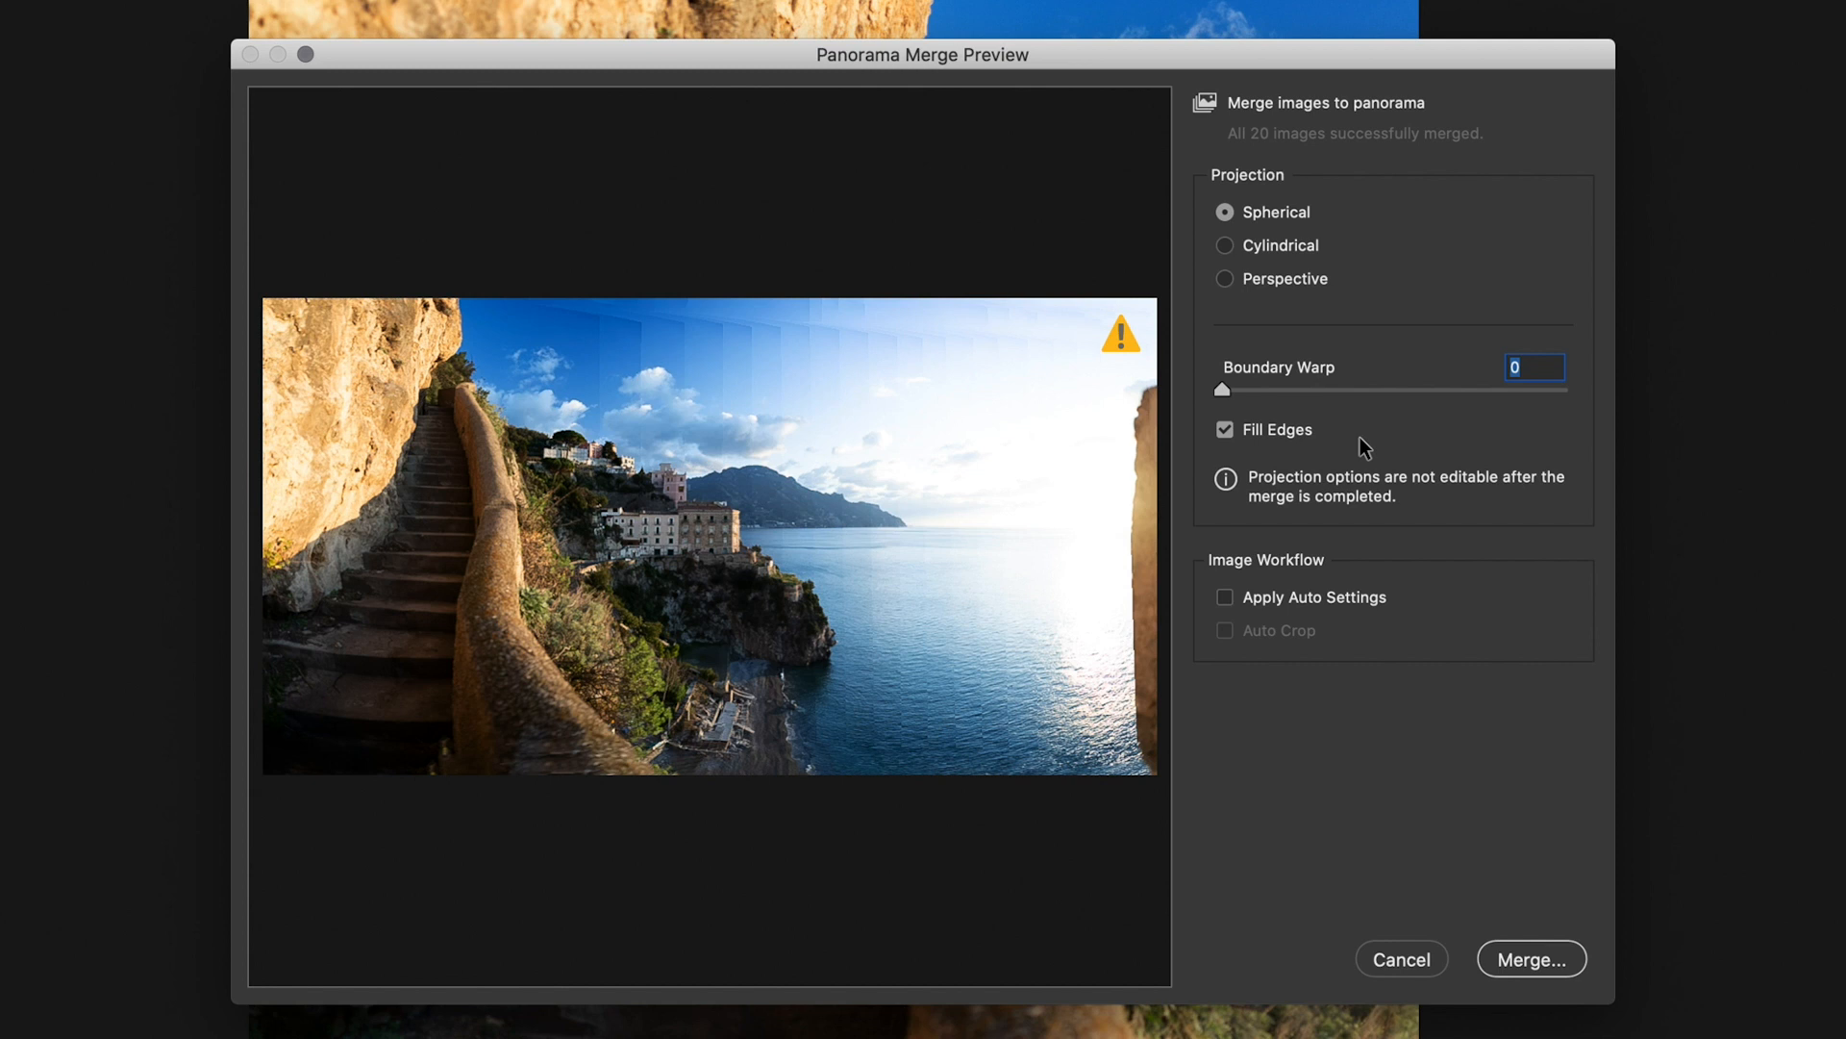
click(1223, 430)
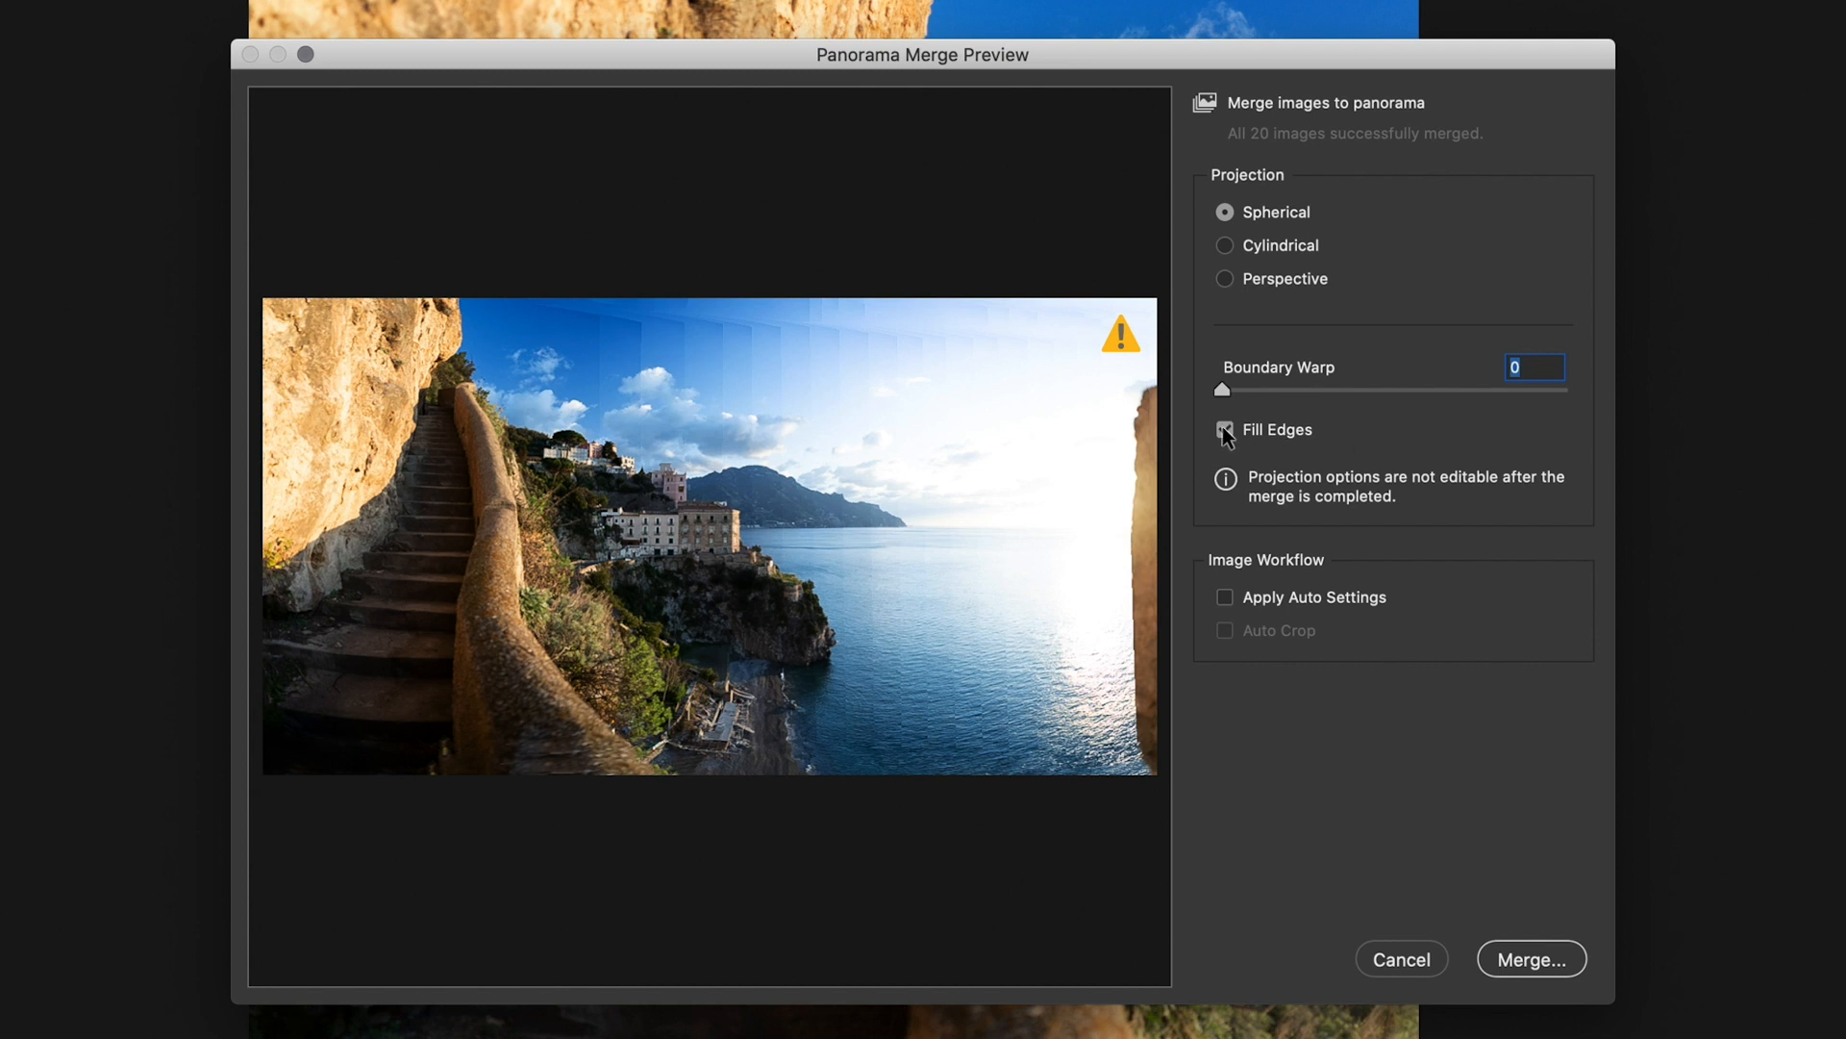
click(1225, 430)
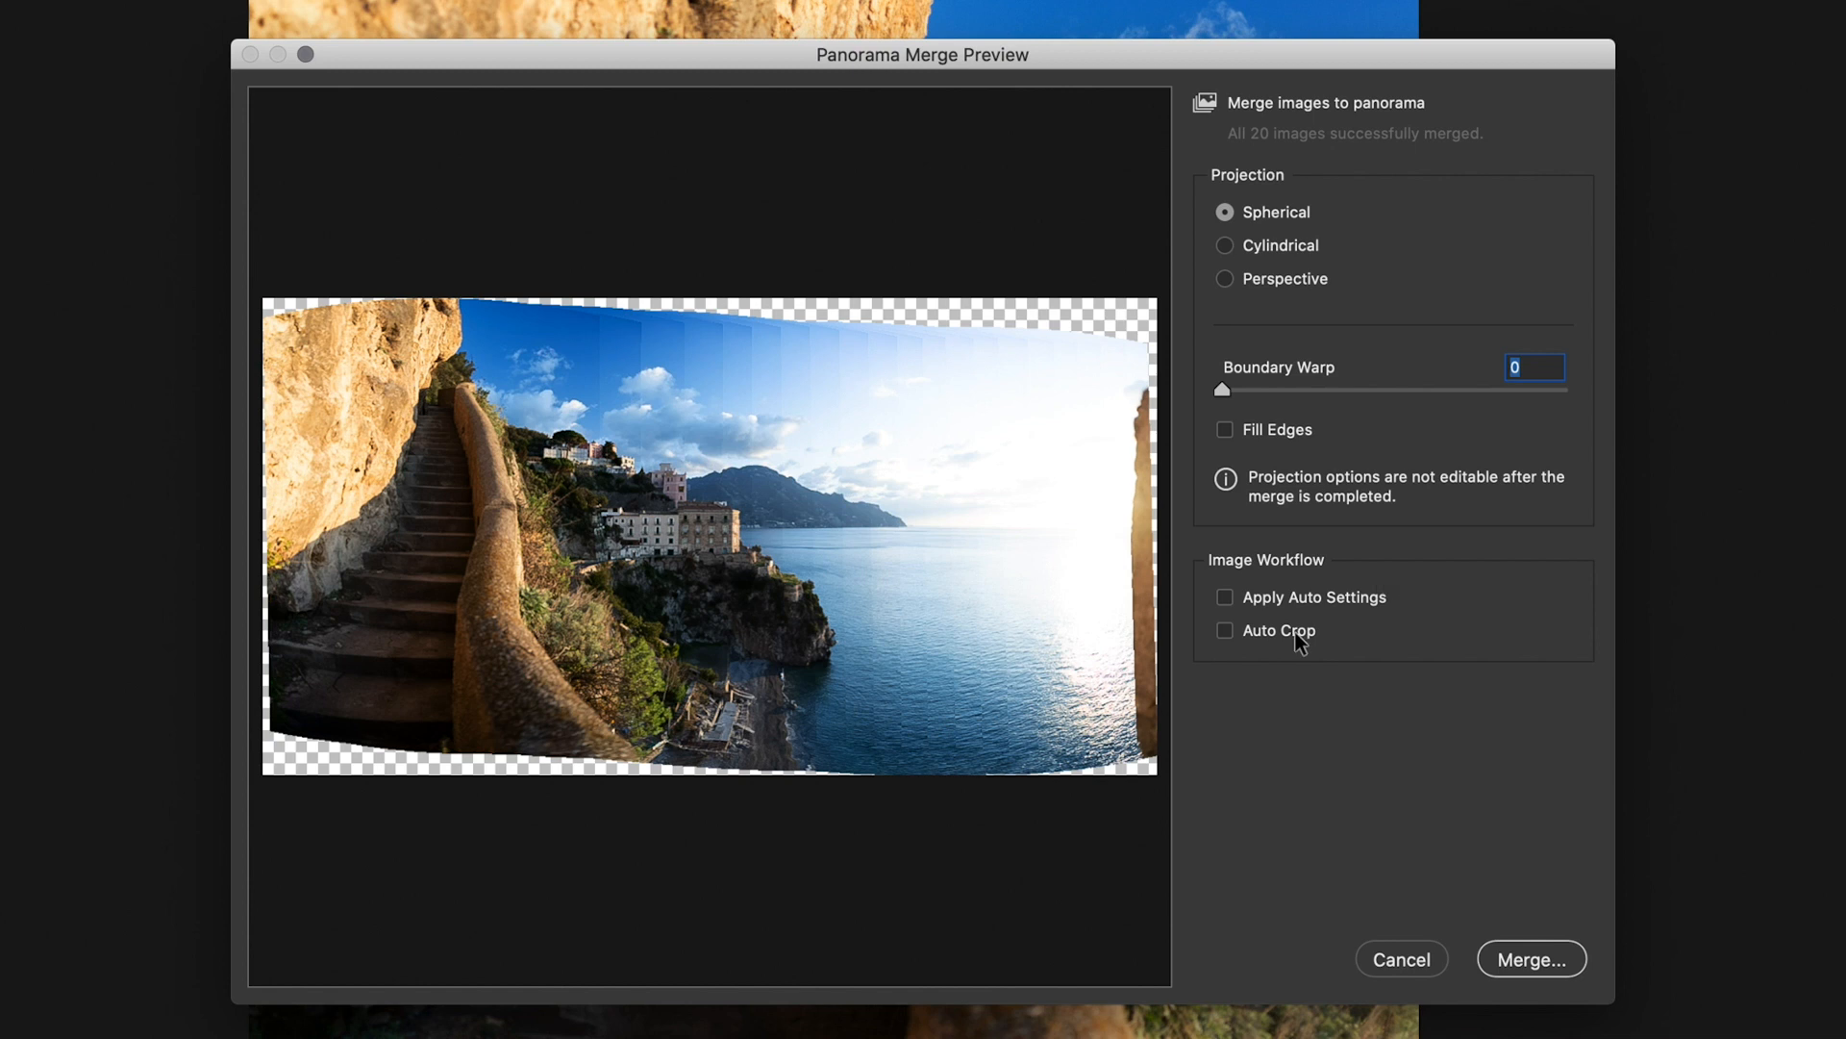
Step: Enable Auto Crop and Apply Auto Settings on the panorama preview
click(1223, 628)
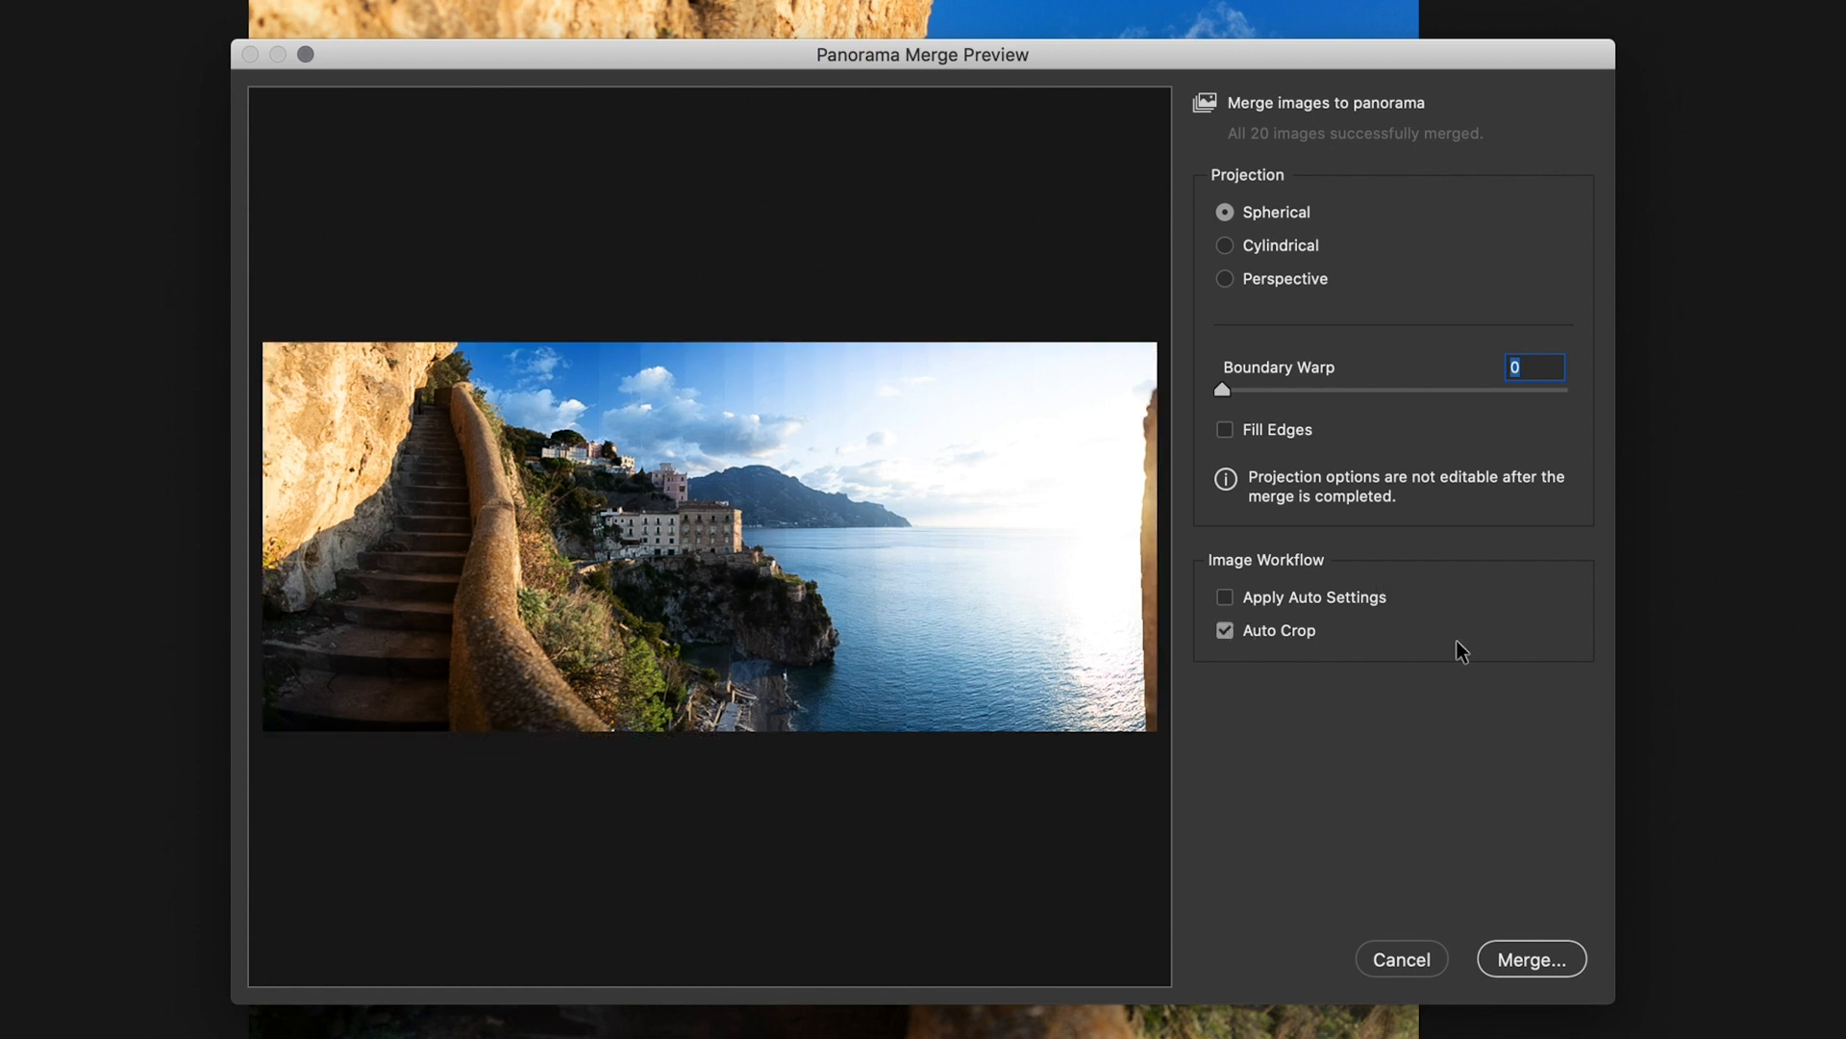
mouse_move(1263, 595)
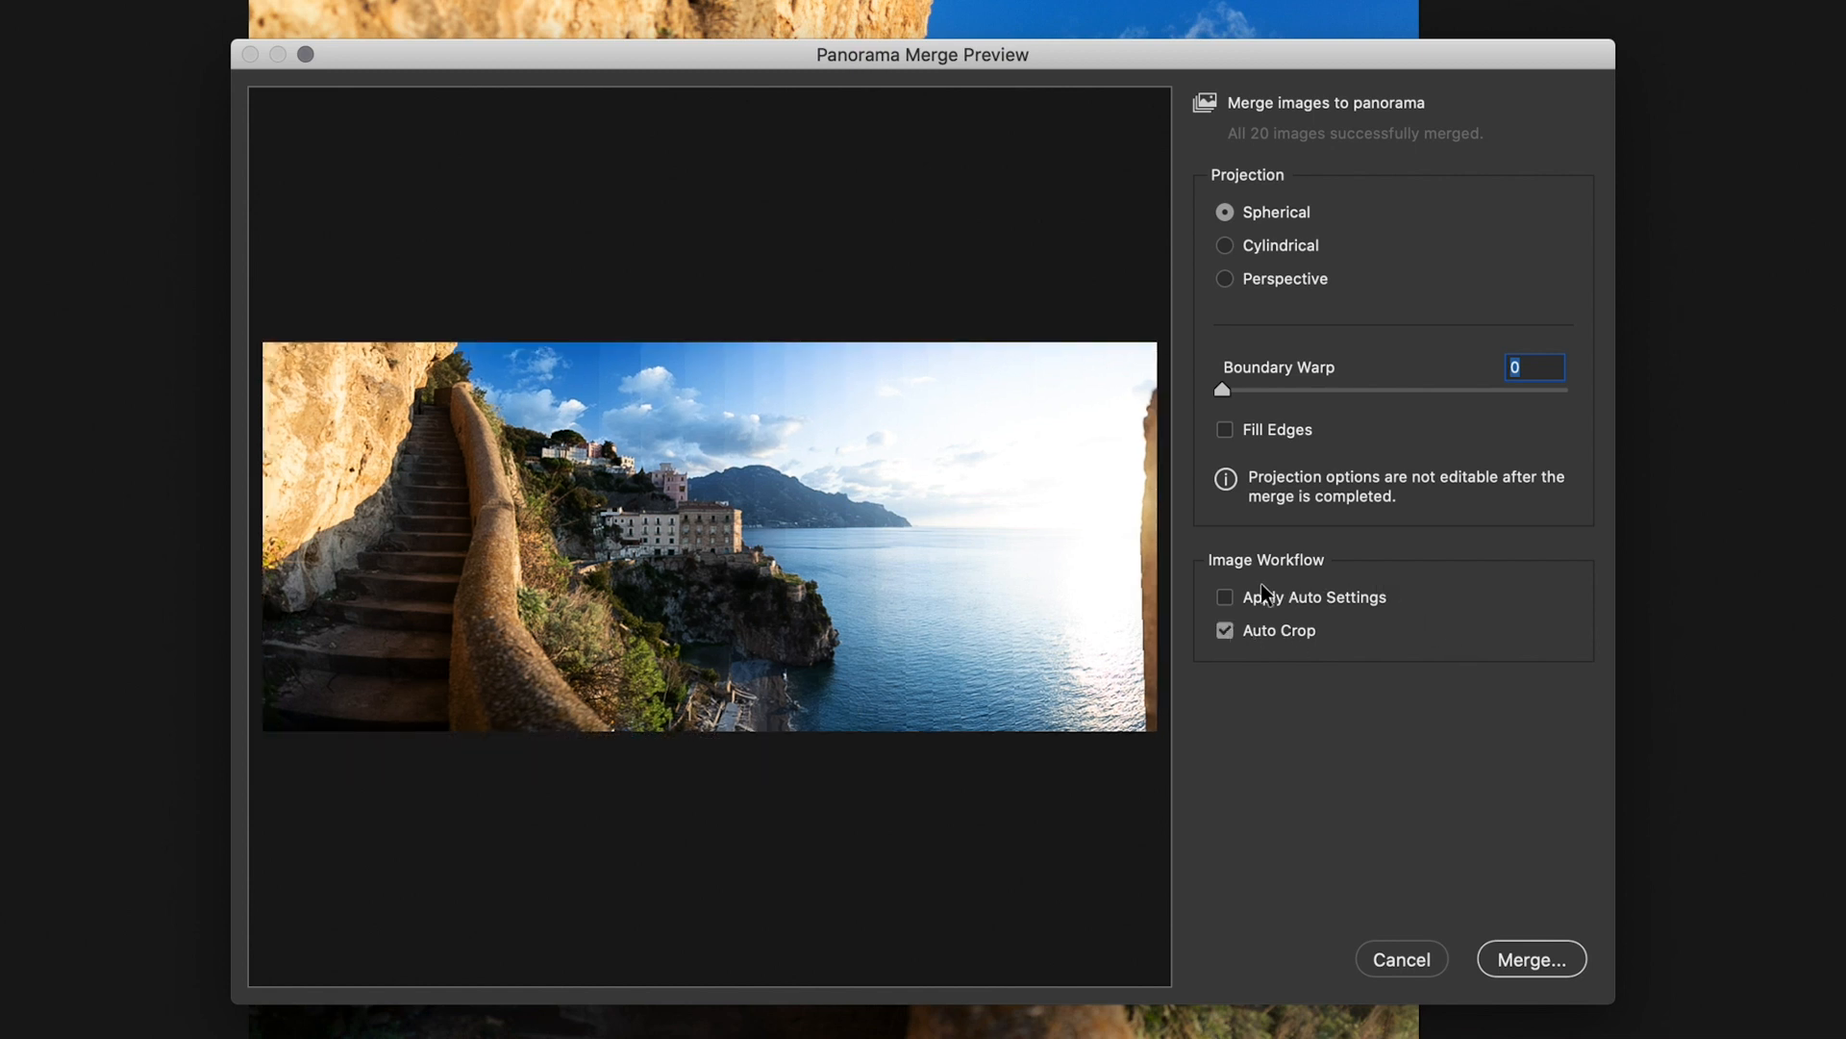
click(1224, 597)
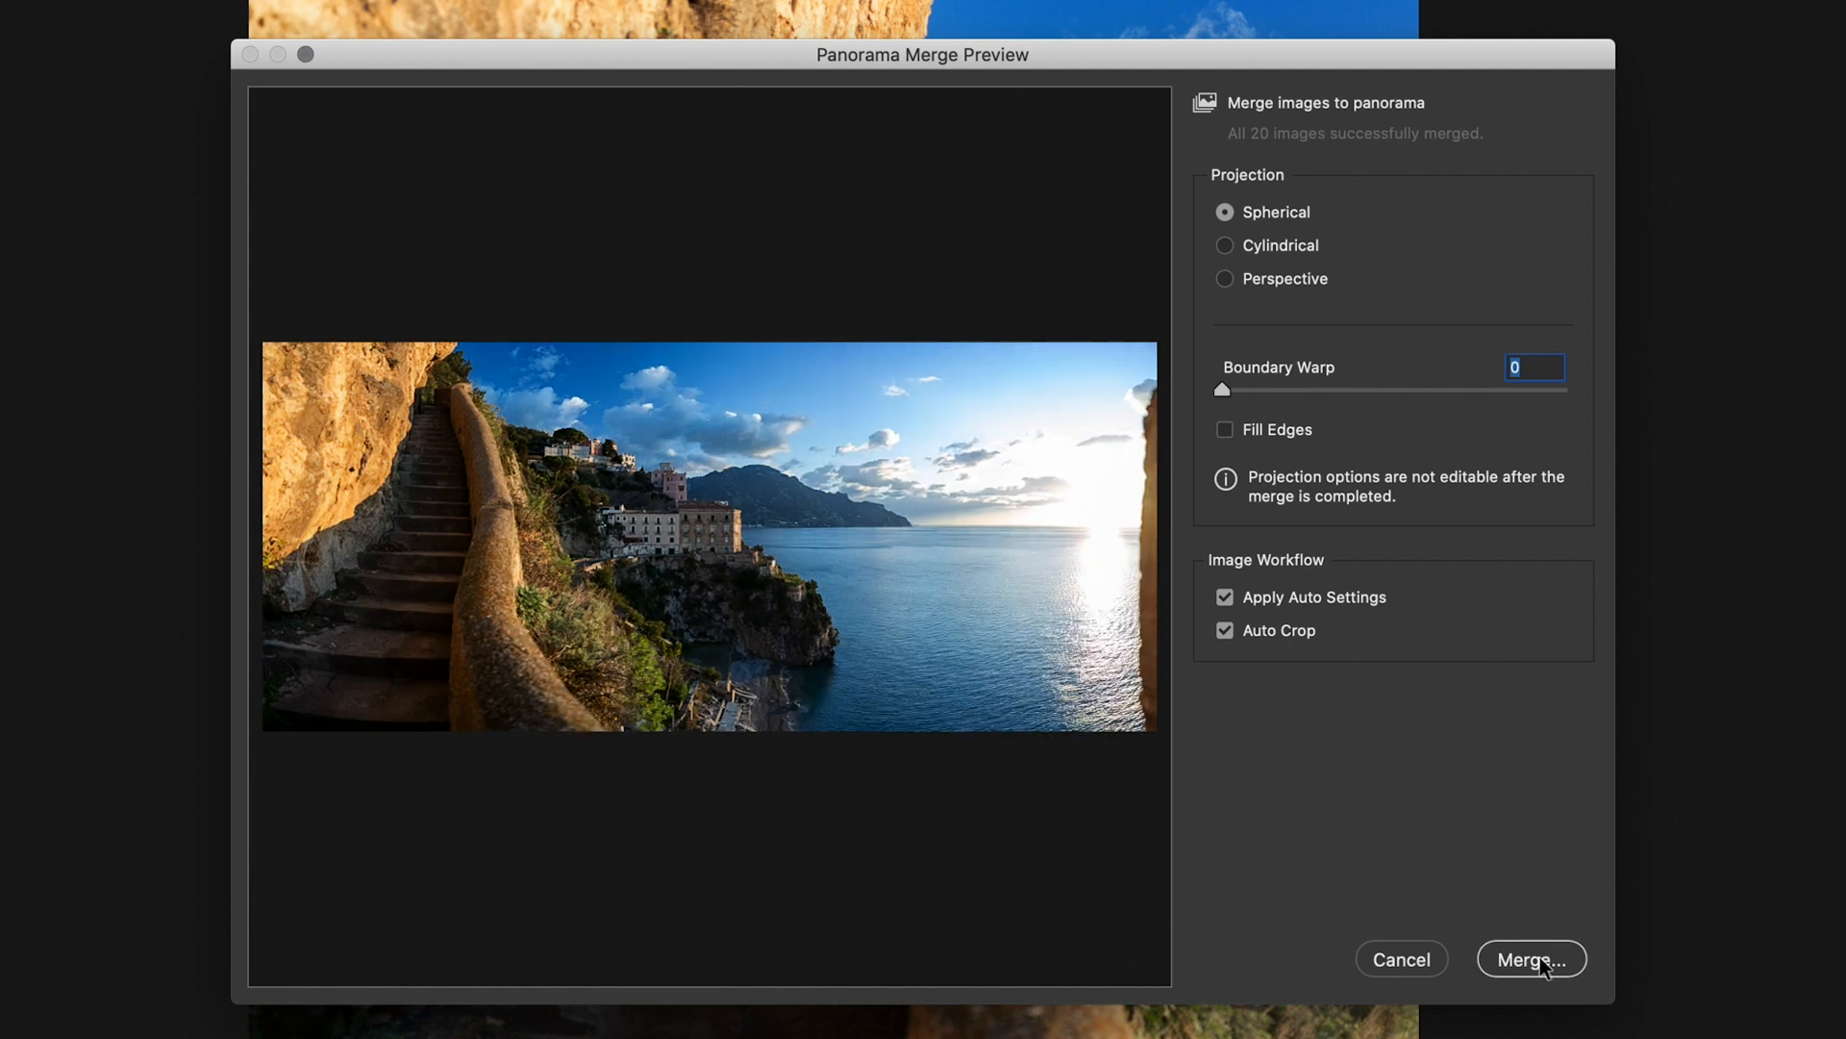
mouse_move(1544, 967)
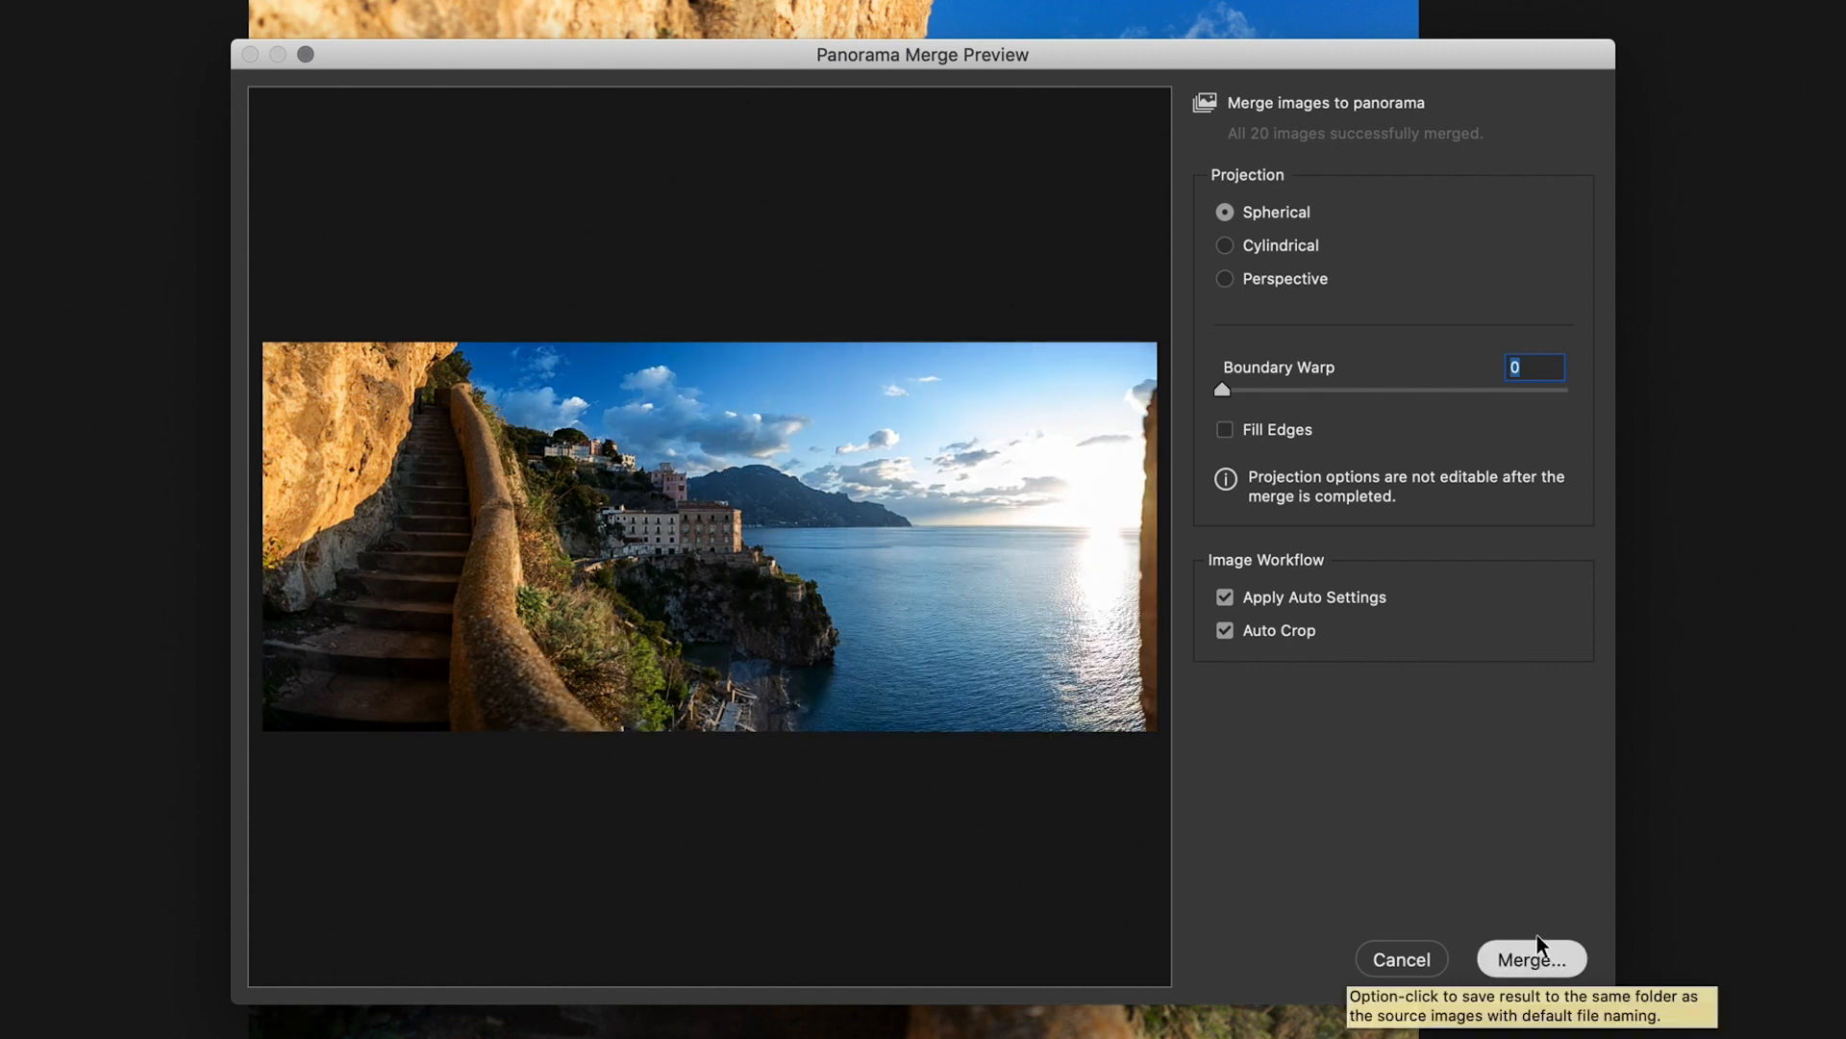
Step: Merge the panorama and save it as LPA05553-Pano.dng
click(1531, 958)
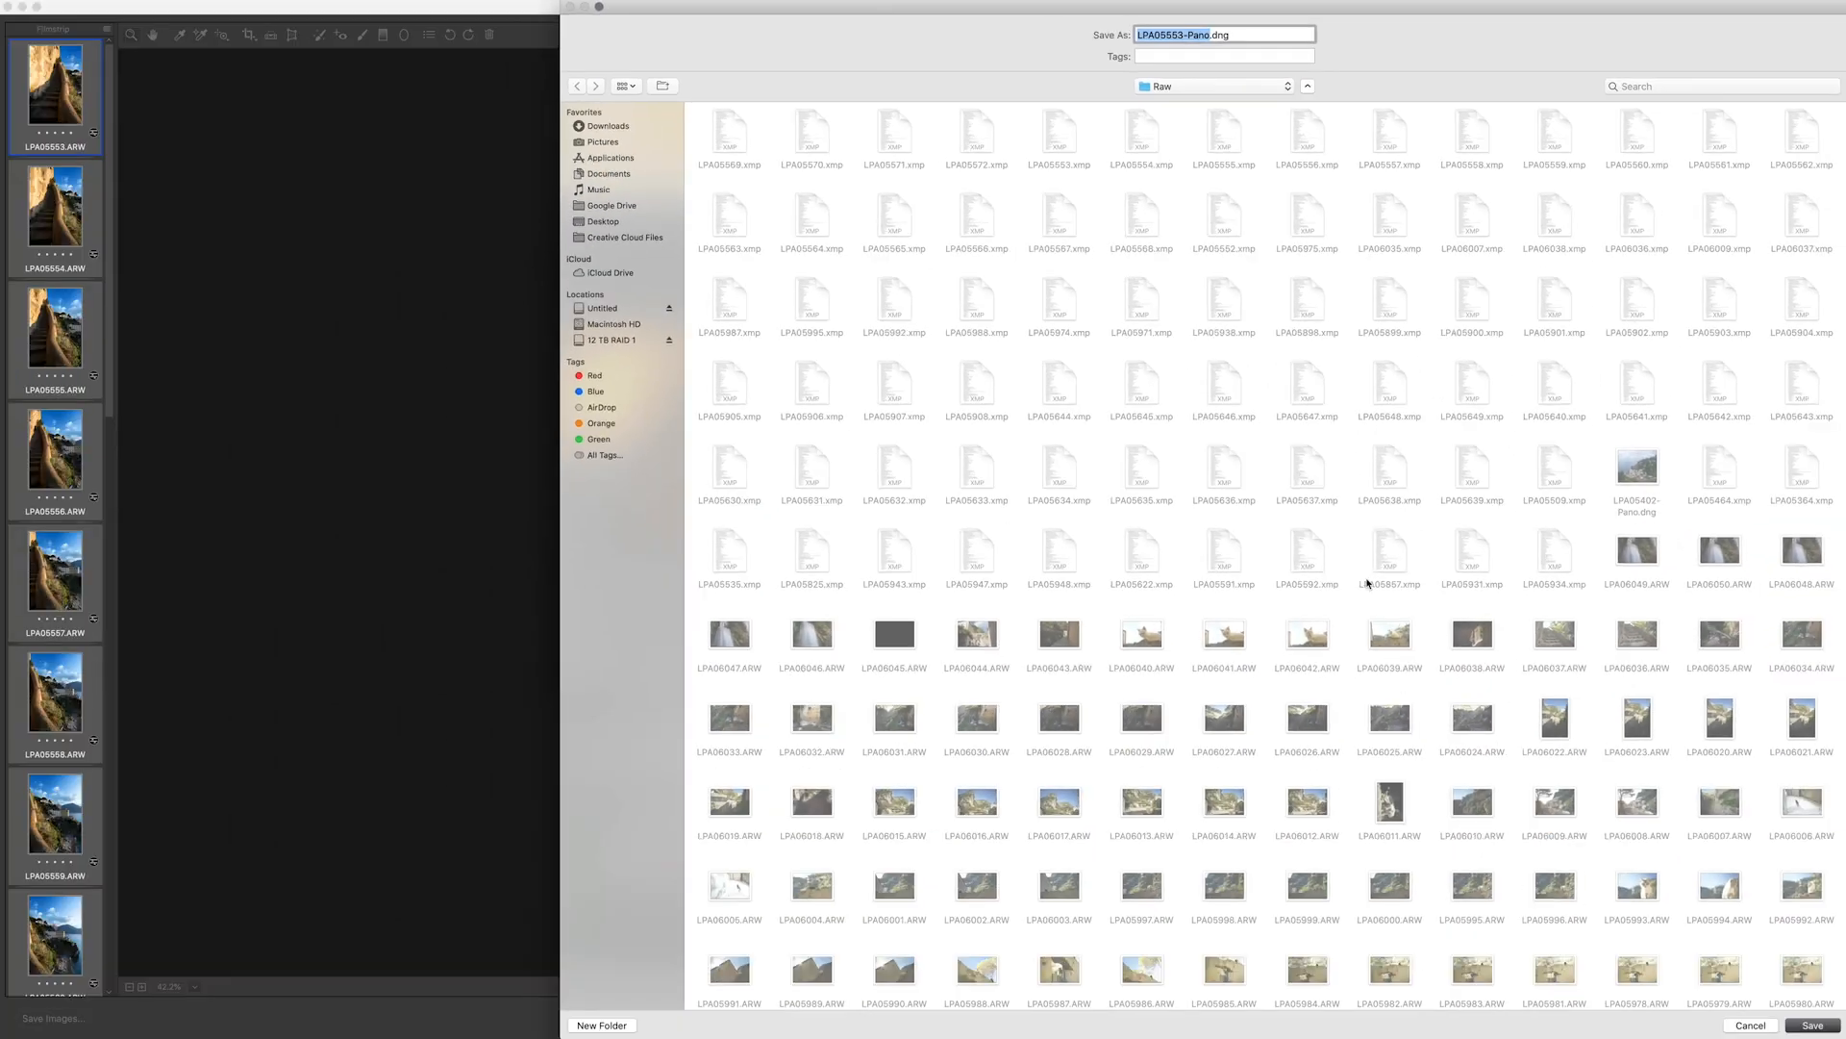
click(1815, 1027)
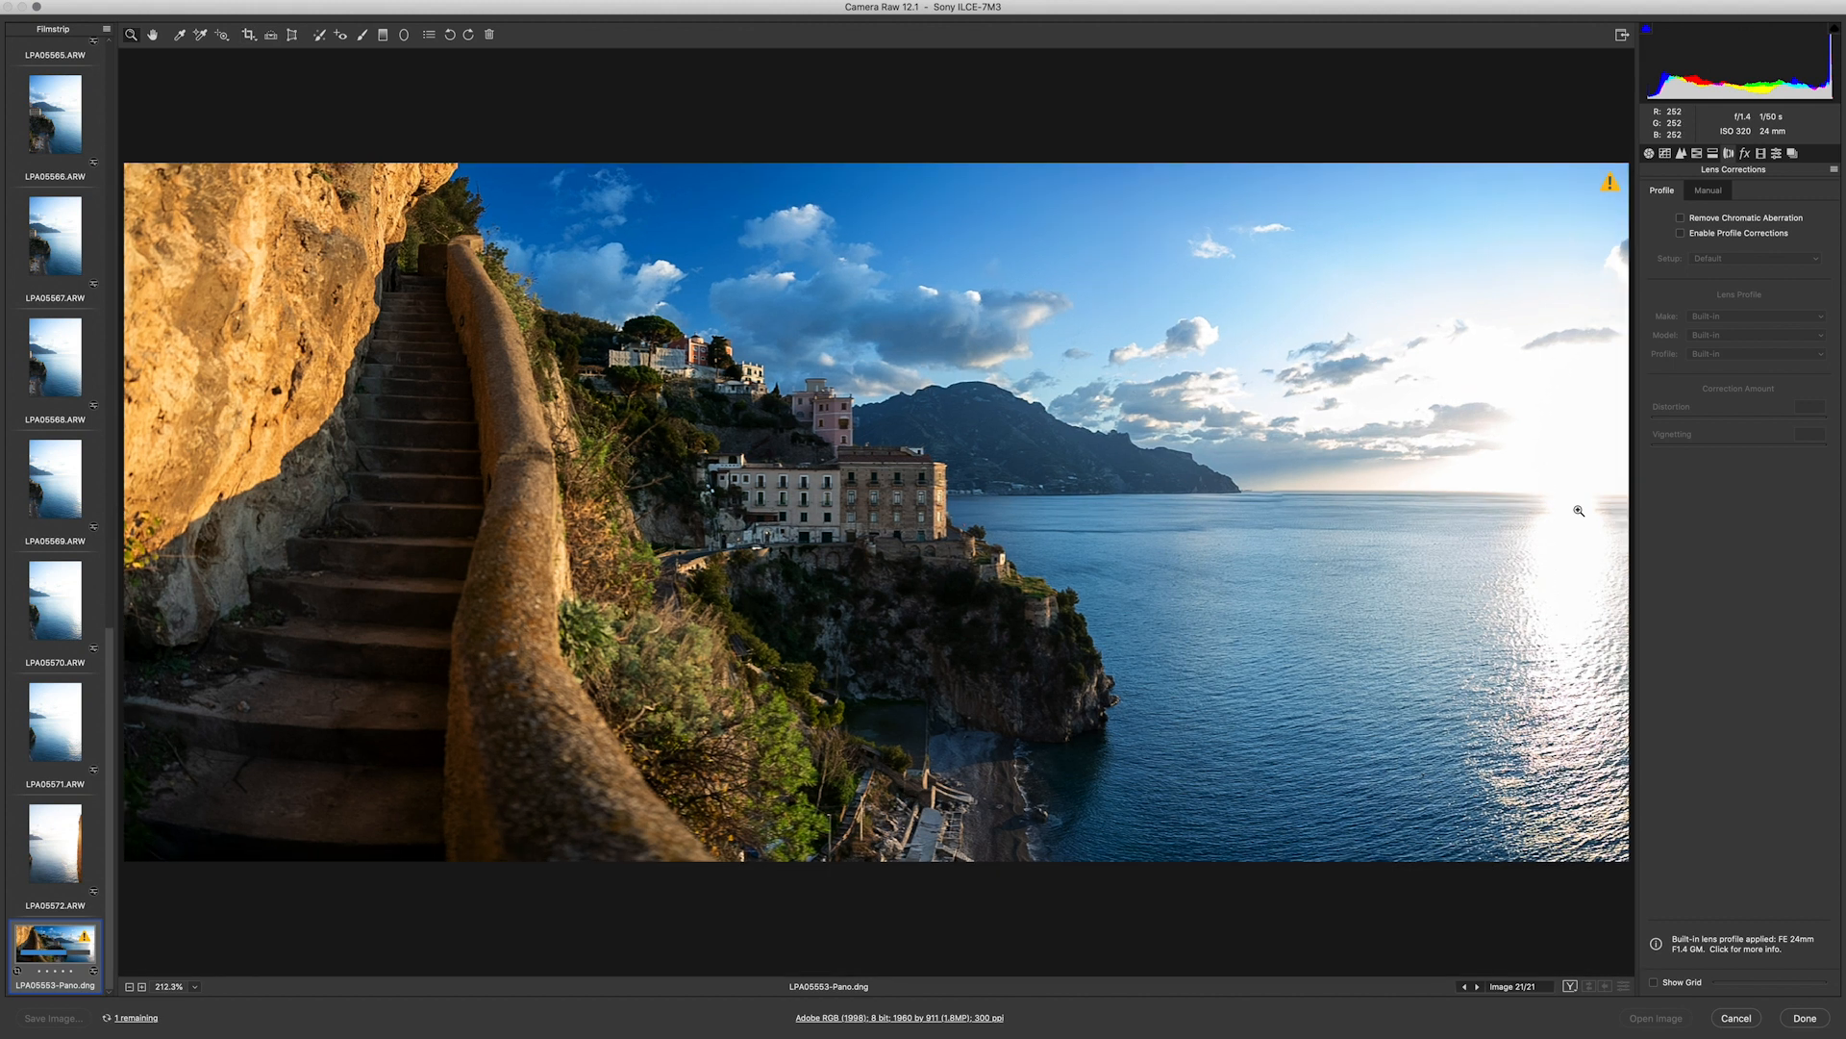
mouse_move(1654, 198)
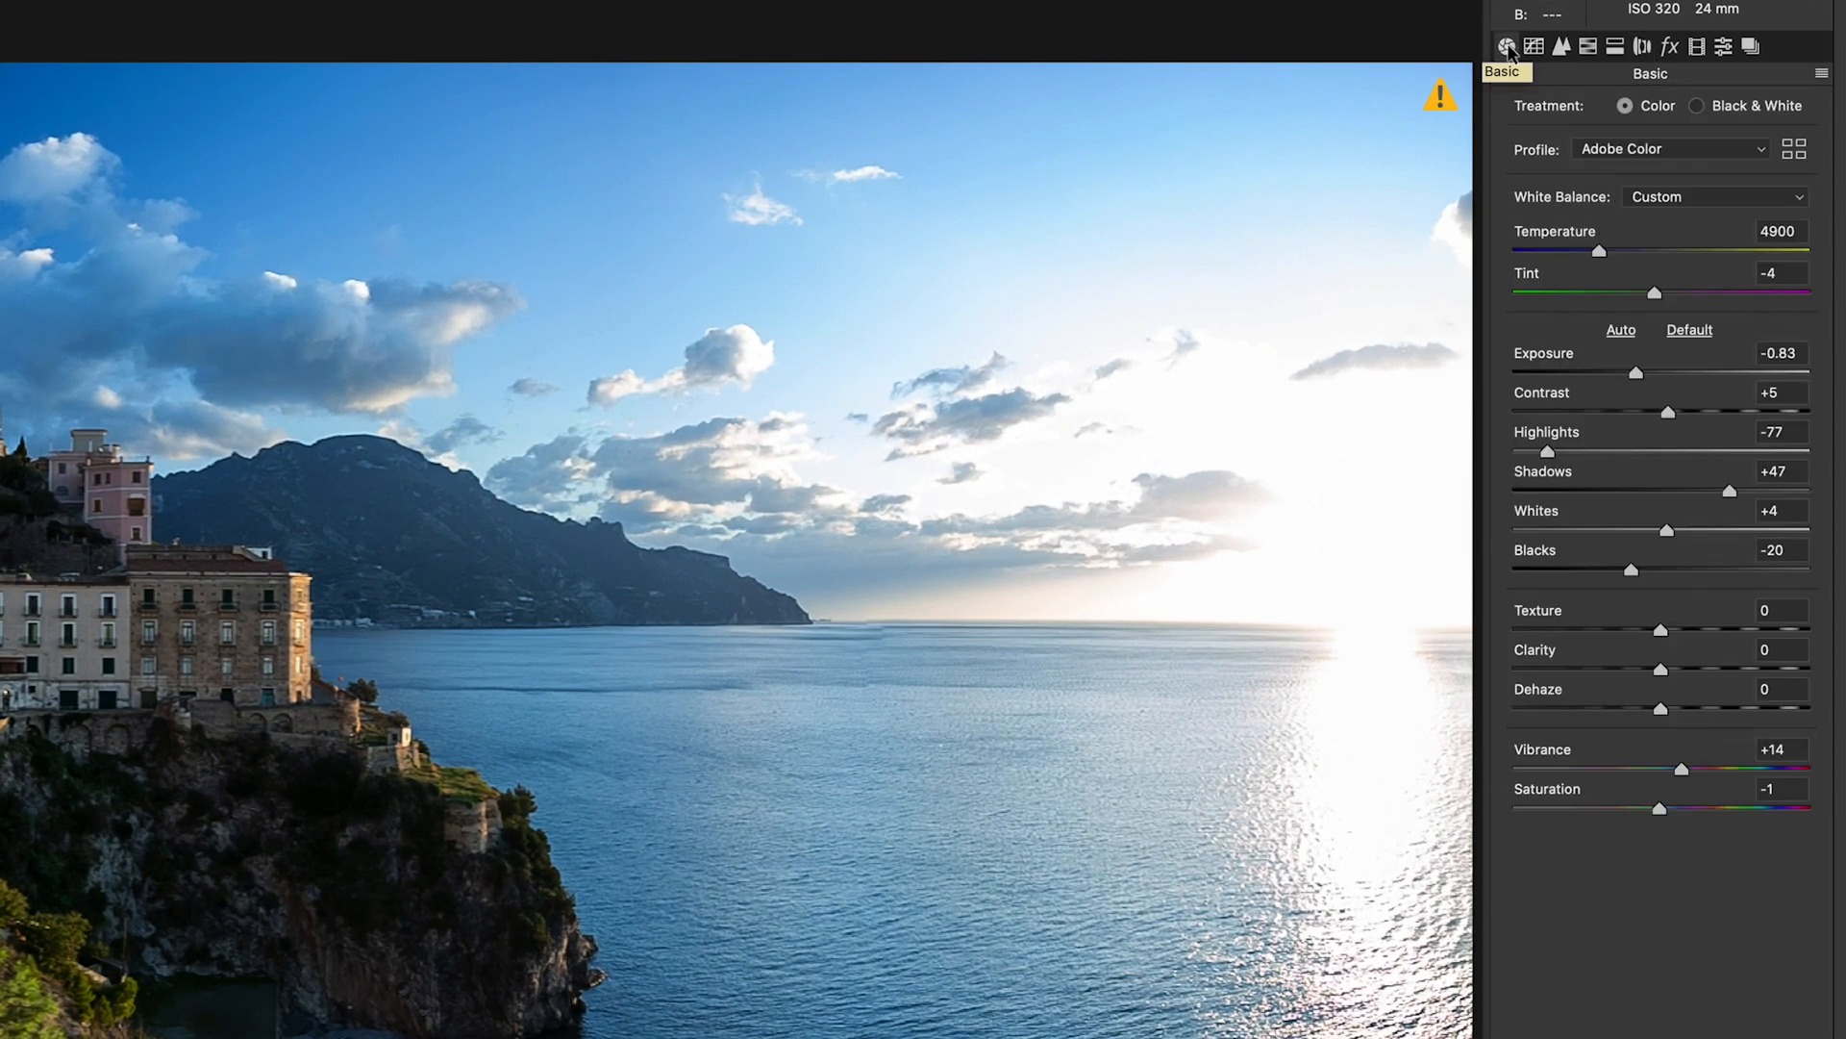
mouse_move(1745, 500)
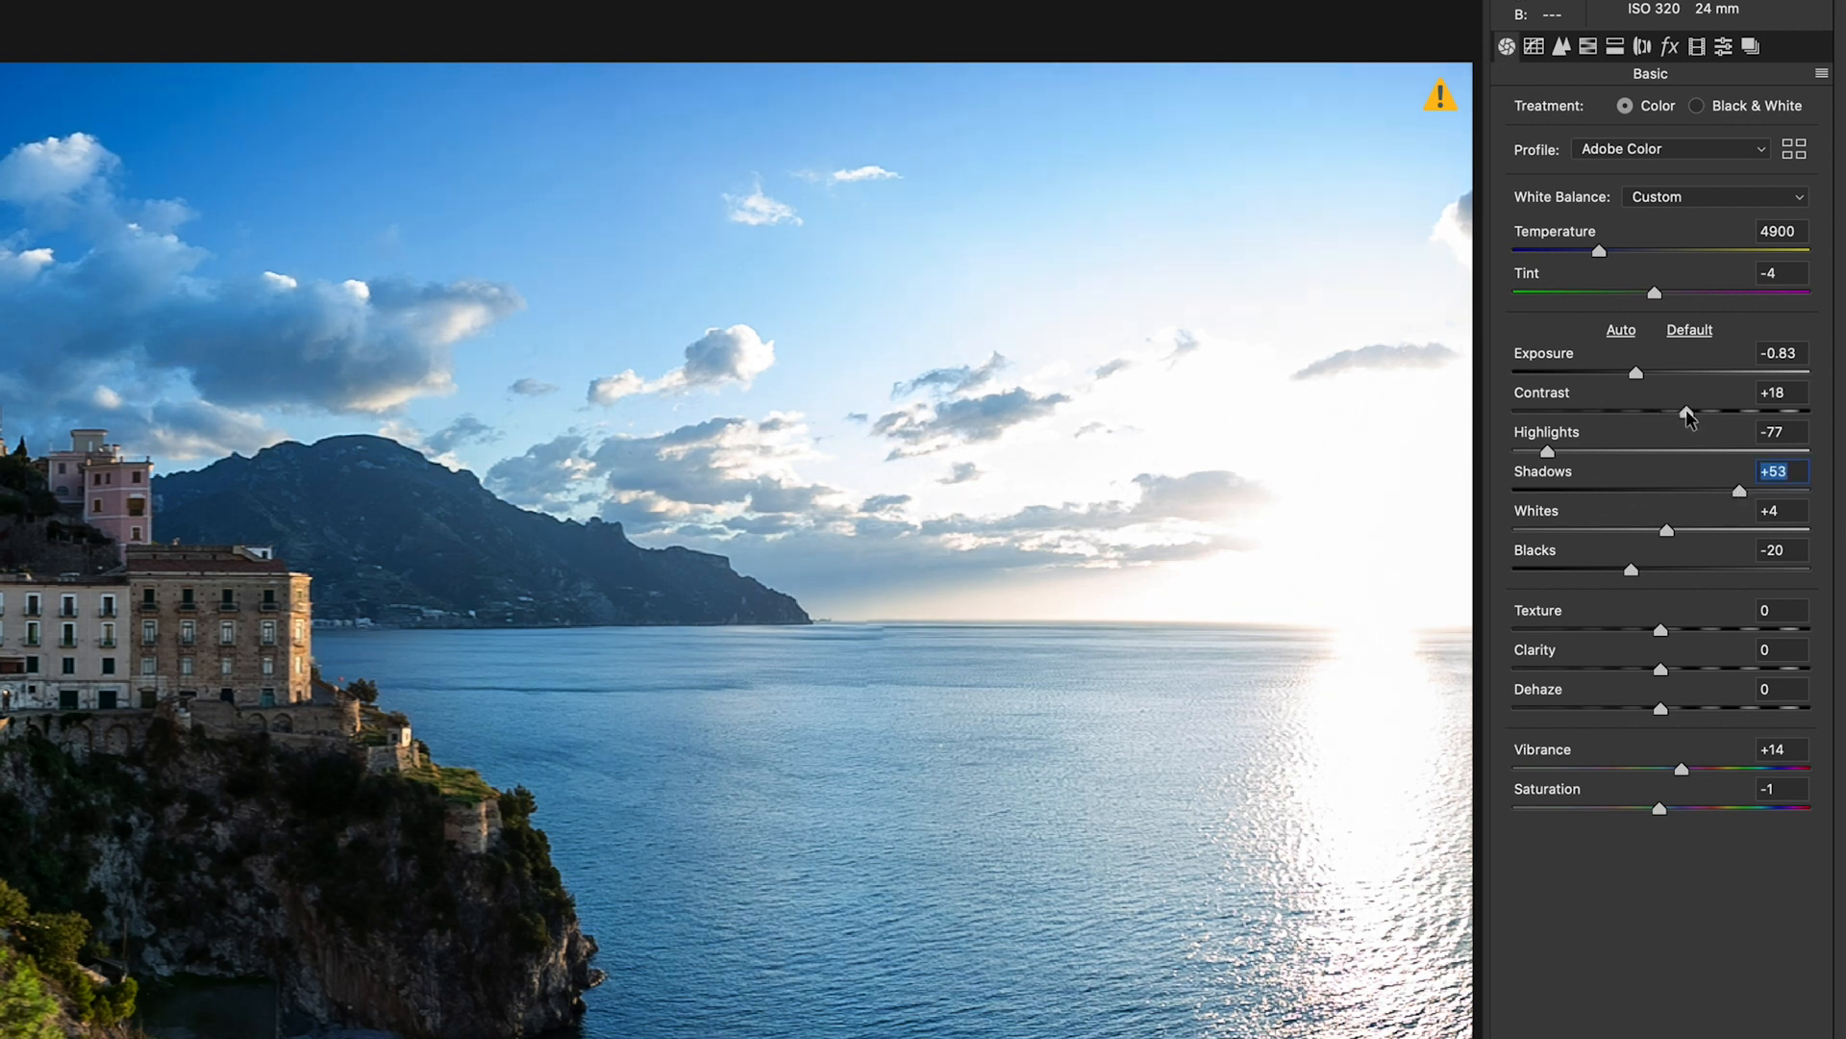
Step: Fine-tune the panorama to Contrast +18 with Shadows +53 and a slightly warmer temperature
click(1779, 392)
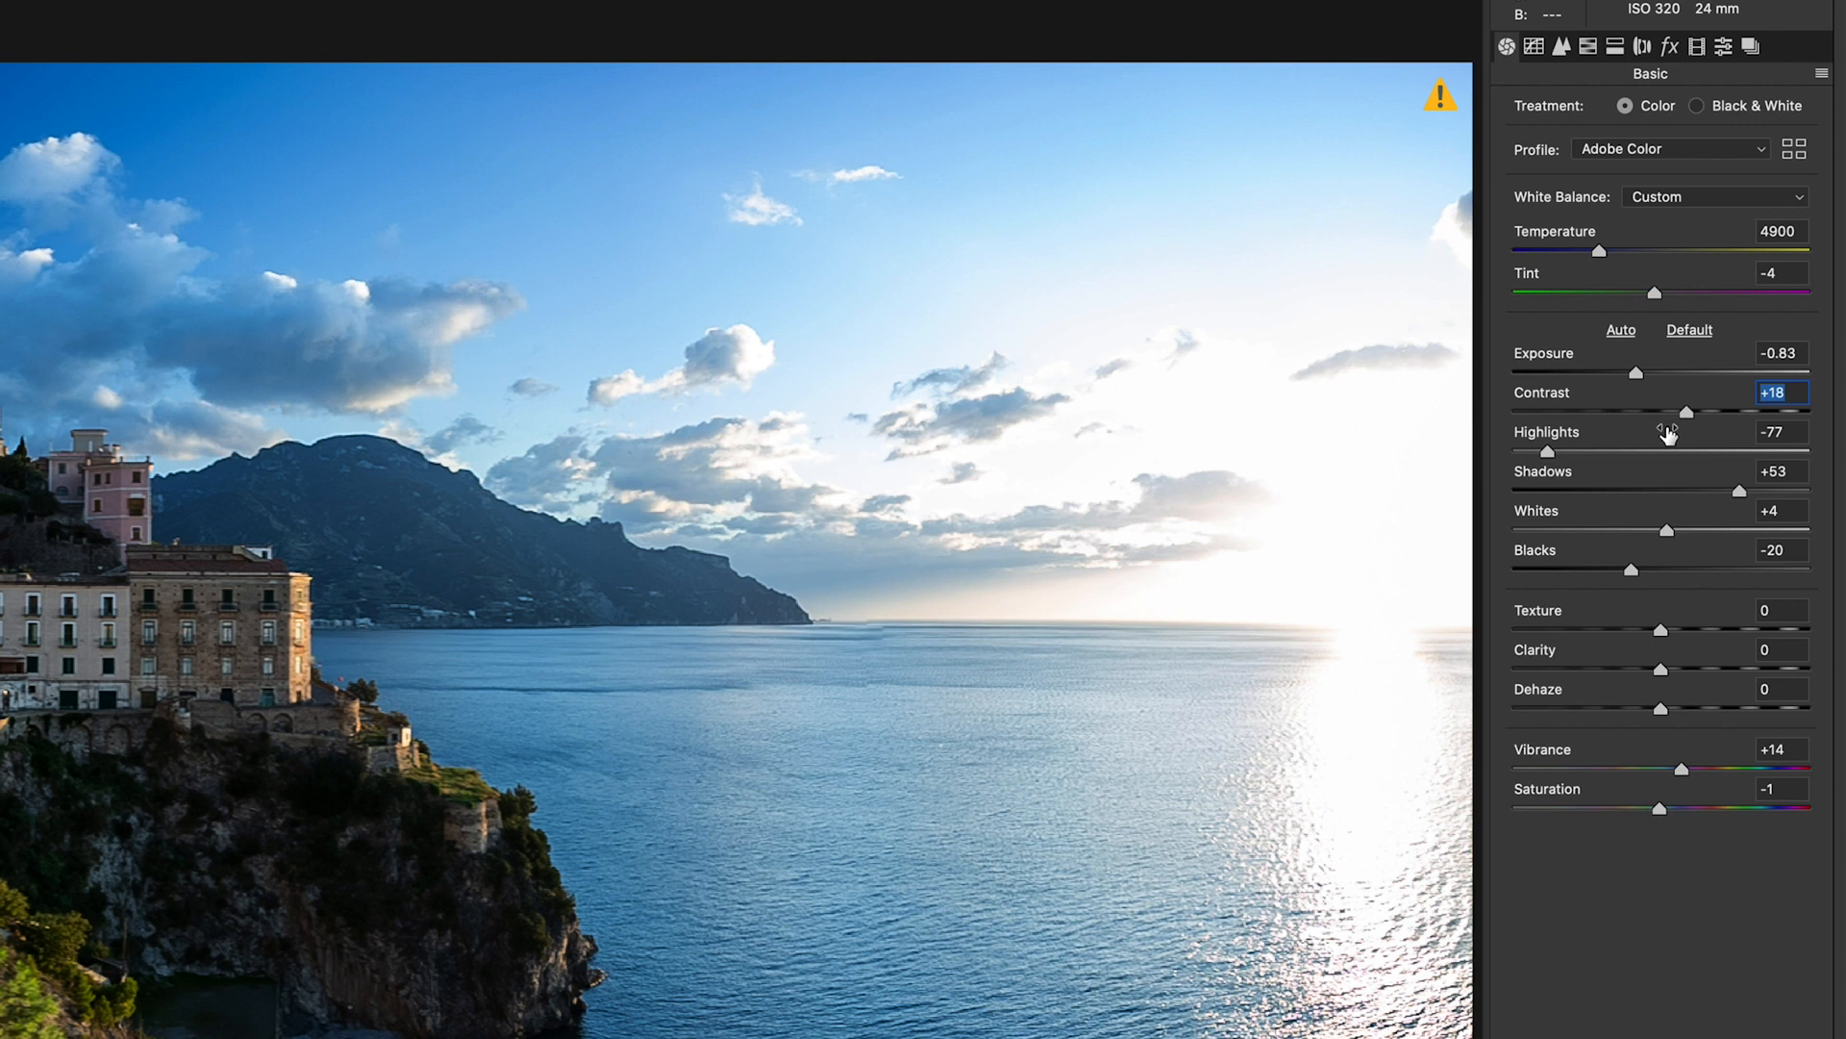
mouse_move(1604, 257)
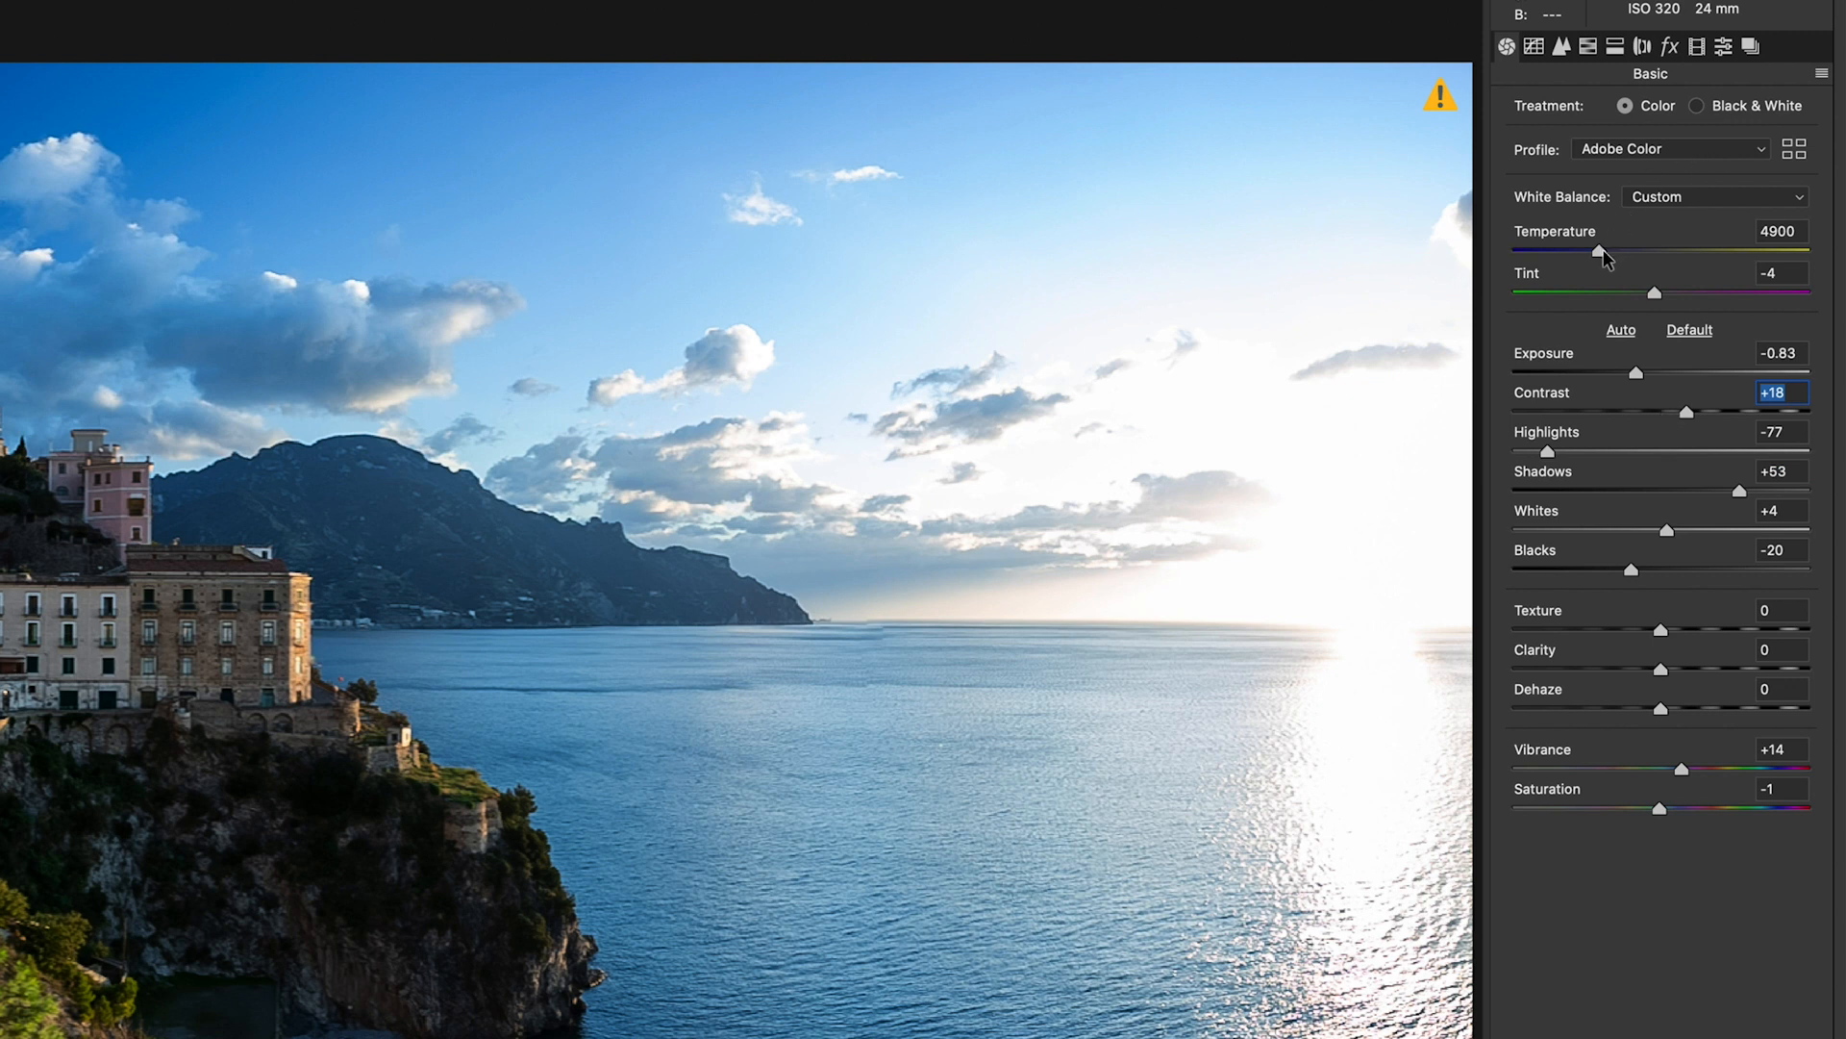
drag(1598, 251, 1608, 251)
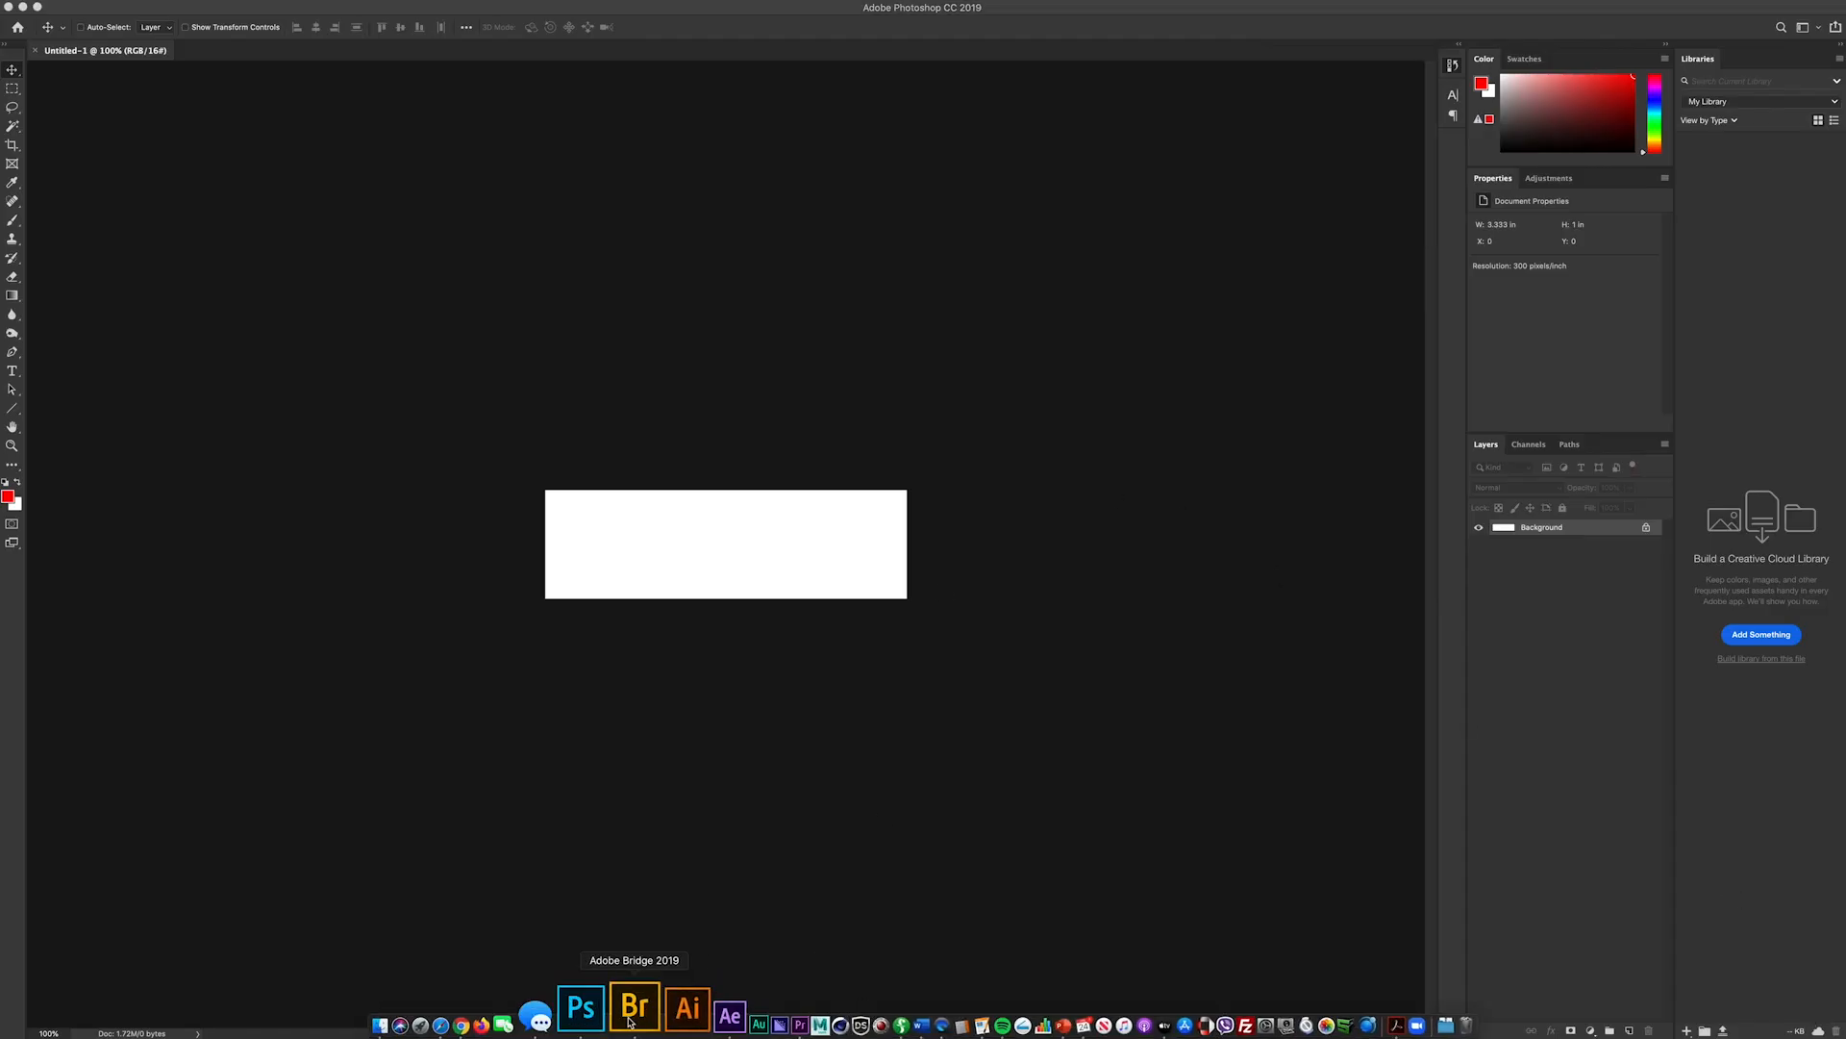
Step: Switch to Bridge and open LPA05553-Pano.dng on its own in Camera Raw
click(634, 1008)
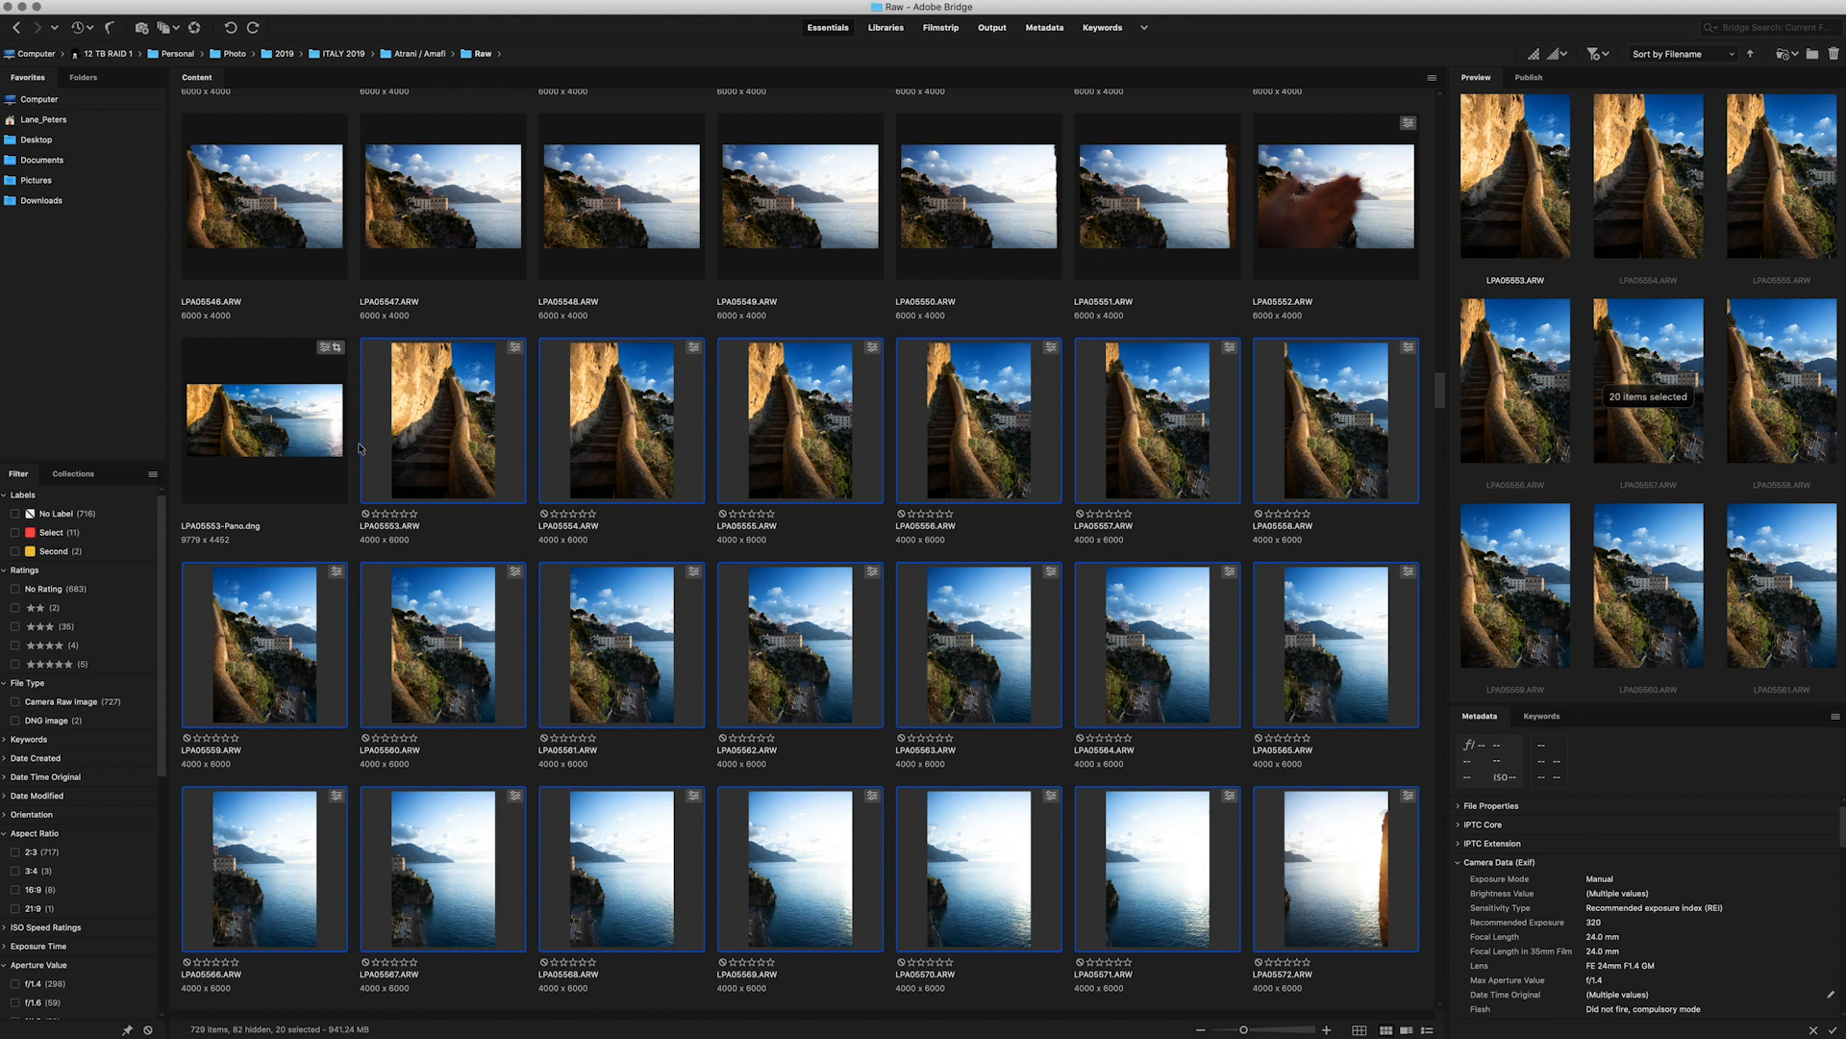
click(266, 420)
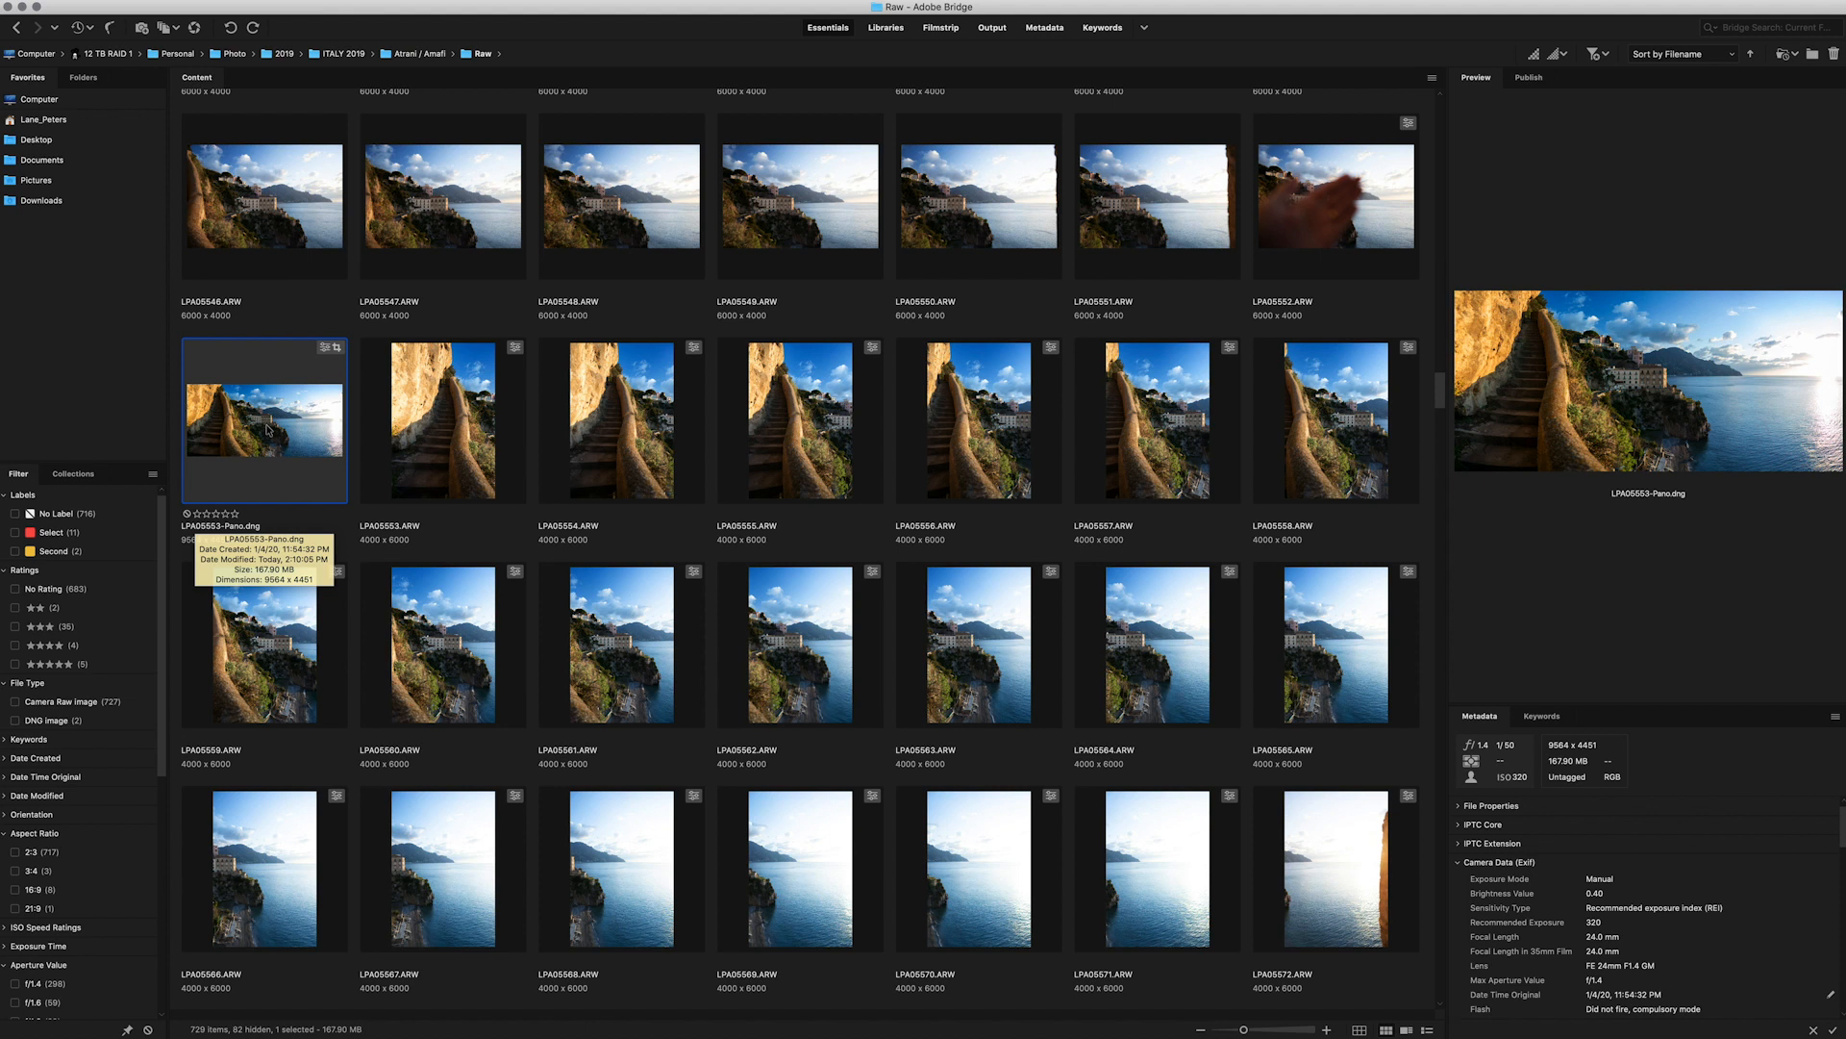
double_click(265, 419)
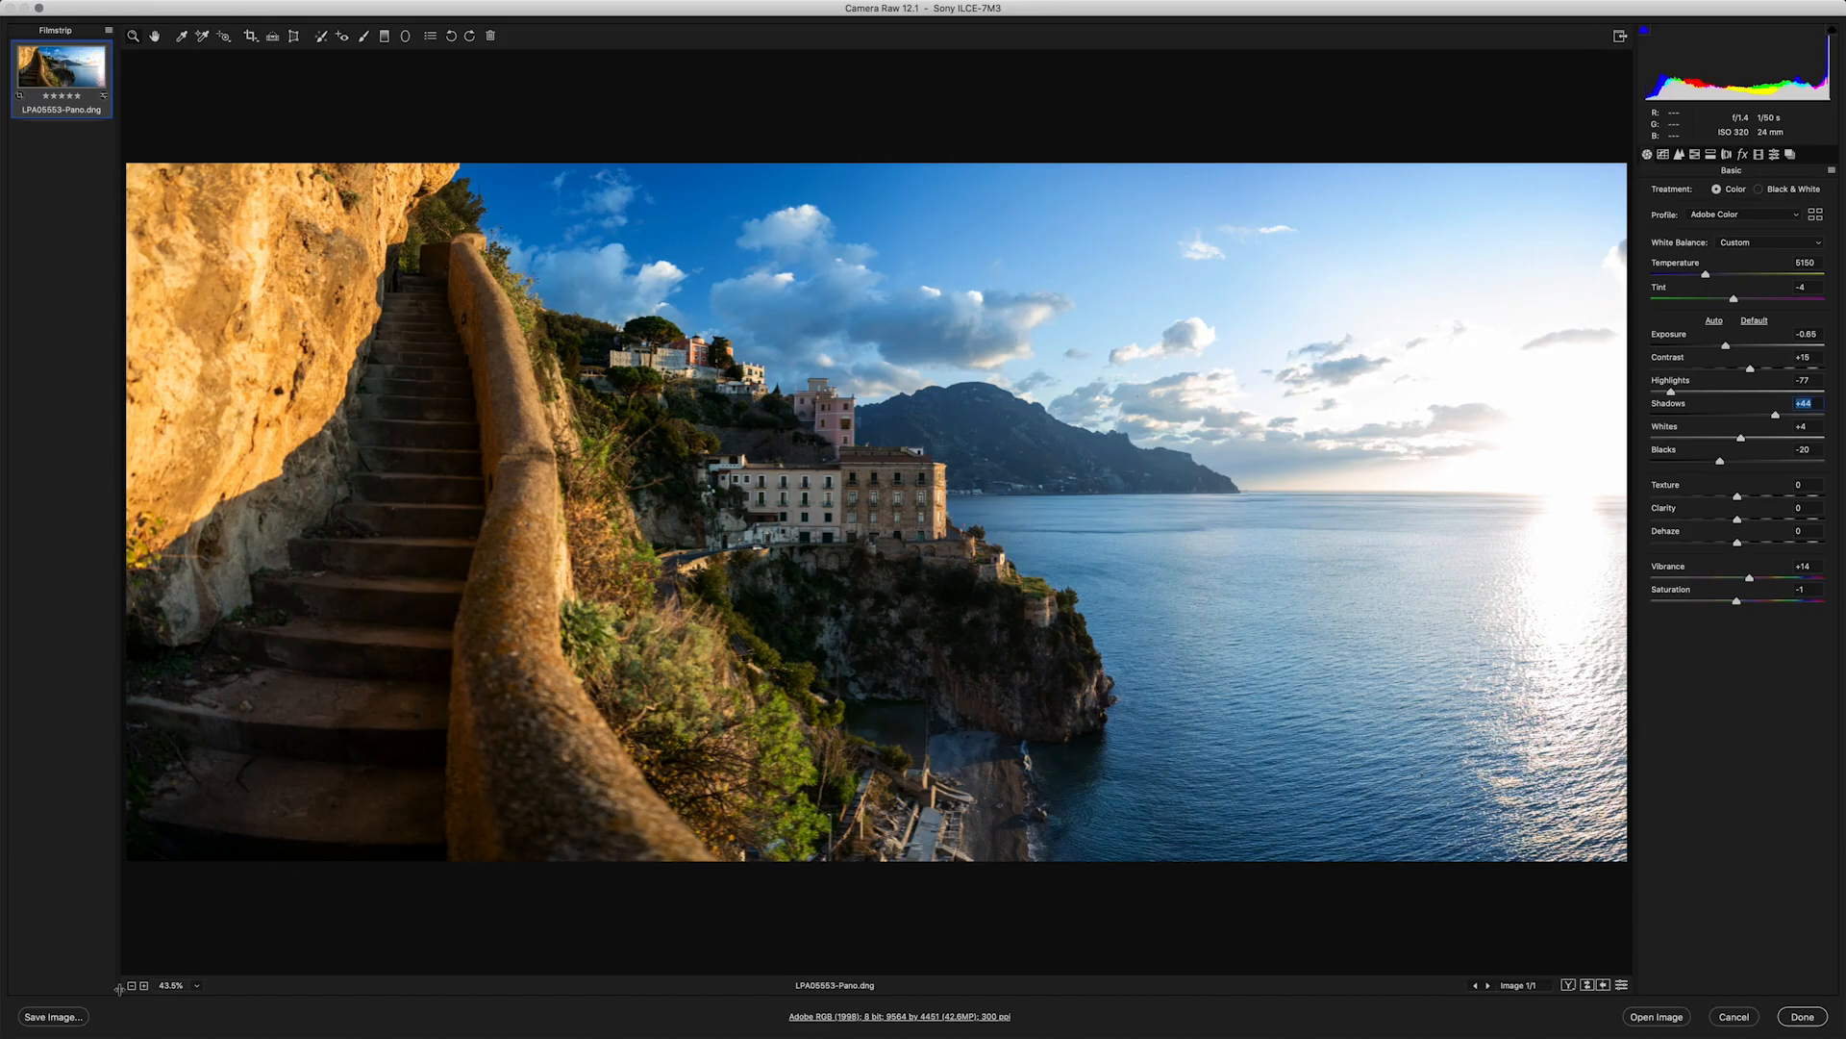
Step: Export the panorama as a 2100-pixel JPEG named Stairs_2 into the Instagram folder
click(54, 1015)
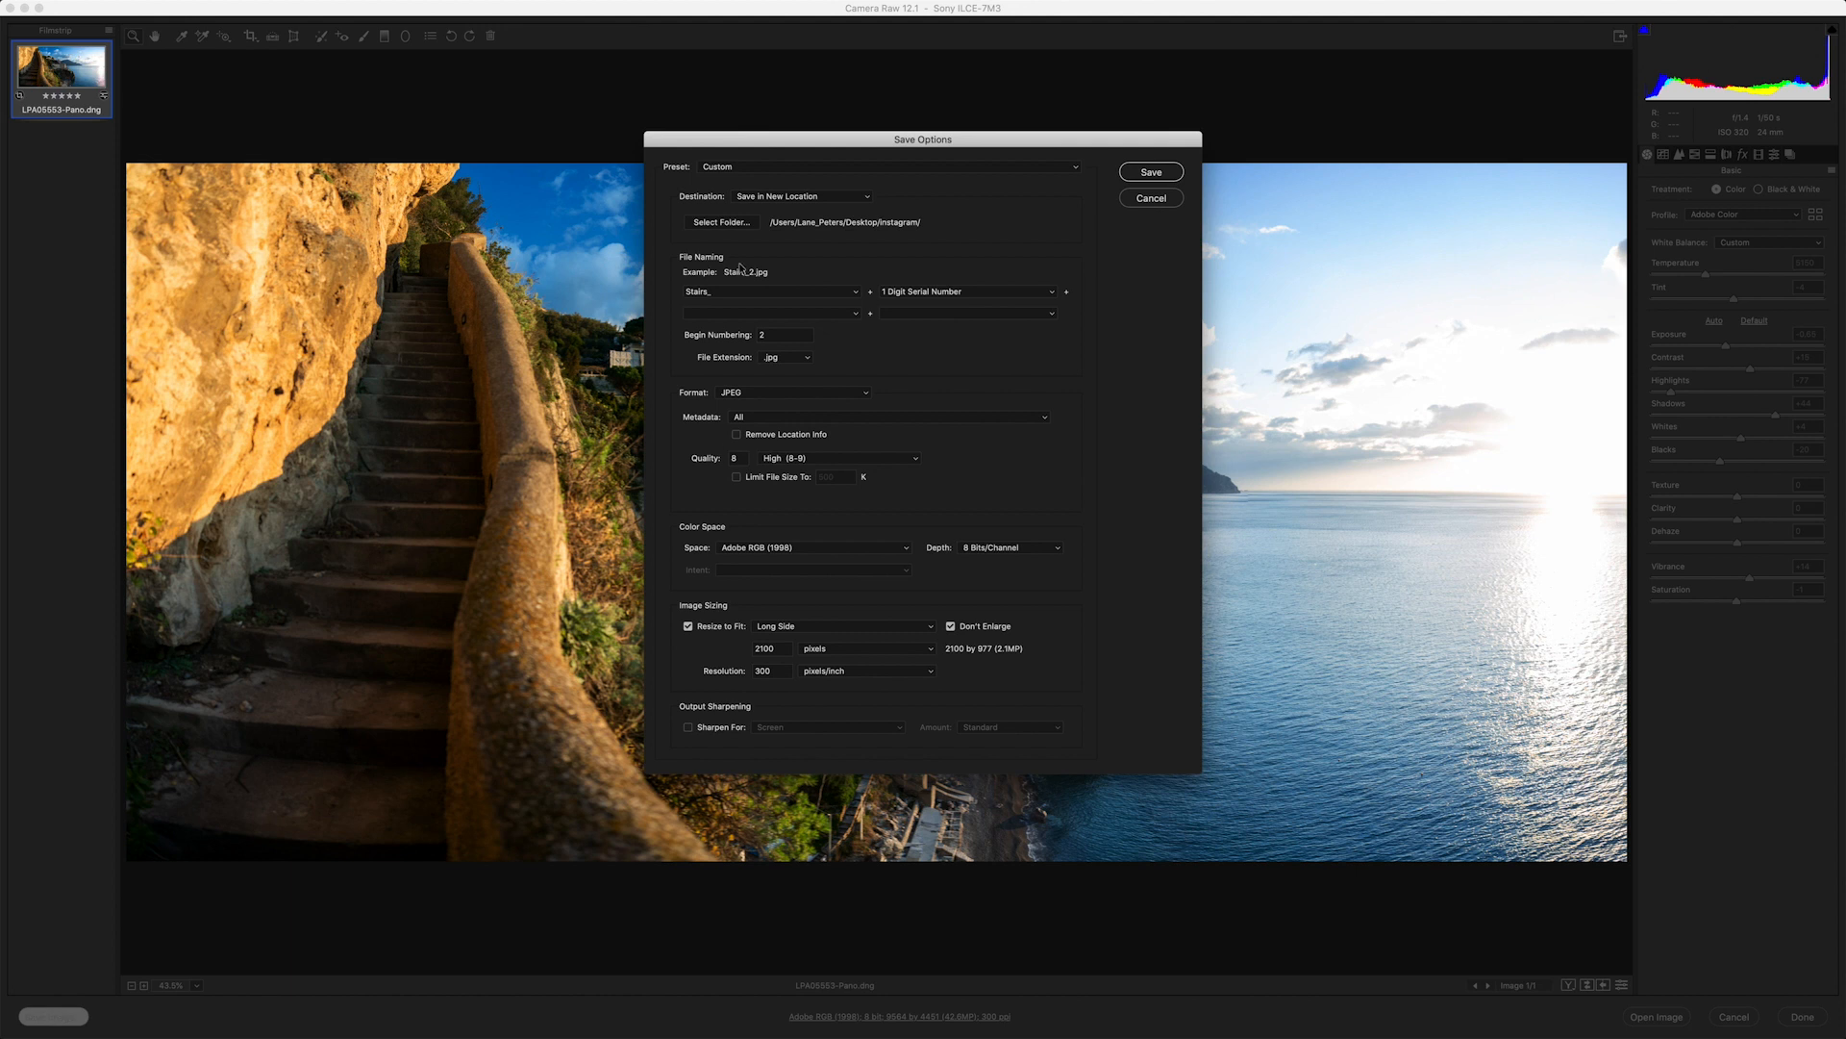
mouse_move(862, 358)
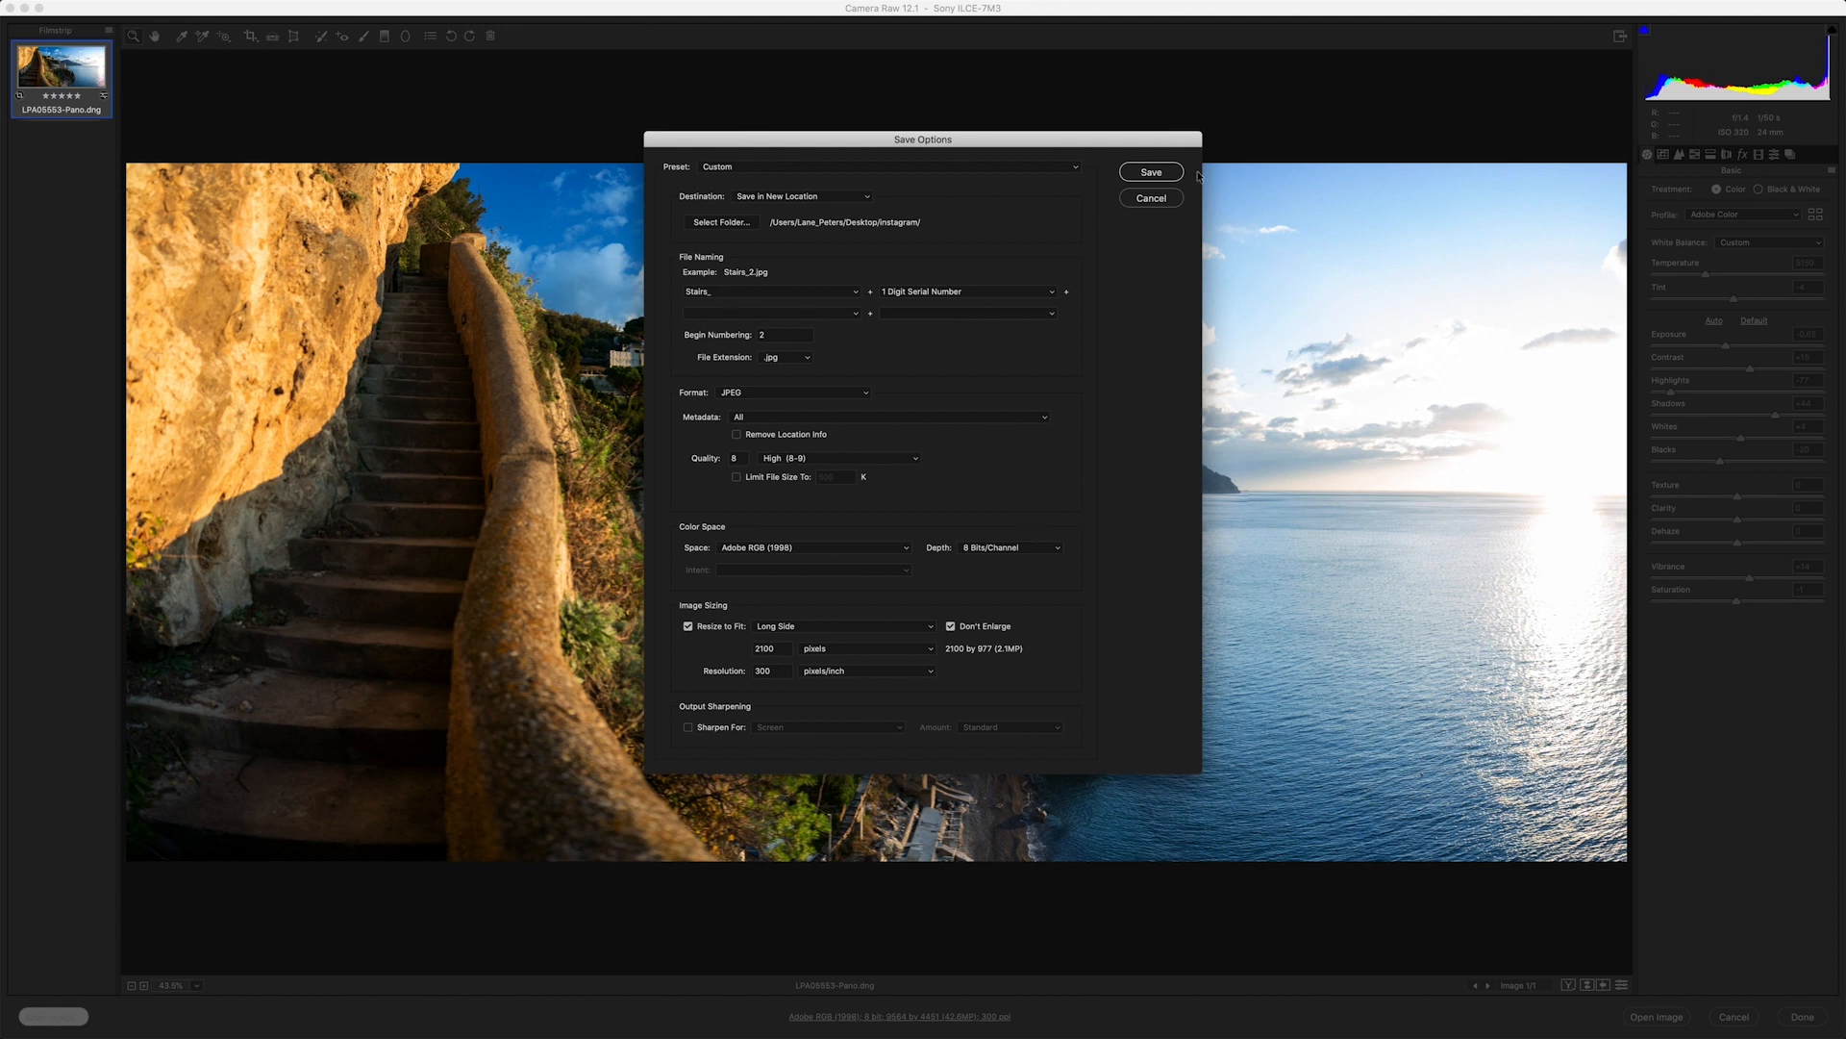
click(1150, 172)
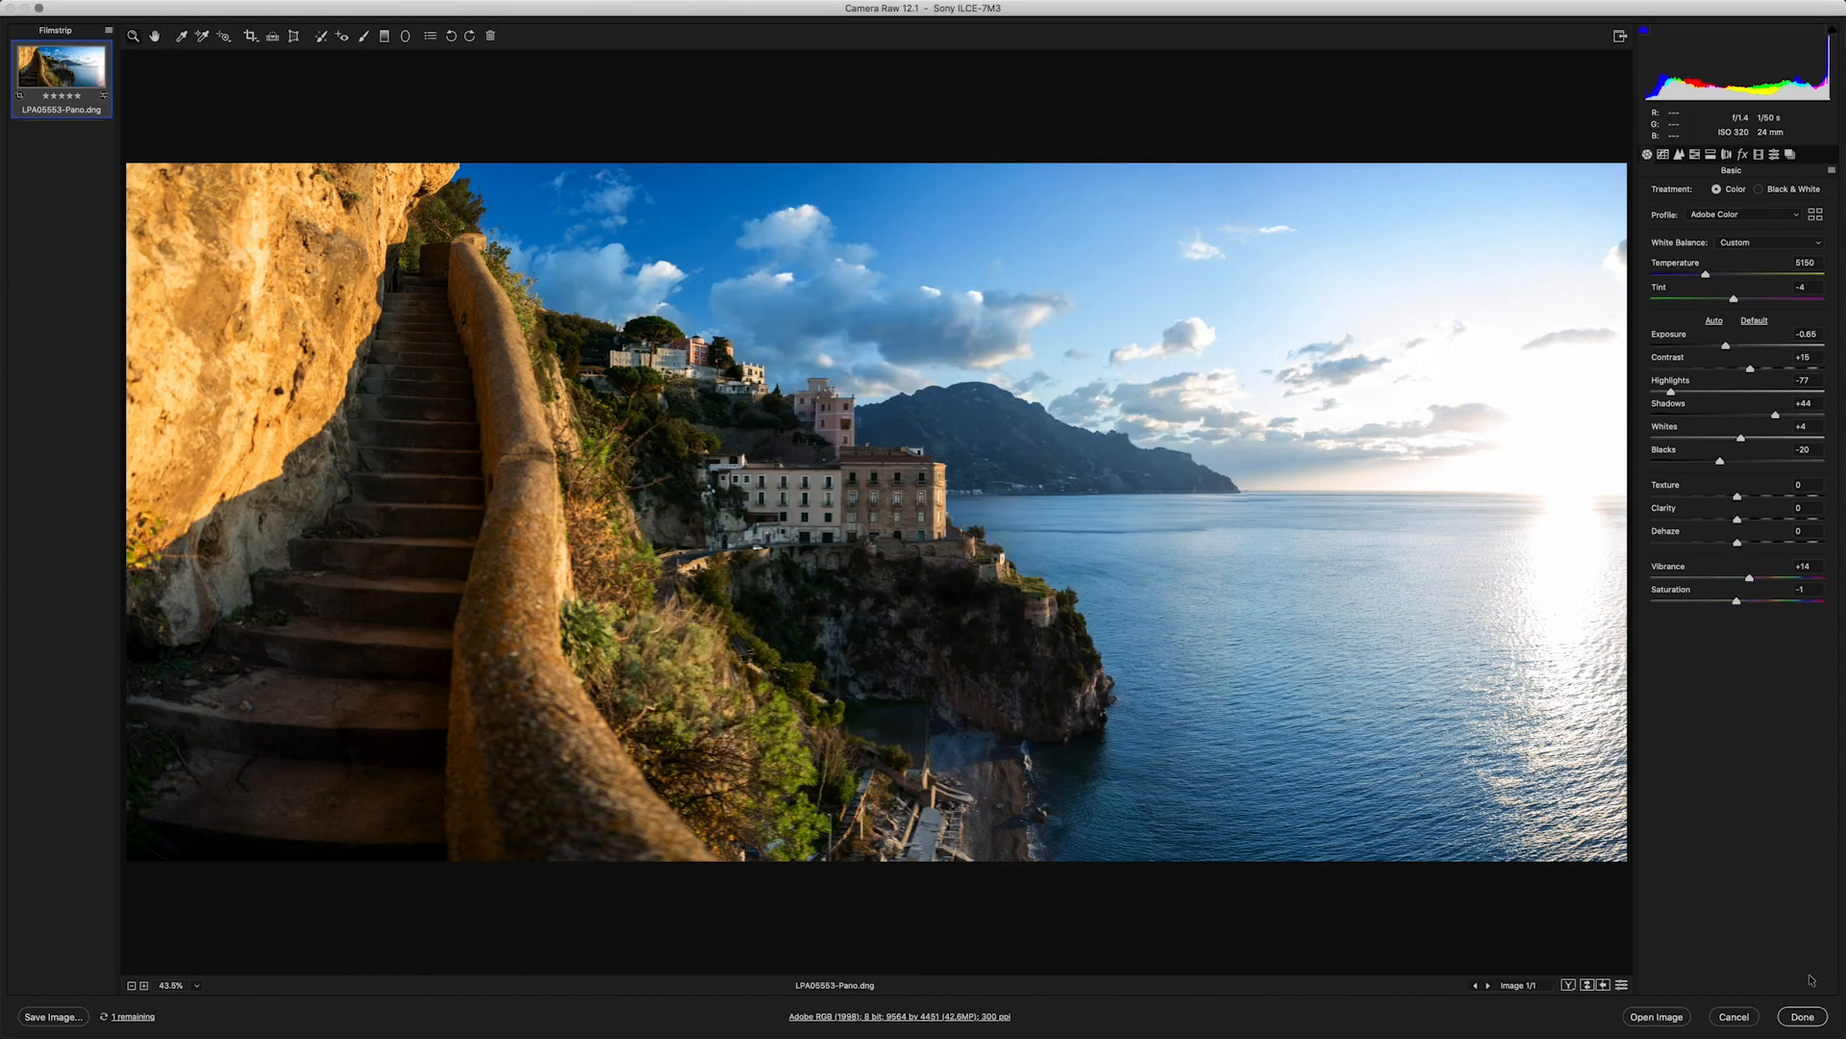